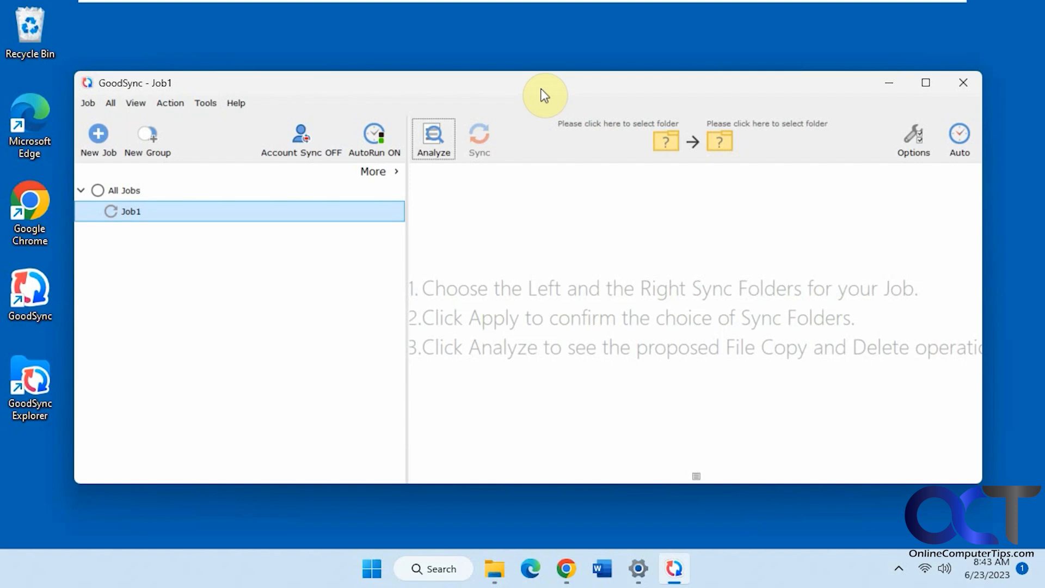
pyautogui.moveTo(552, 93)
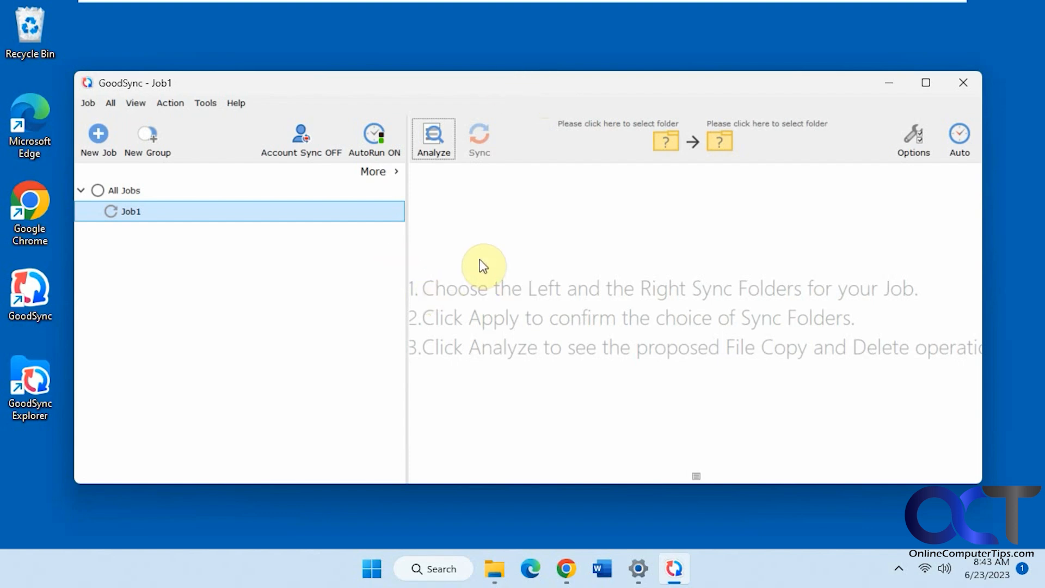
pyautogui.moveTo(503, 278)
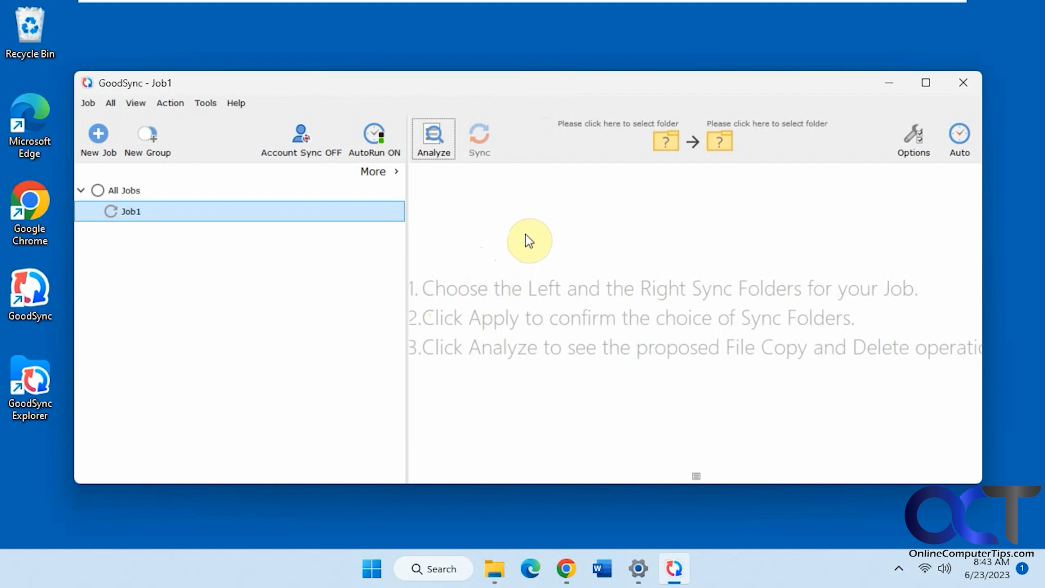
pyautogui.moveTo(540, 227)
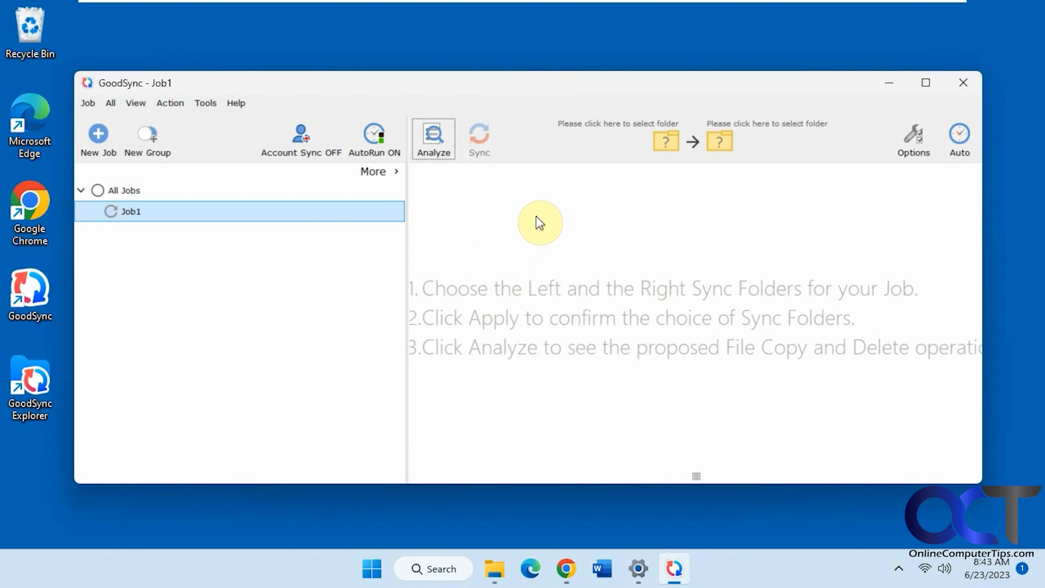
pyautogui.moveTo(542, 341)
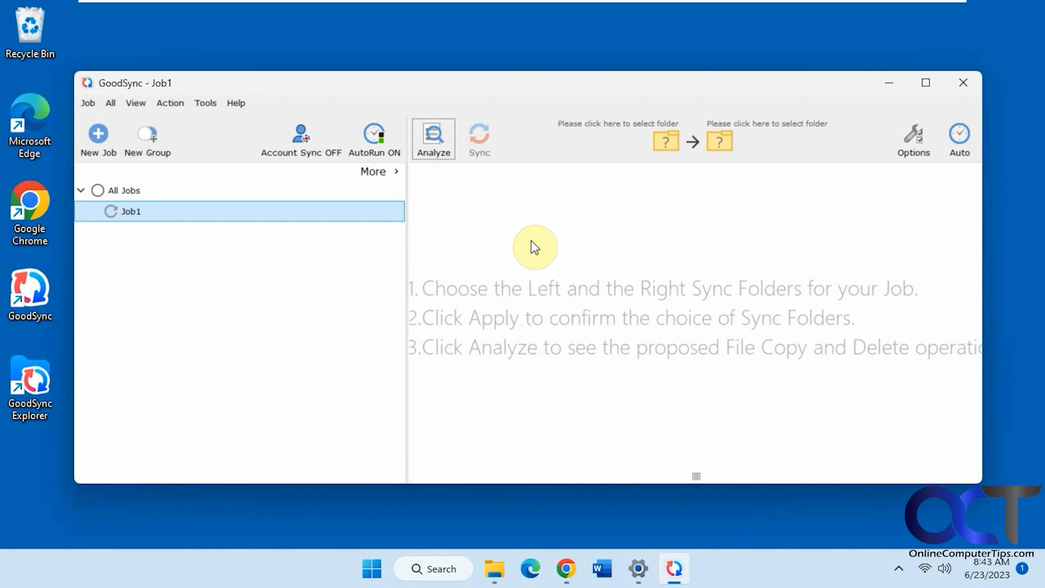
pyautogui.moveTo(448, 248)
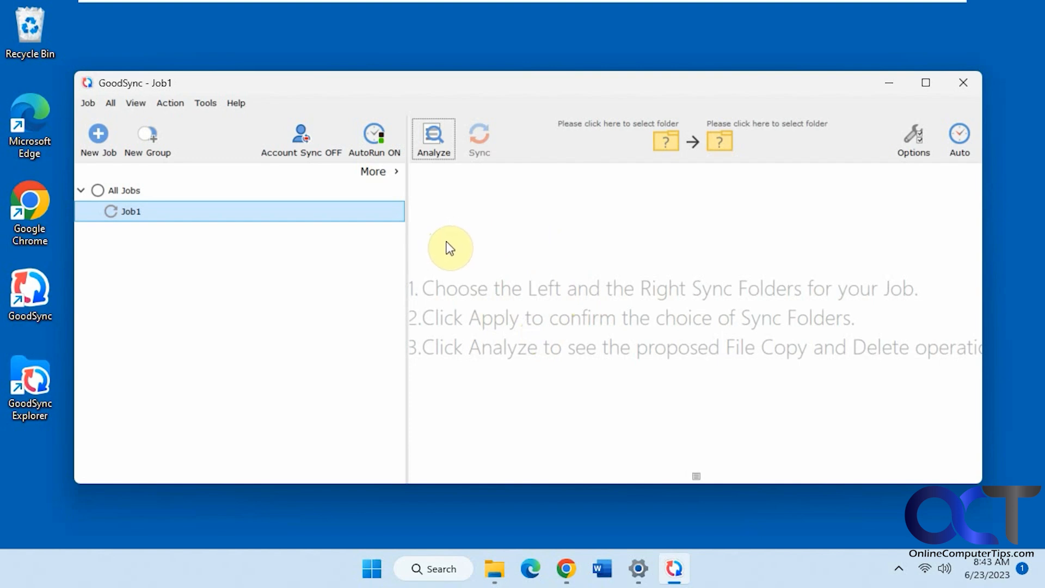
pyautogui.moveTo(566, 312)
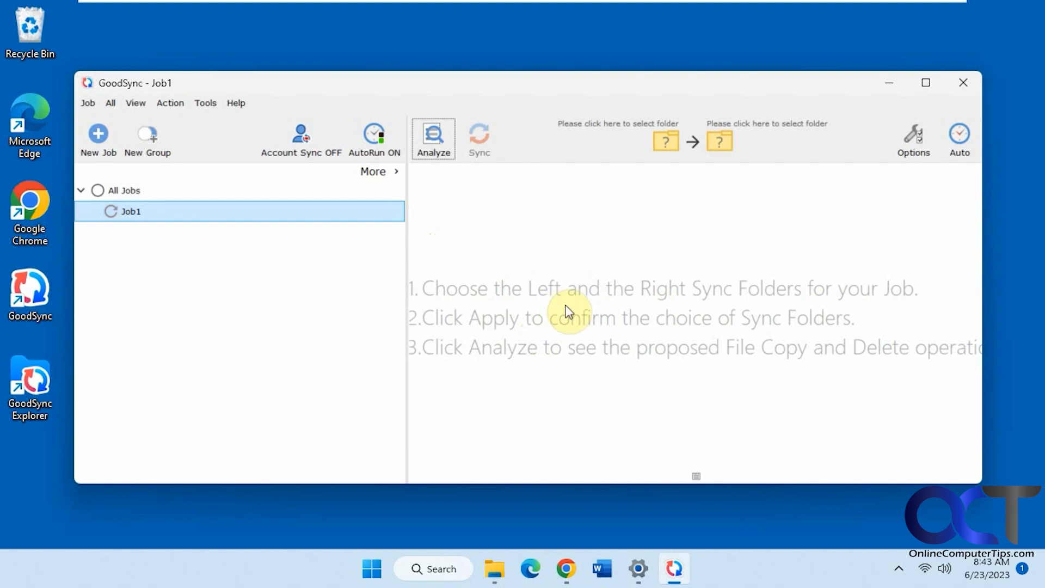
pyautogui.moveTo(554, 308)
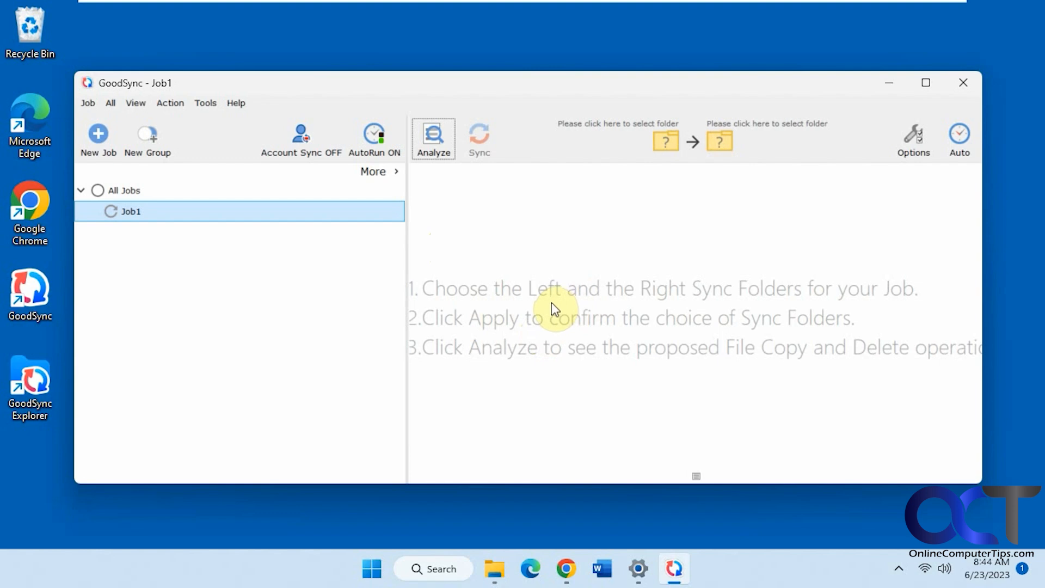
pyautogui.moveTo(585, 250)
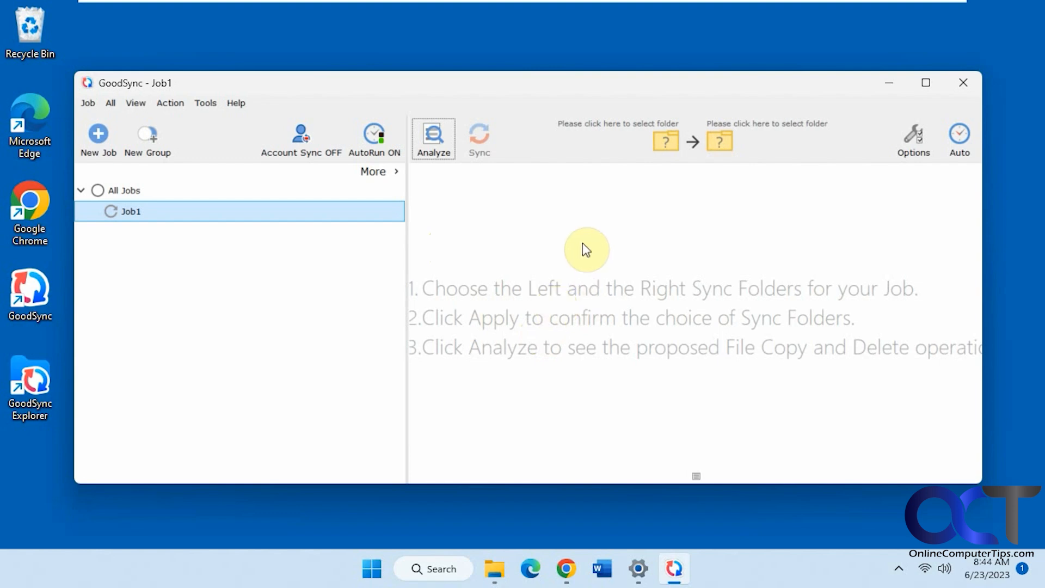
pyautogui.moveTo(581, 256)
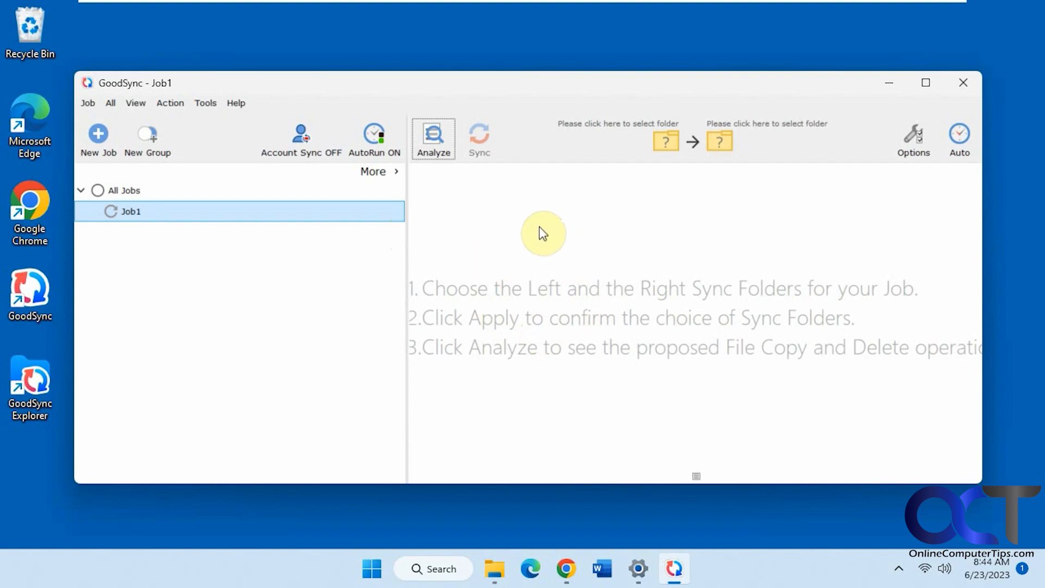
pyautogui.moveTo(224, 230)
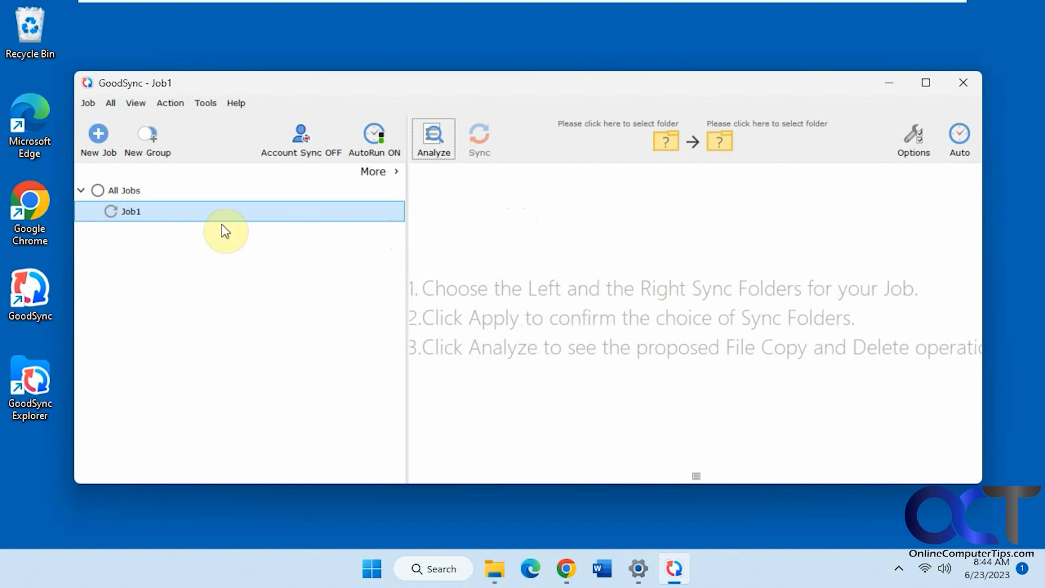
pyautogui.moveTo(598, 324)
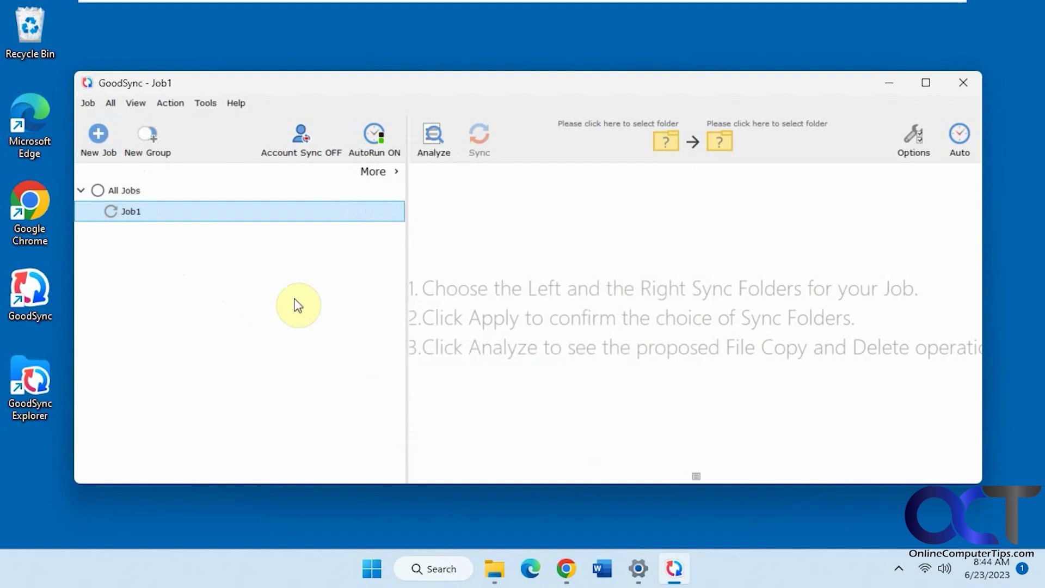
# - Create a new job named 'Pictures Backup' with the one-way Backup type
pyautogui.click(98, 135)
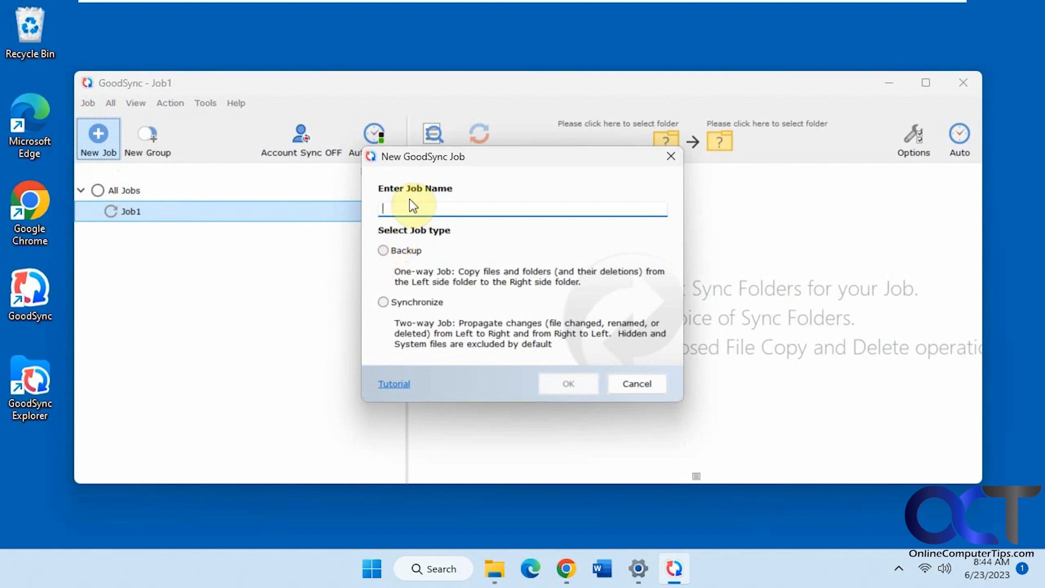
pyautogui.write('Pictures Backup')
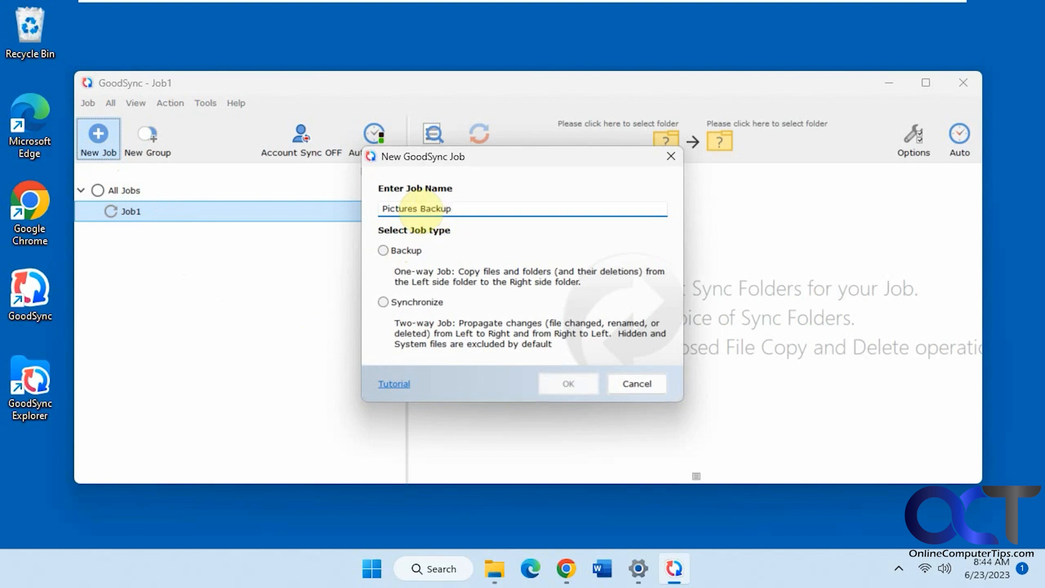
pyautogui.click(383, 250)
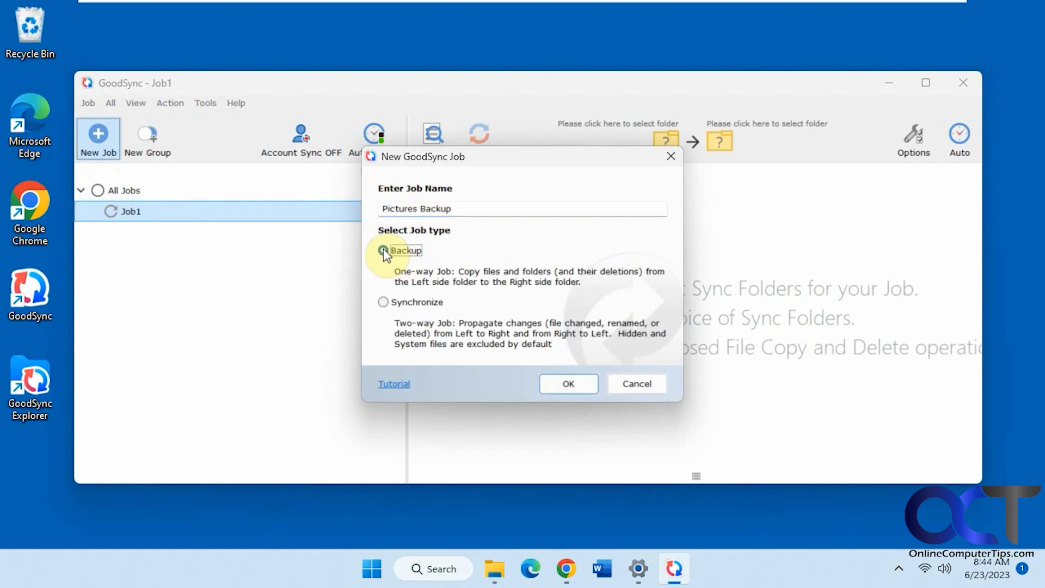
pyautogui.click(383, 250)
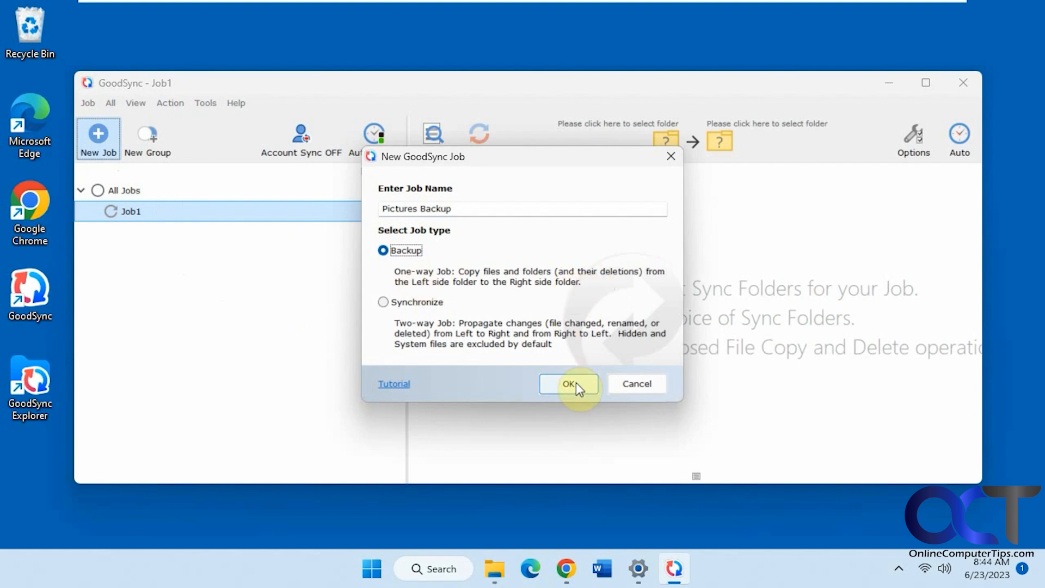
pyautogui.click(568, 383)
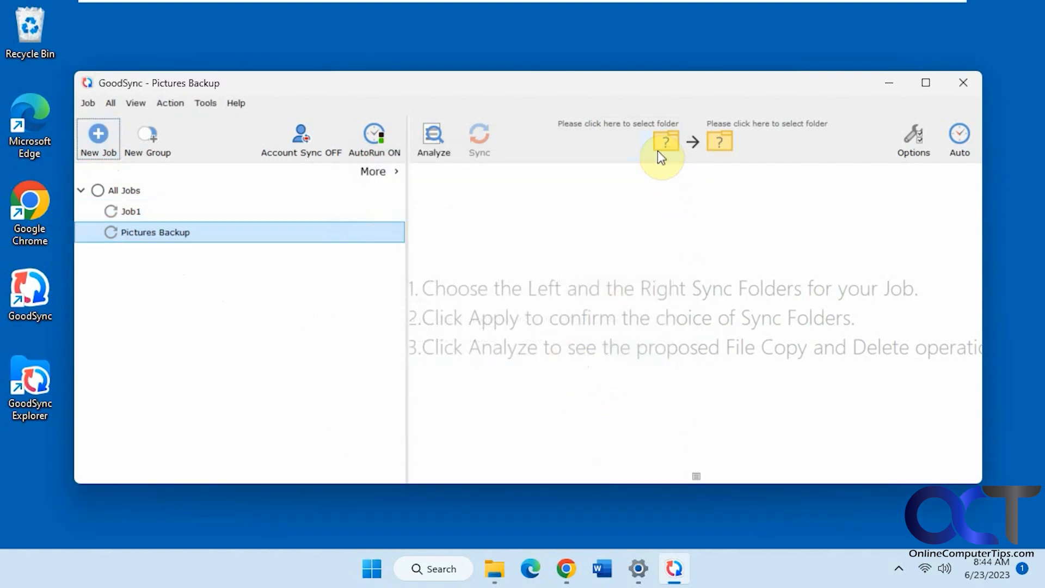
# - Choose C:\Users\todds\Pictures under My Computer's local drives as the left-side source folder
pyautogui.click(667, 141)
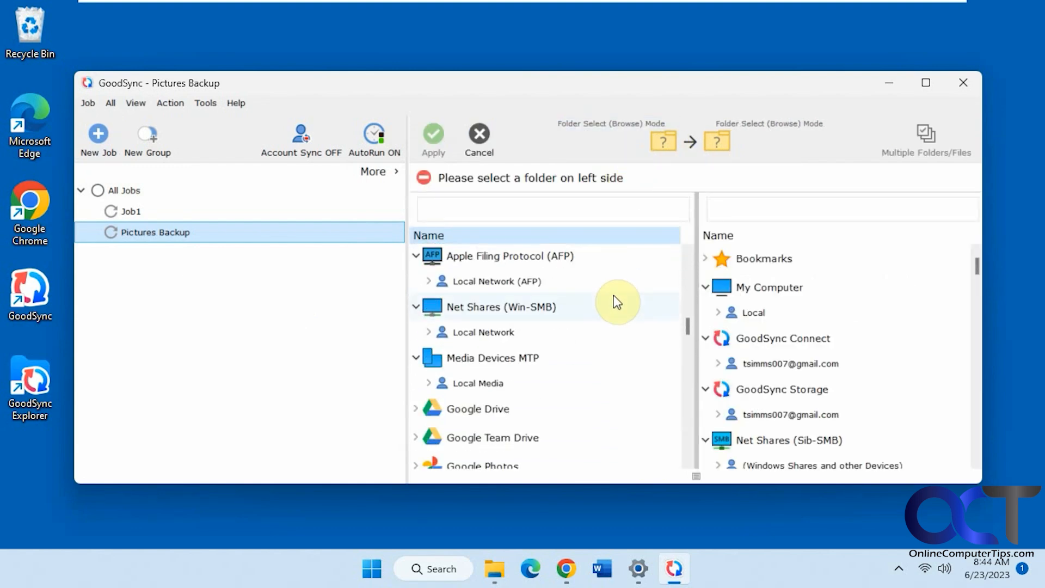
pyautogui.scroll(-3)
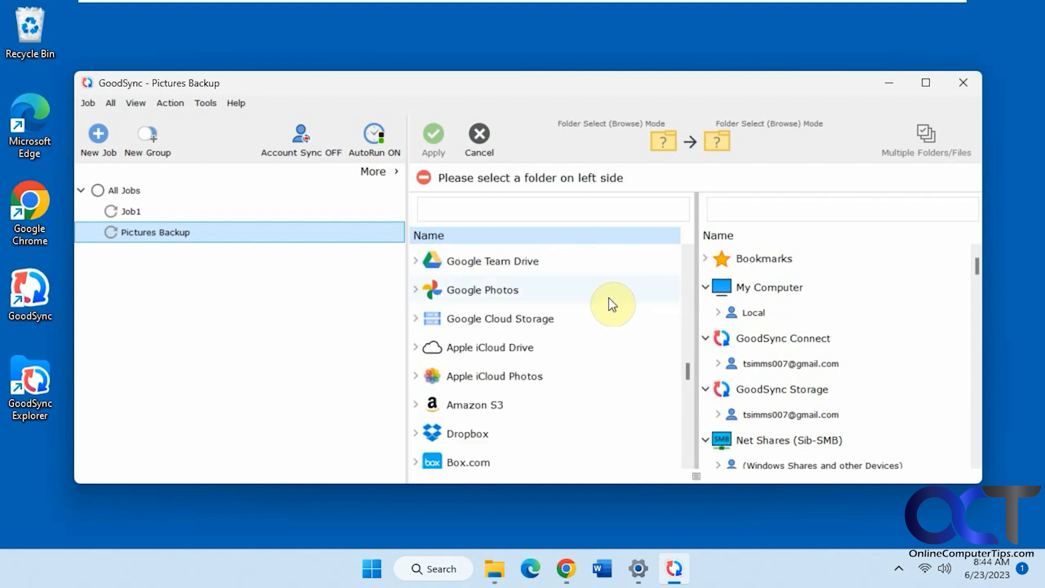
pyautogui.scroll(-3)
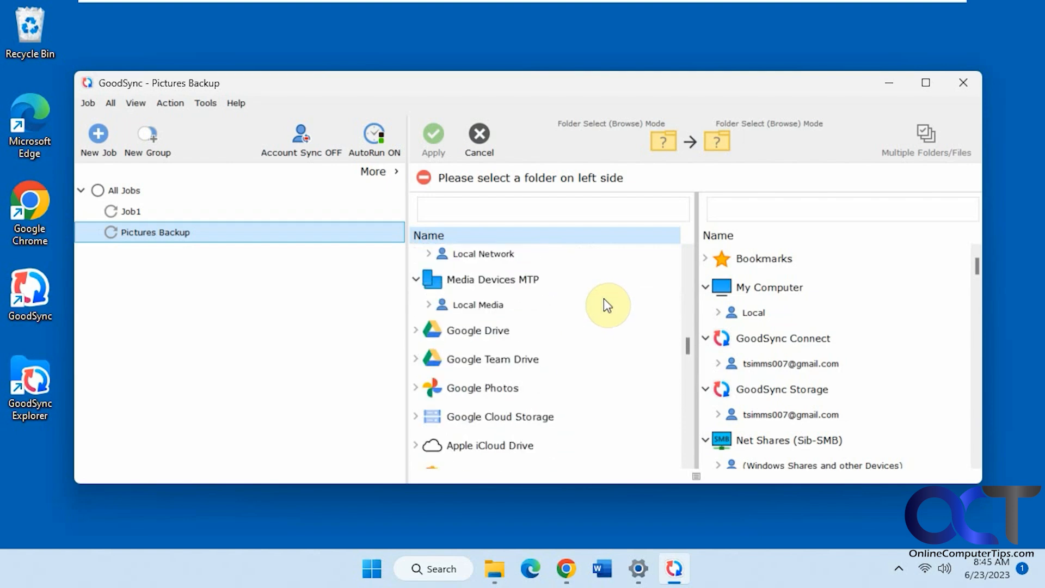
pyautogui.scroll(3)
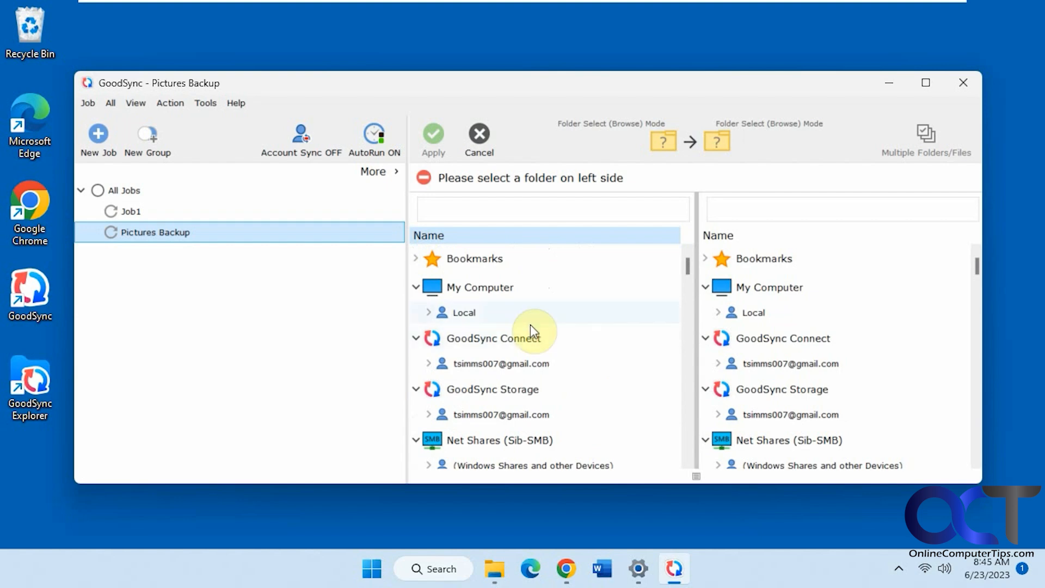
pyautogui.click(429, 313)
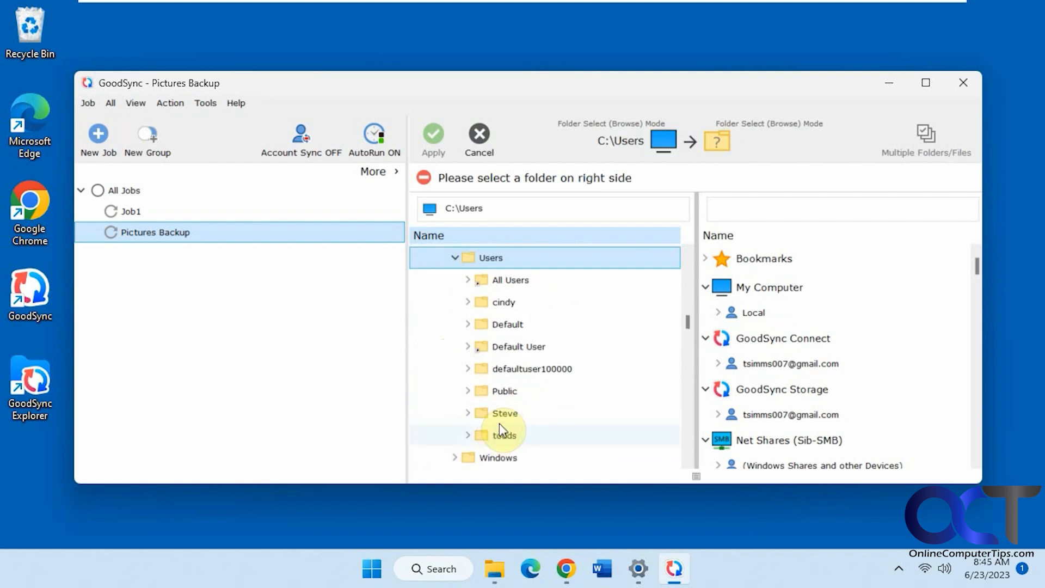
pyautogui.scroll(-3)
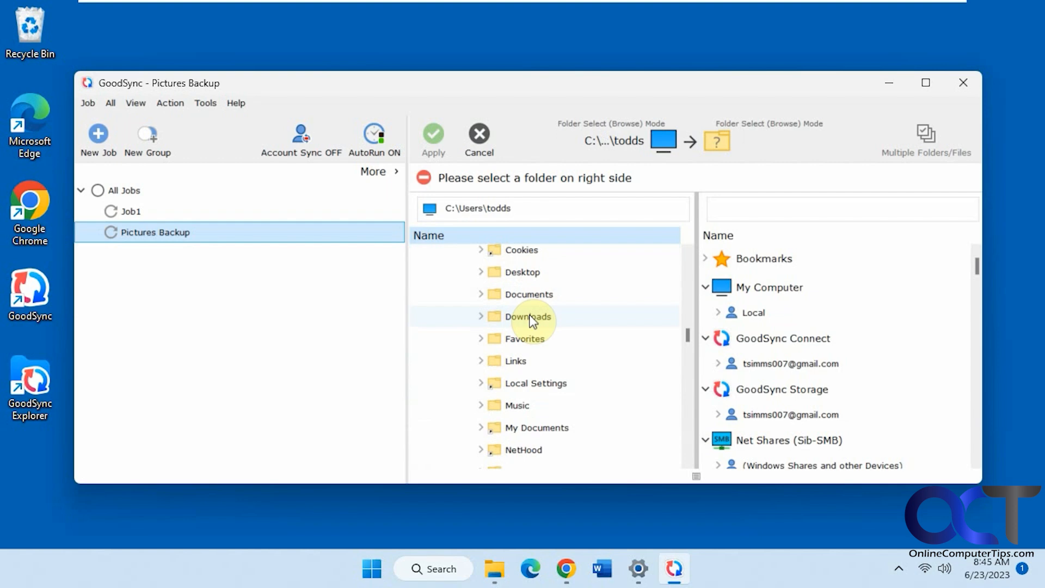
pyautogui.doubleClick(528, 317)
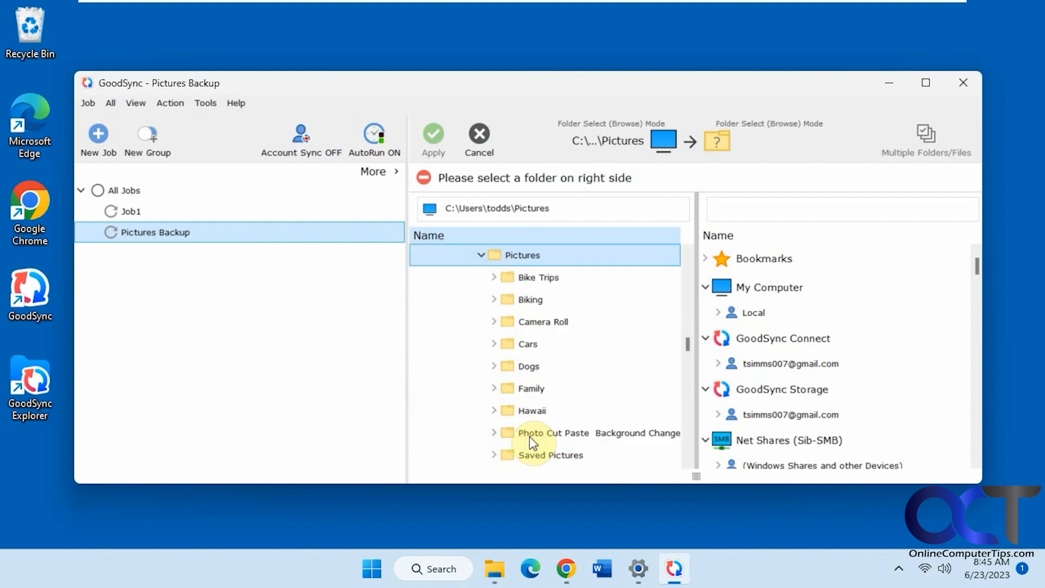
pyautogui.moveTo(727, 223)
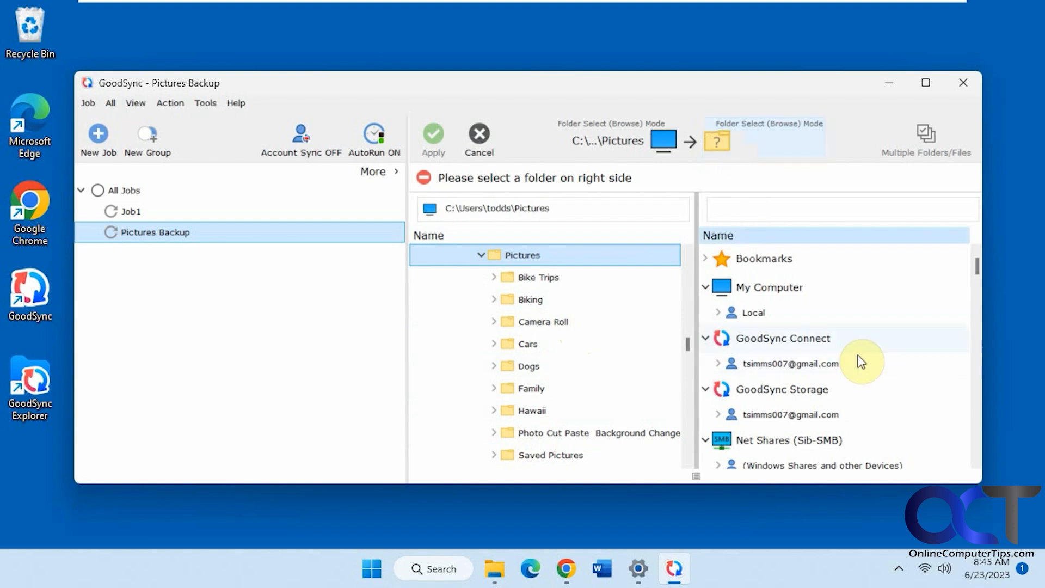
pyautogui.moveTo(713, 317)
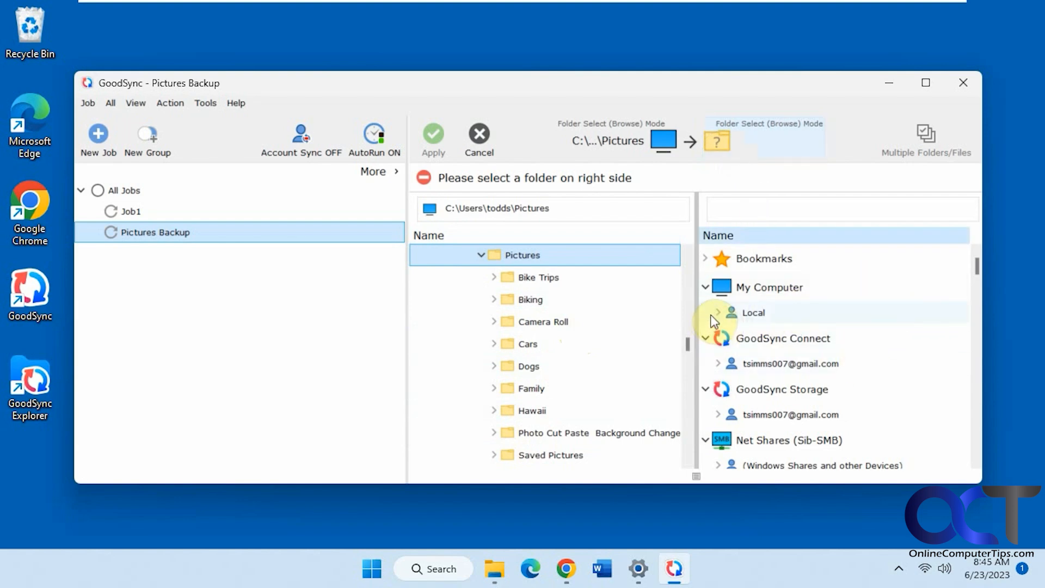
# - Choose E:\Backup\Pictures on the local E: drive as the right-side destination folder
pyautogui.click(718, 313)
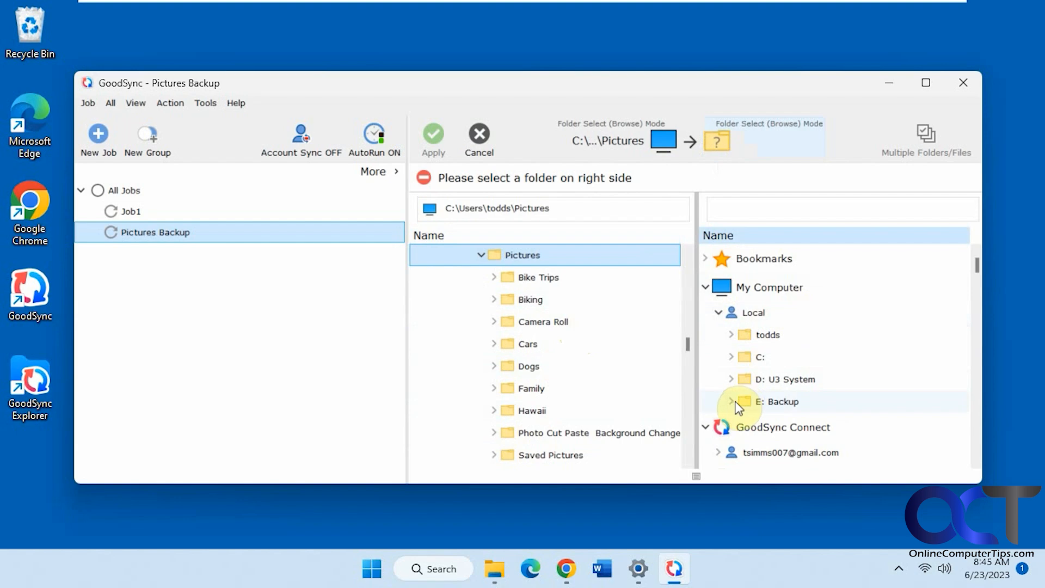
pyautogui.click(732, 401)
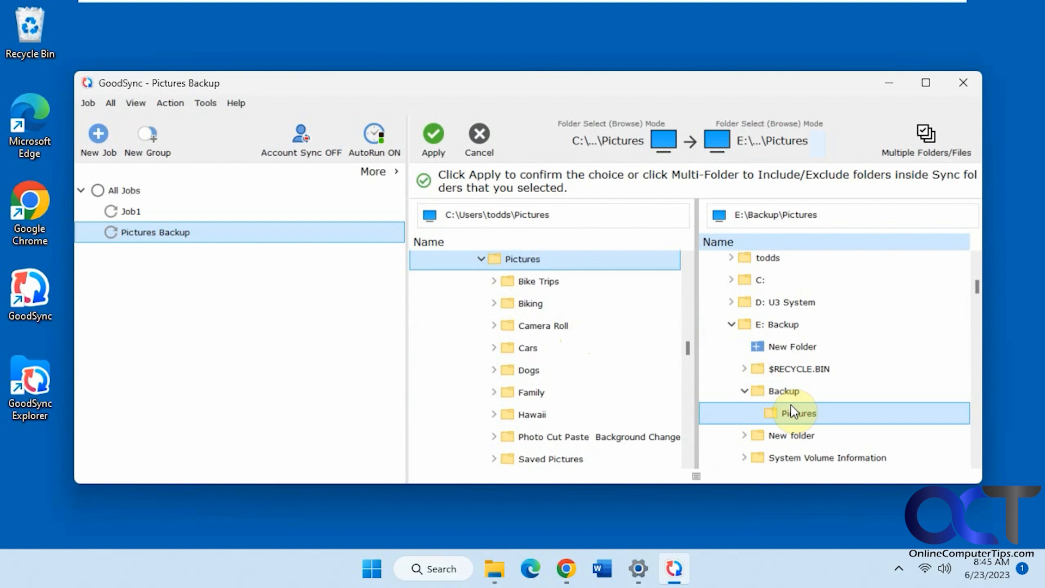
pyautogui.rightClick(786, 391)
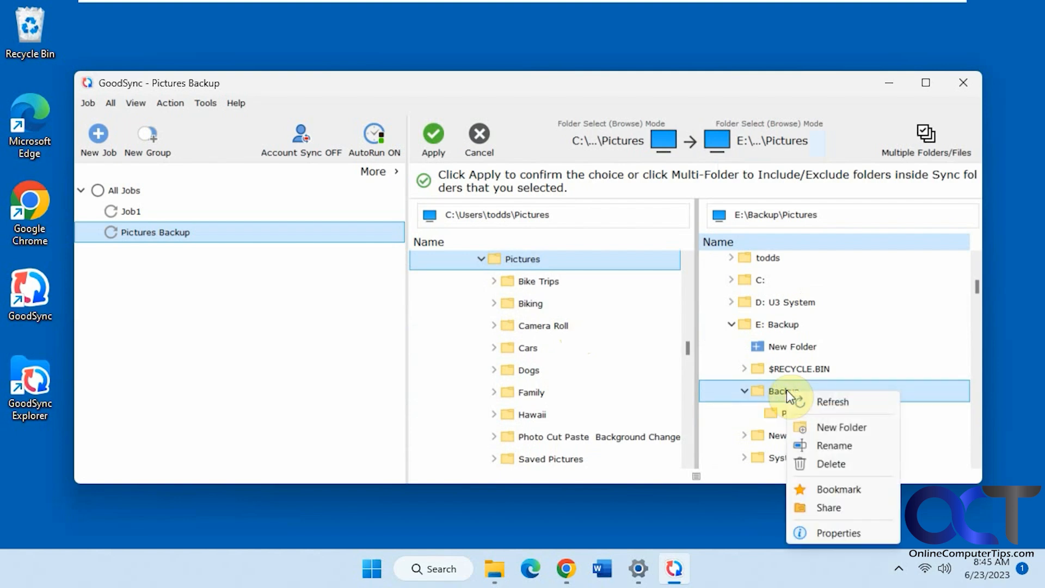
pyautogui.moveTo(823, 427)
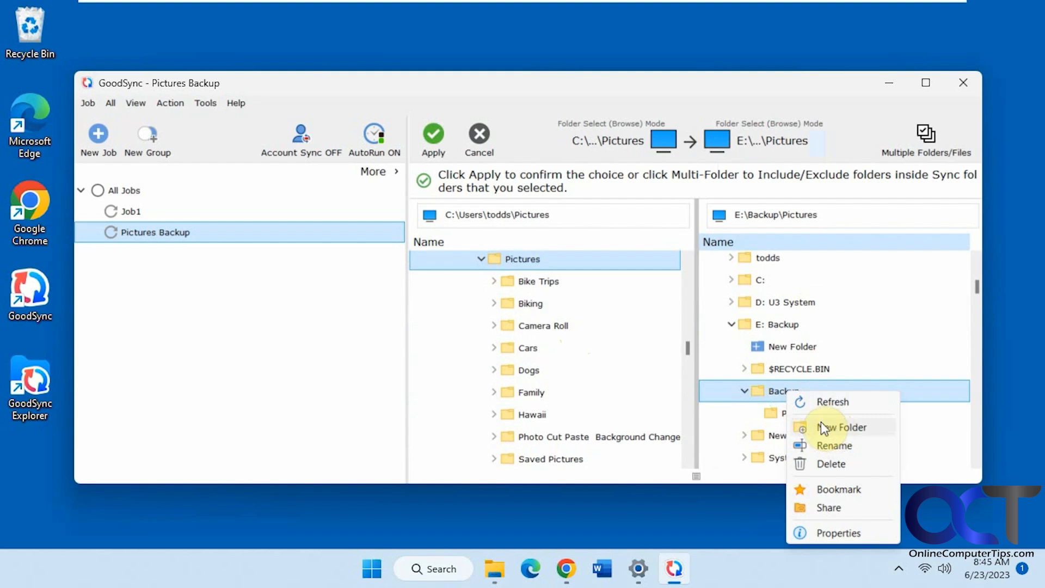
pyautogui.moveTo(795, 494)
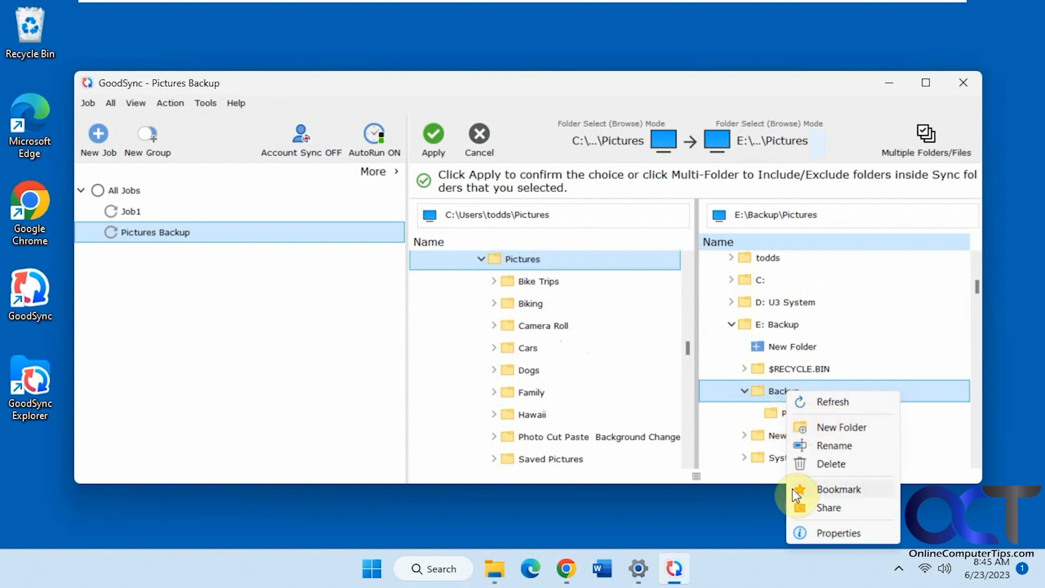
pyautogui.click(793, 413)
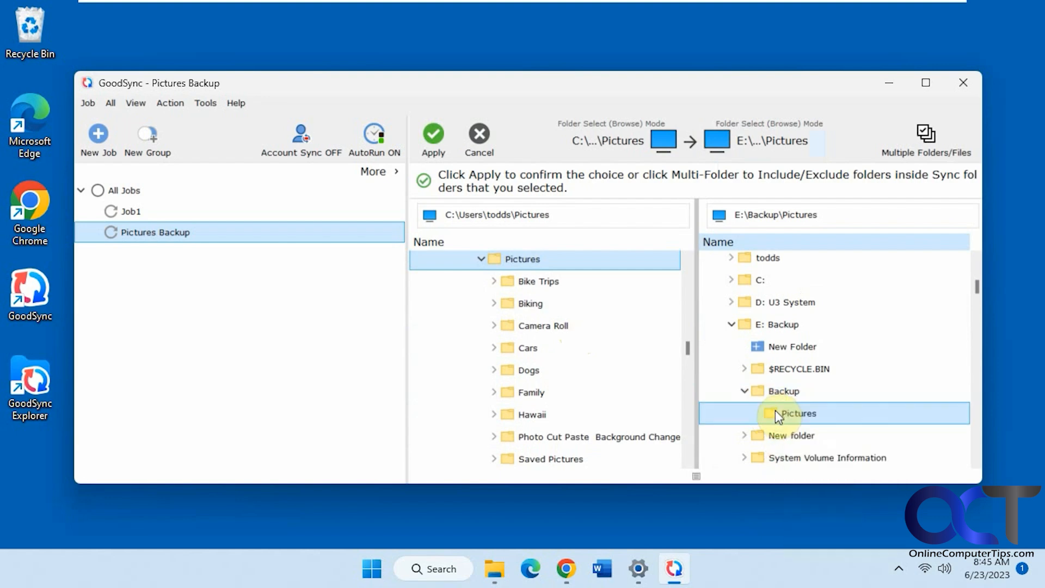
# - Apply the Pictures-to-E:\Backup\Pictures folder pair, declining the portable folder path
pyautogui.click(433, 133)
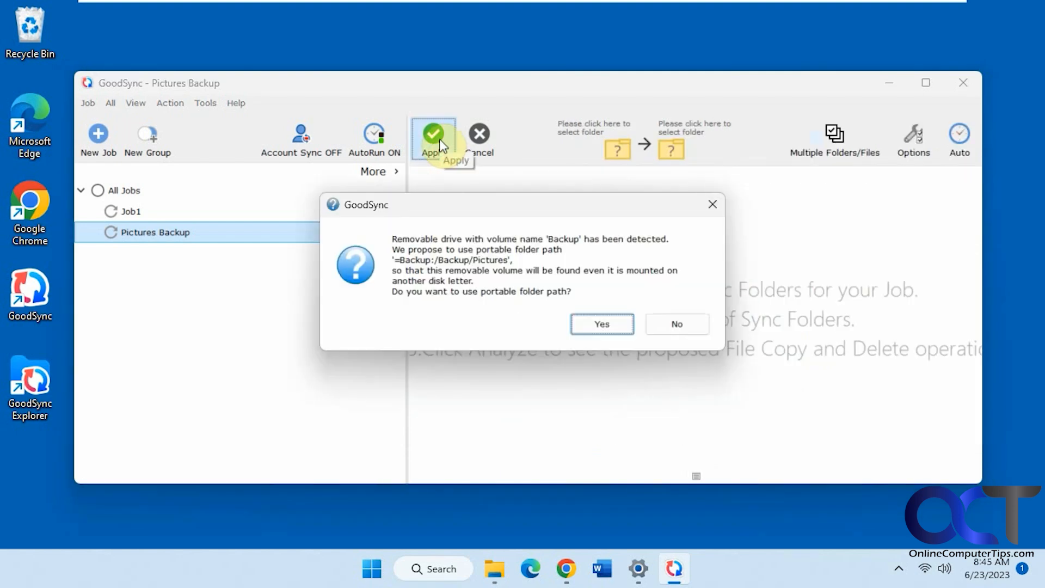
pyautogui.moveTo(532, 259)
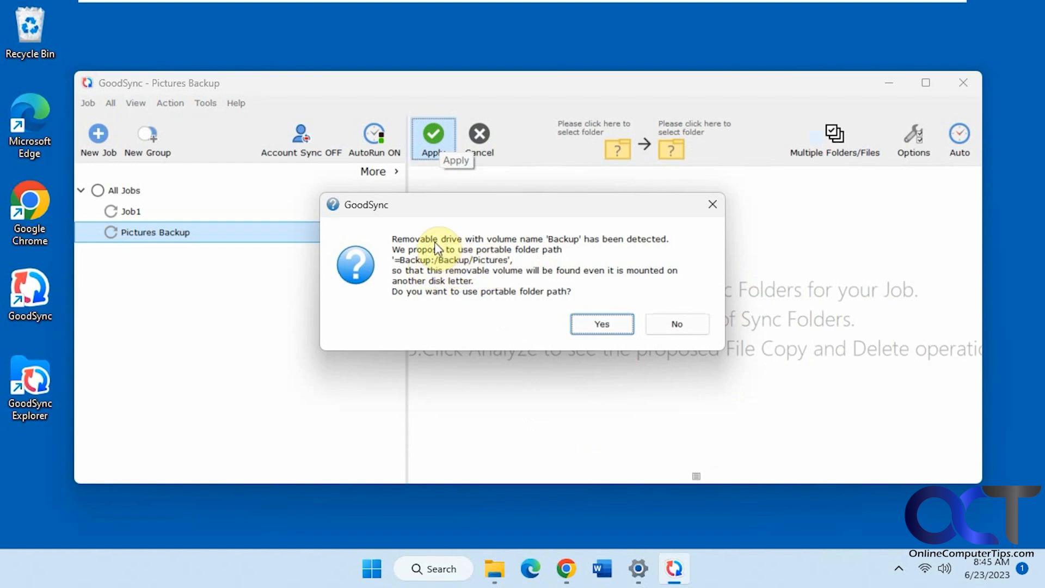
pyautogui.moveTo(468, 256)
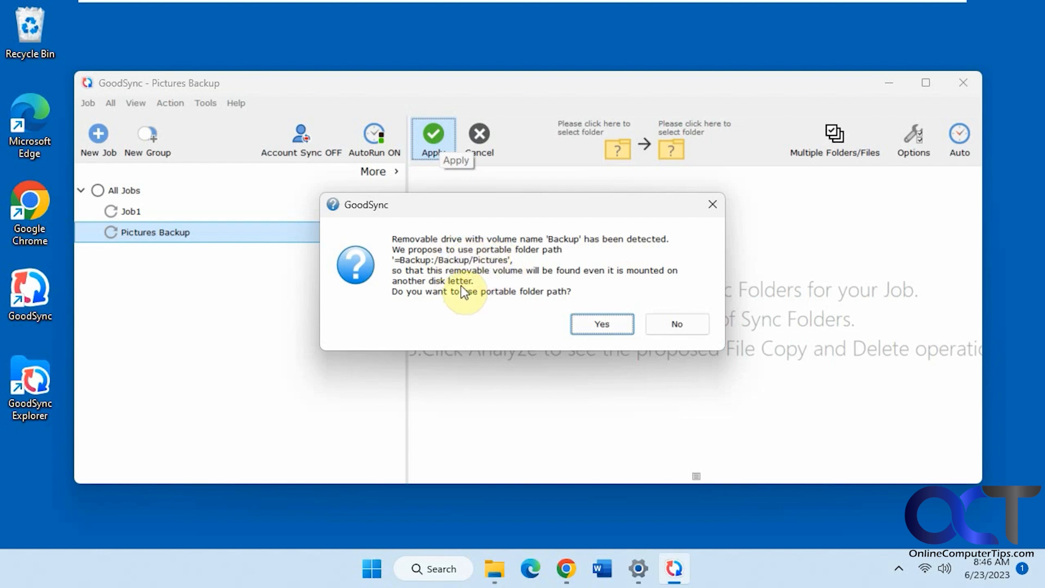
pyautogui.moveTo(472, 272)
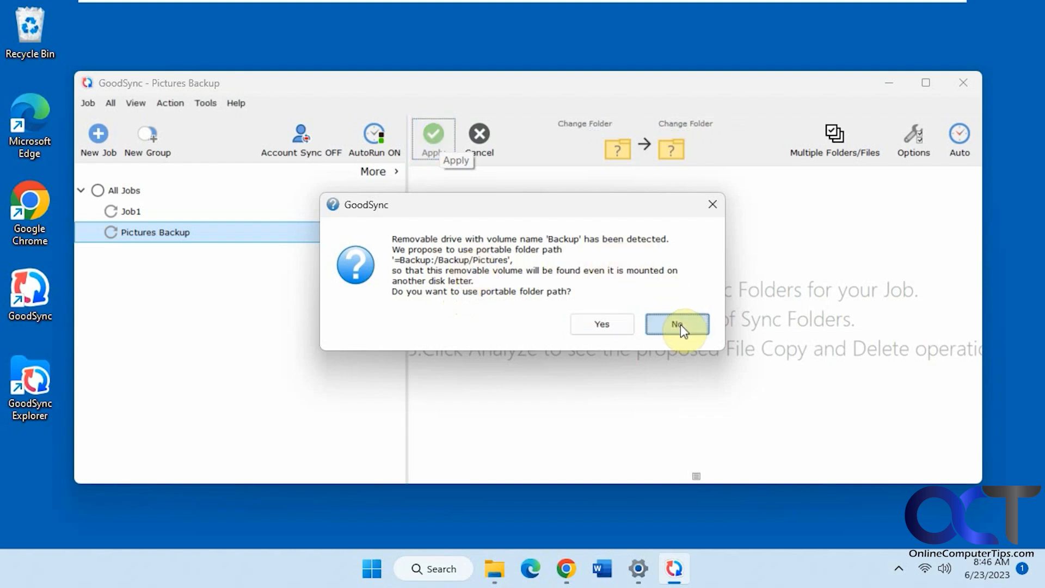
pyautogui.click(677, 324)
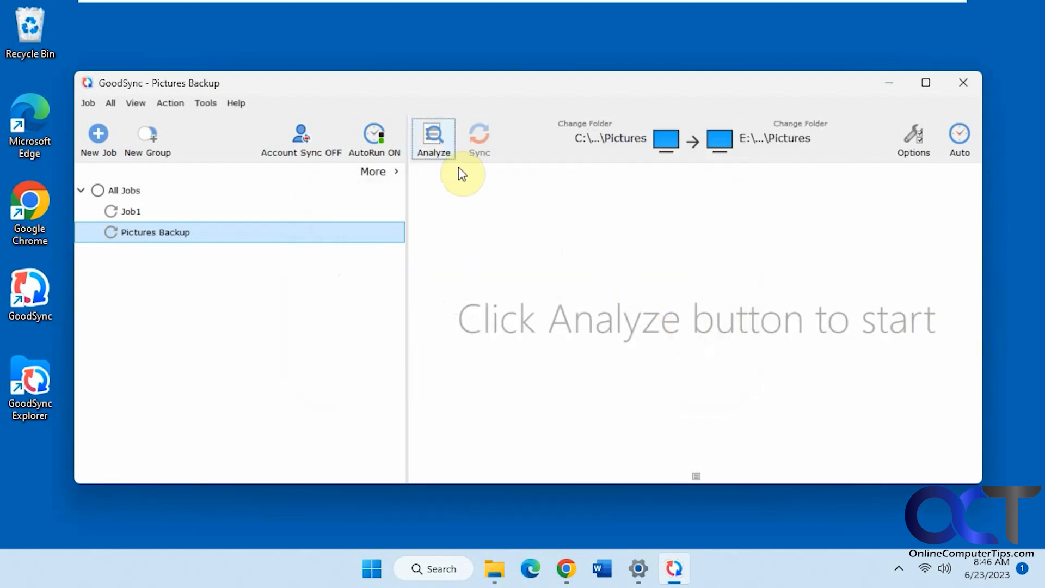
# - Analyze the job to find 135 changed files and sync them to the E: backup
pyautogui.click(433, 135)
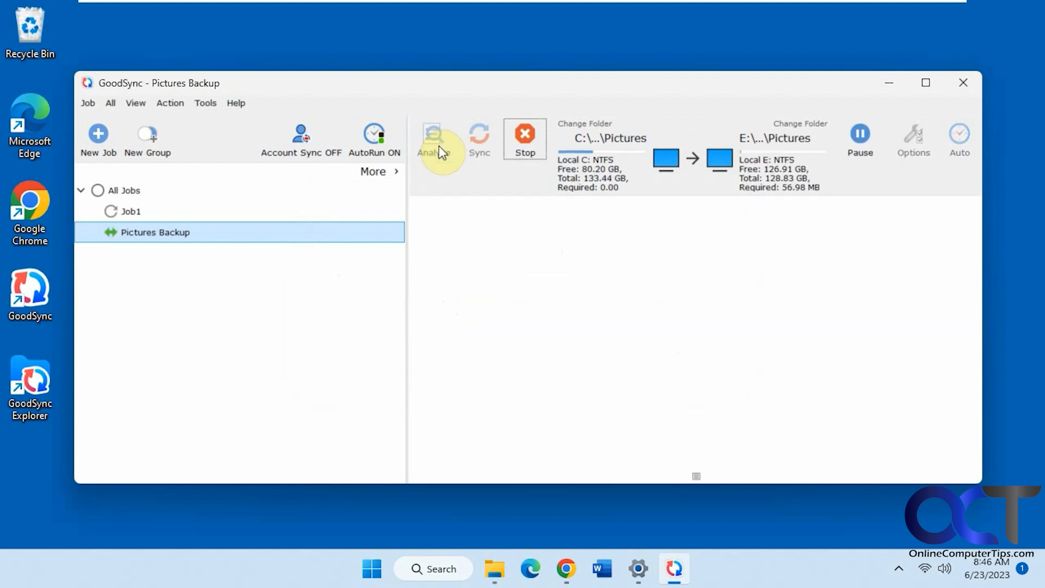
pyautogui.click(433, 135)
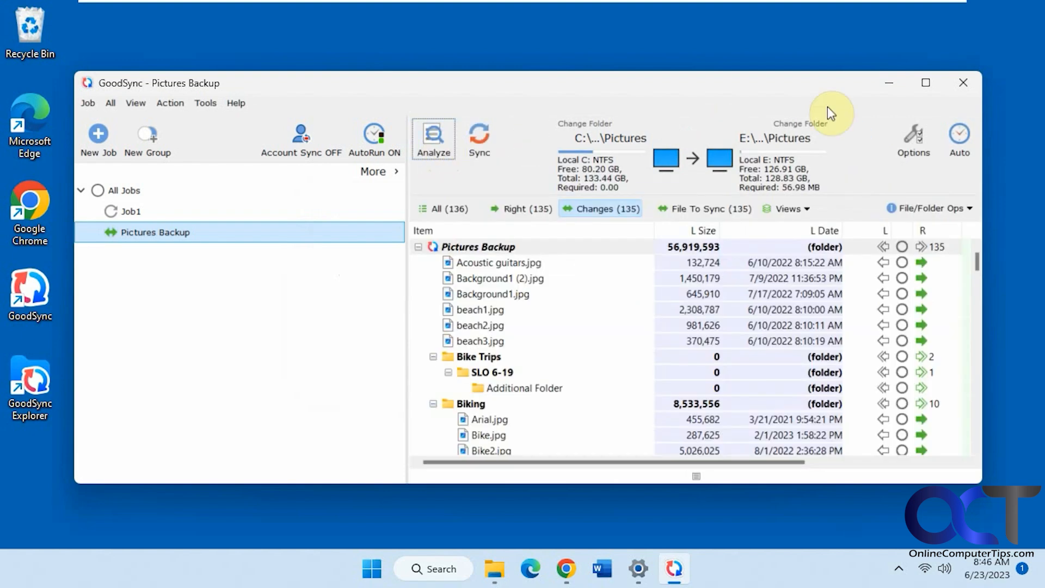
pyautogui.click(925, 82)
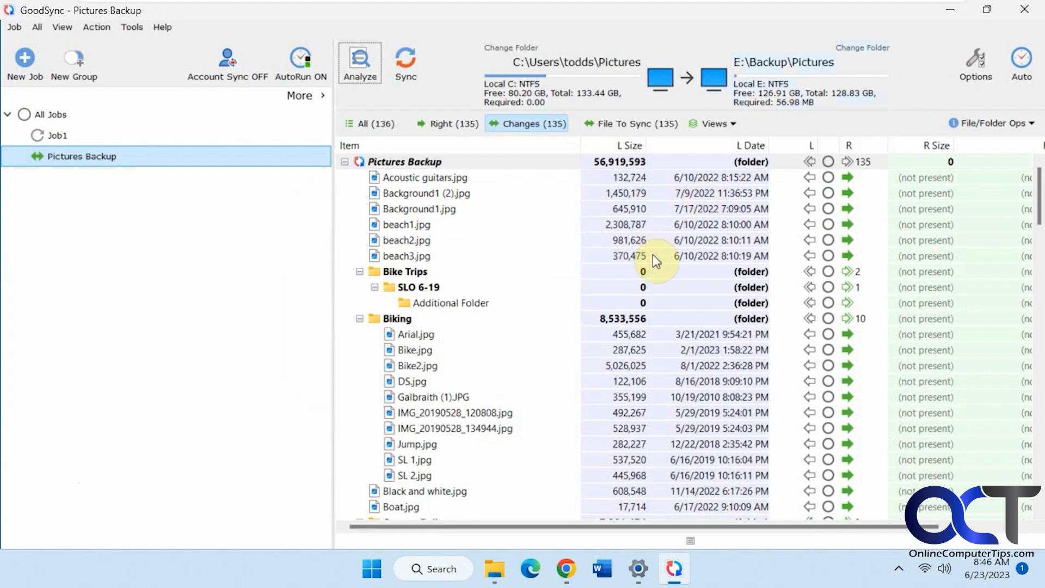
pyautogui.moveTo(331, 355)
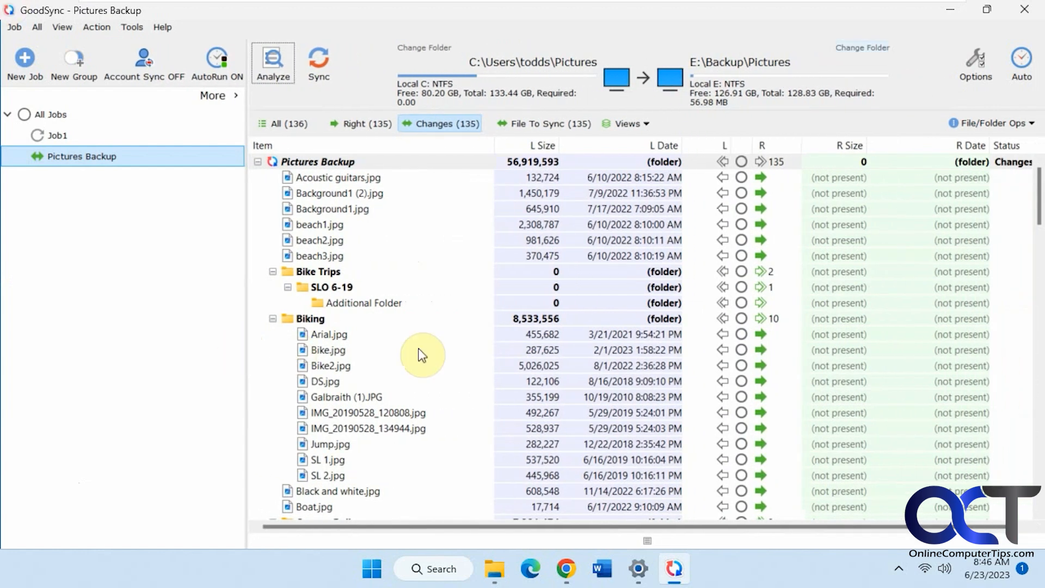
pyautogui.moveTo(360, 453)
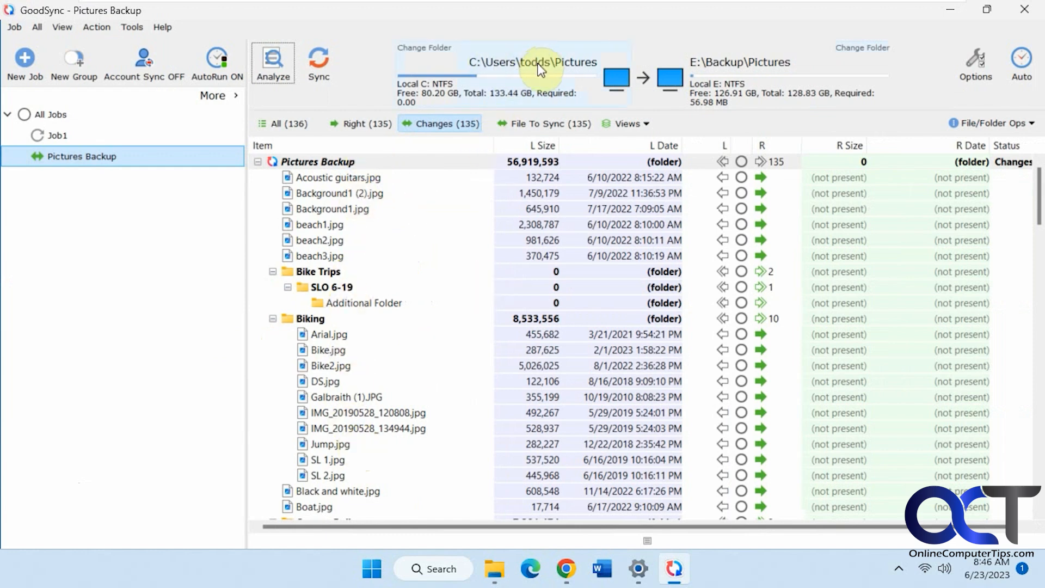
pyautogui.scroll(-3)
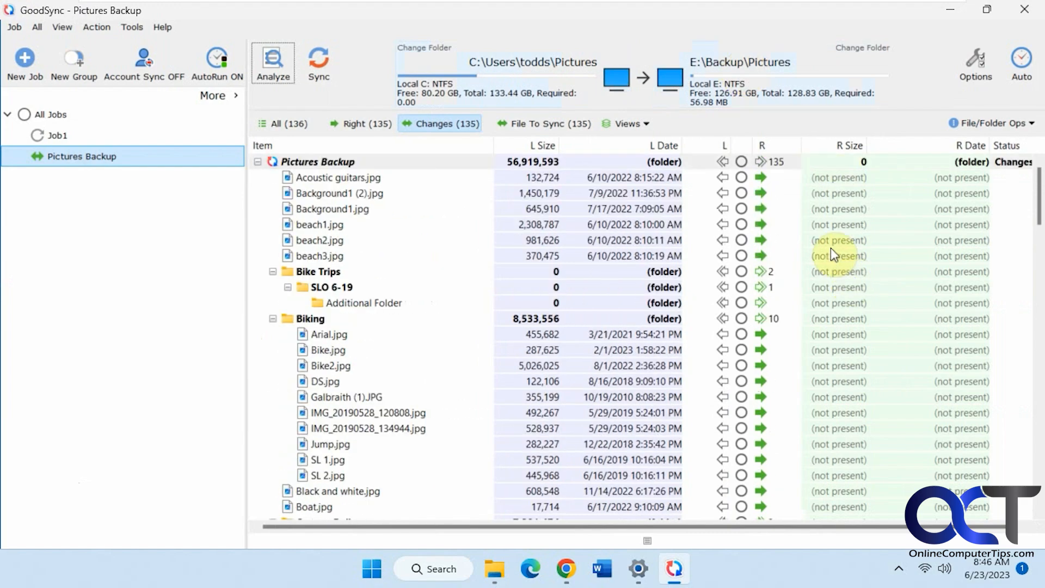
pyautogui.moveTo(317, 64)
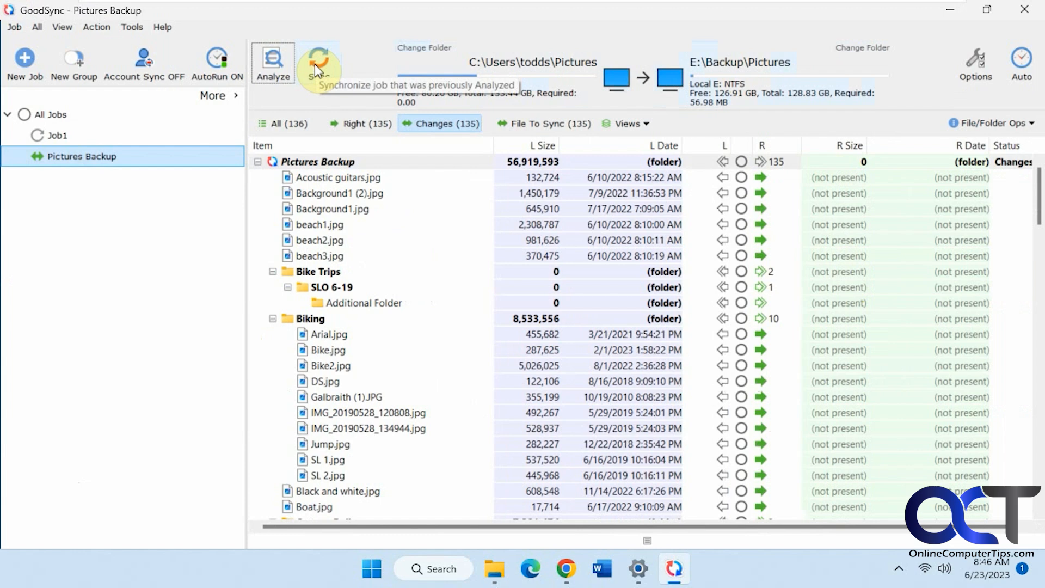
pyautogui.click(319, 63)
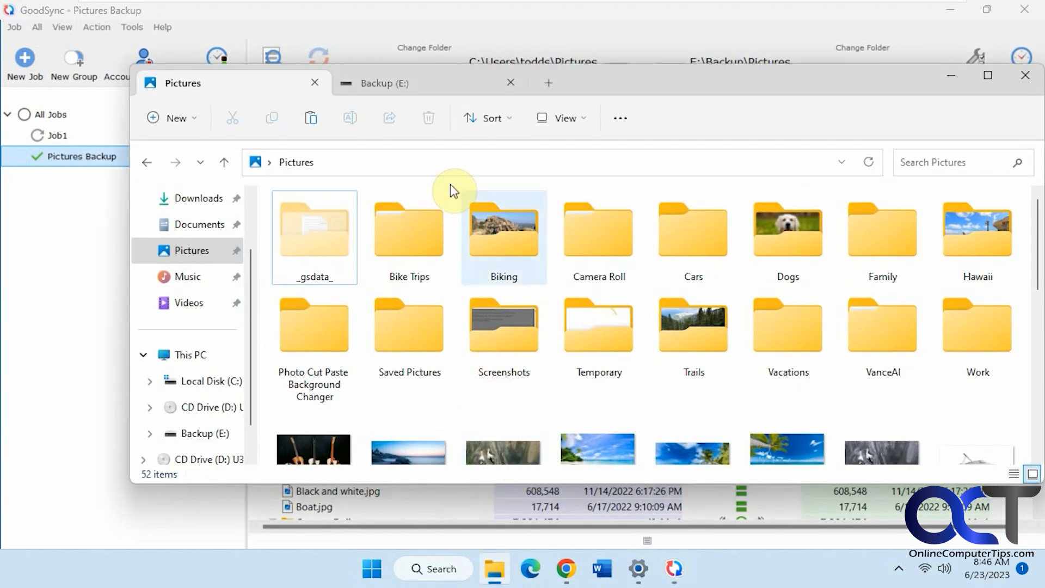
pyautogui.moveTo(426, 259)
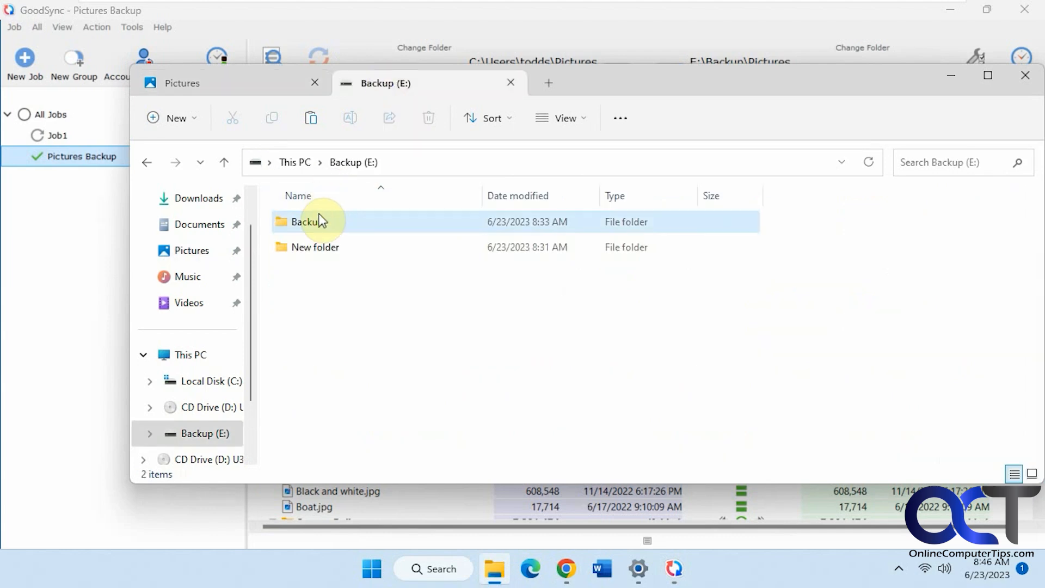
# - Verify E:\Backup\Pictures in File Explorer mirrors the source, then return to GoodSync
pyautogui.doubleClick(304, 222)
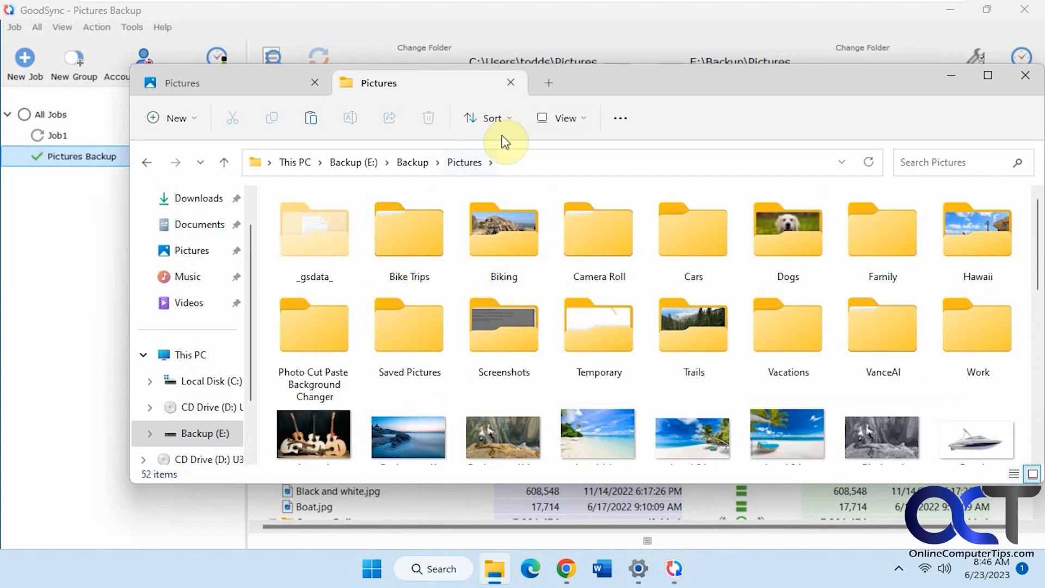
pyautogui.click(564, 118)
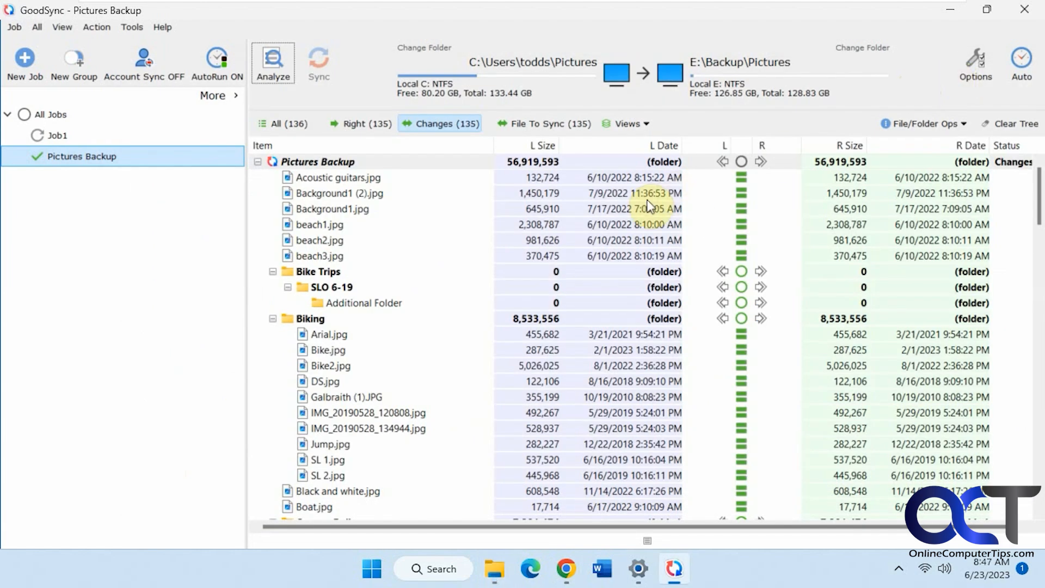
# - Review the job options showing the Backup Left to Right job type
pyautogui.click(975, 60)
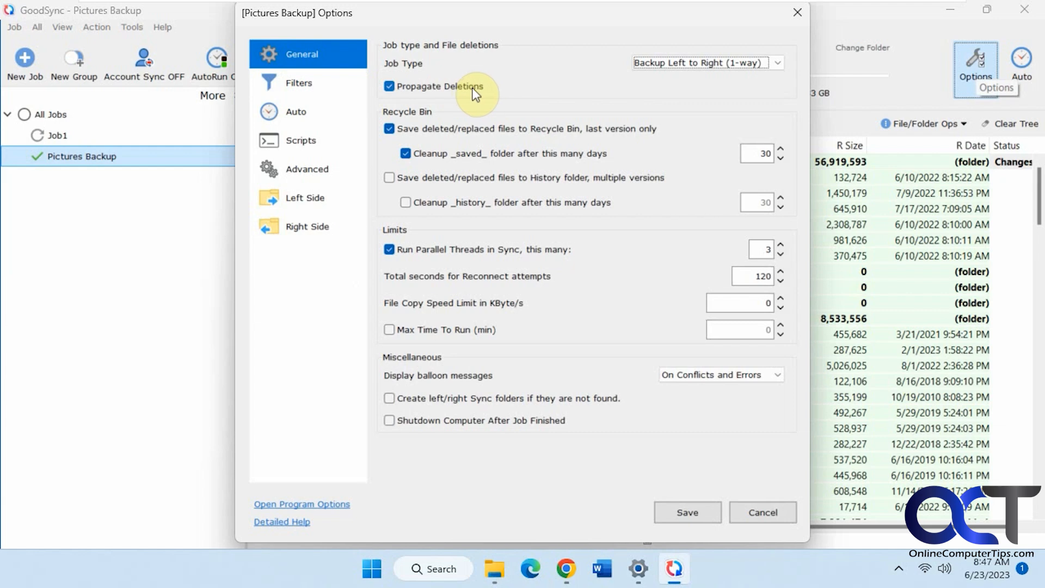
pyautogui.moveTo(101, 303)
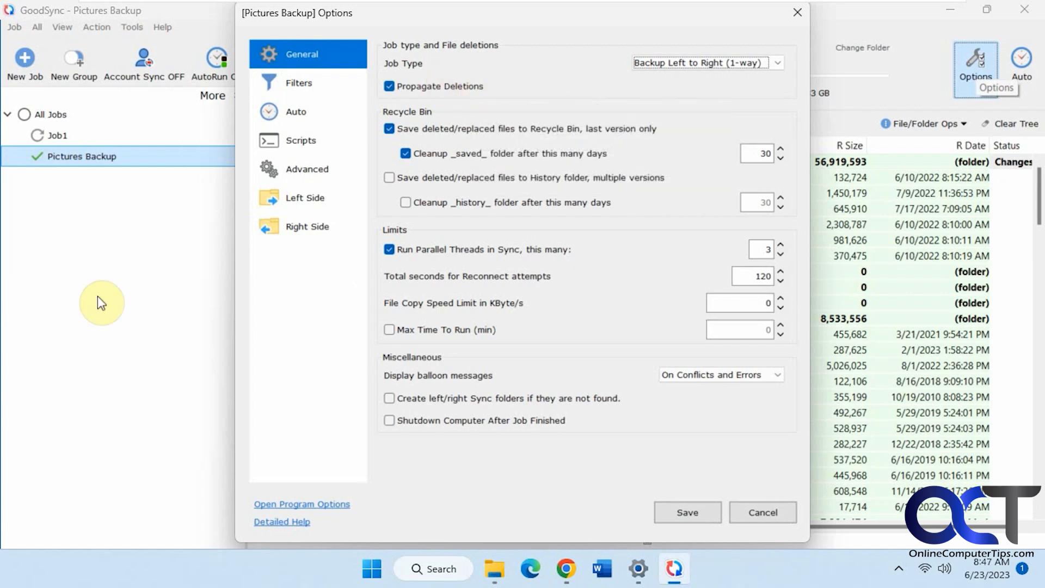
pyautogui.moveTo(154, 268)
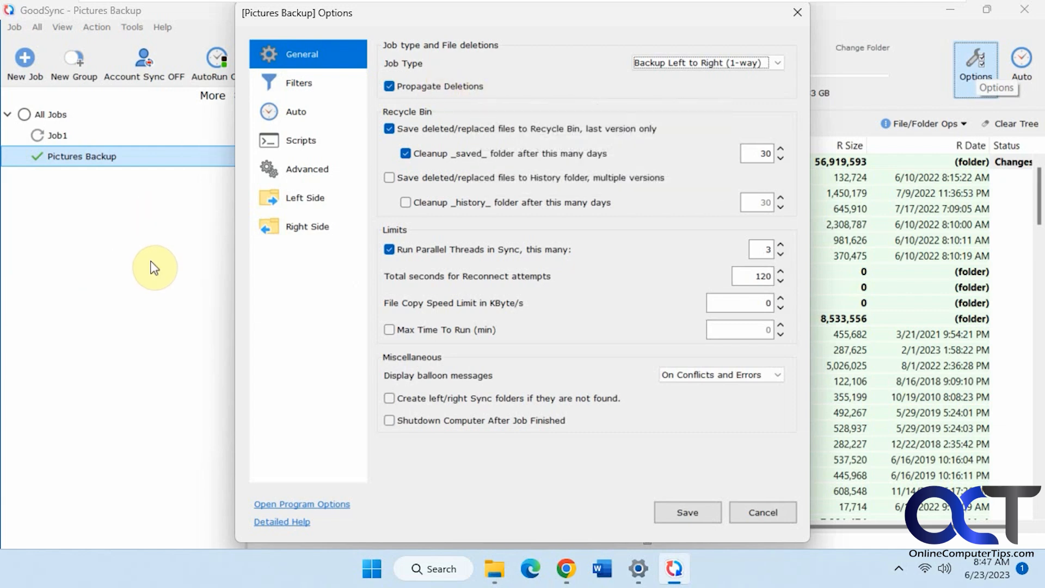
pyautogui.moveTo(840, 291)
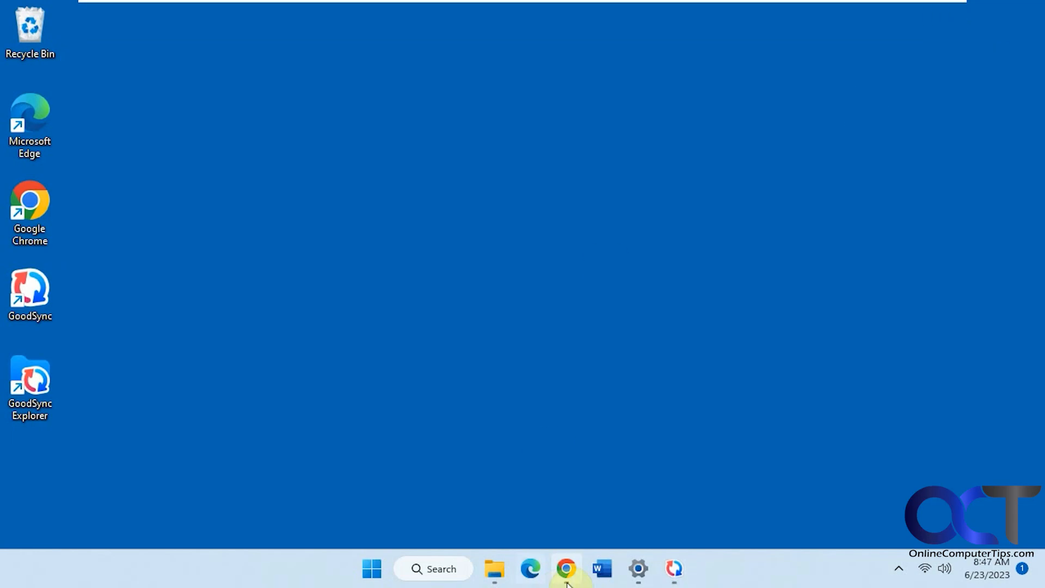
# - Compare the source and E:\Backup Pictures folders in File Explorer, then return to the job
pyautogui.click(497, 583)
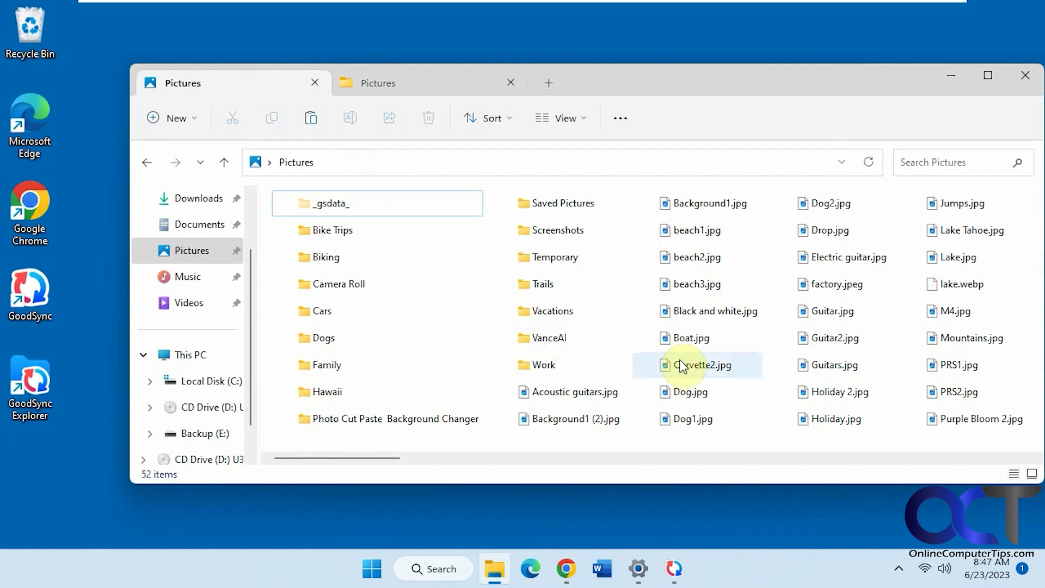
pyautogui.moveTo(677, 357)
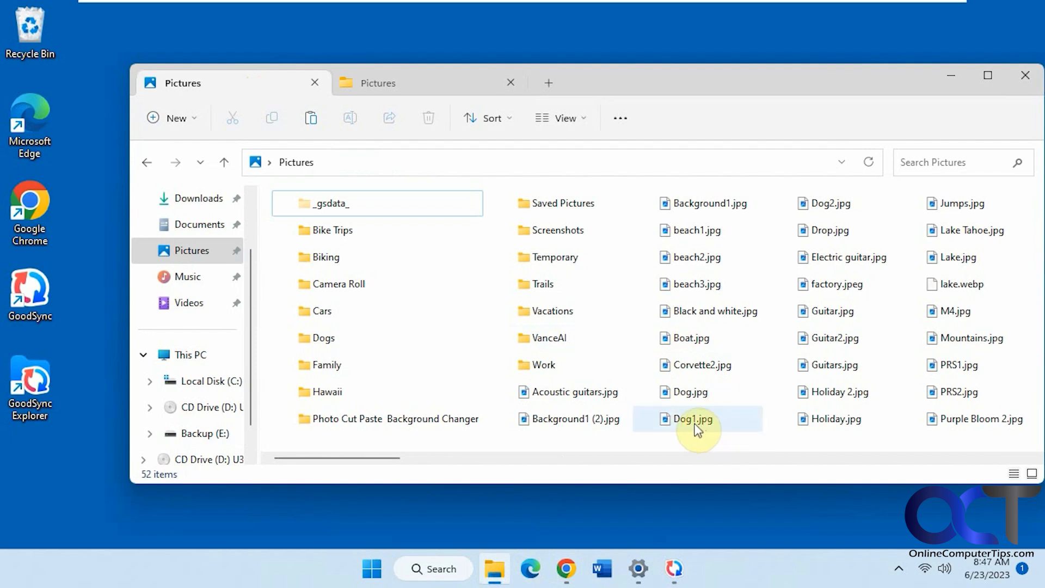
pyautogui.click(690, 419)
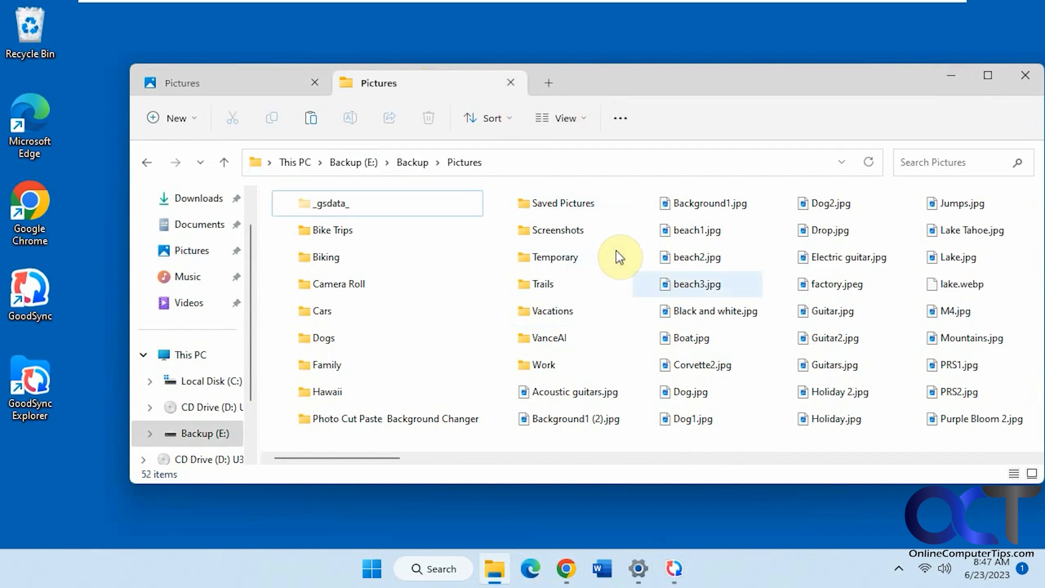
pyautogui.click(692, 418)
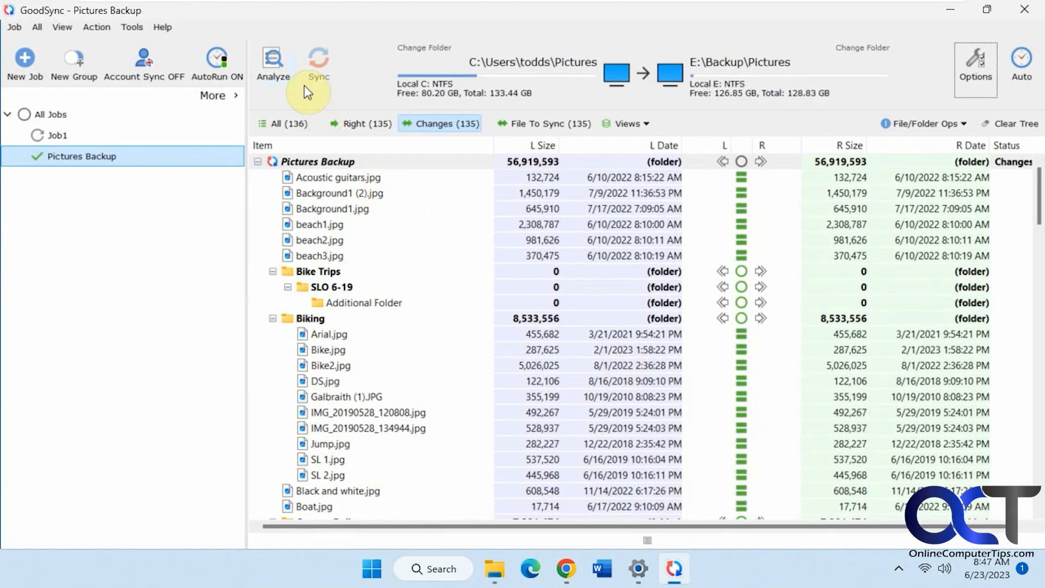
# - Re-analyze and sync so the deleted Dog1.jpg is removed from E:\Backup\Pictures too
pyautogui.click(272, 60)
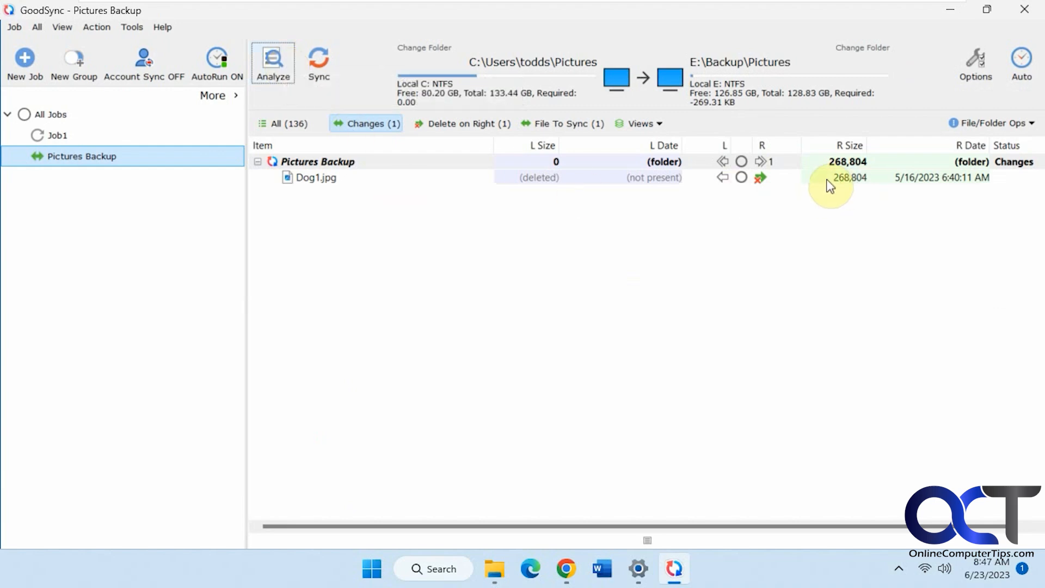
pyautogui.moveTo(330, 184)
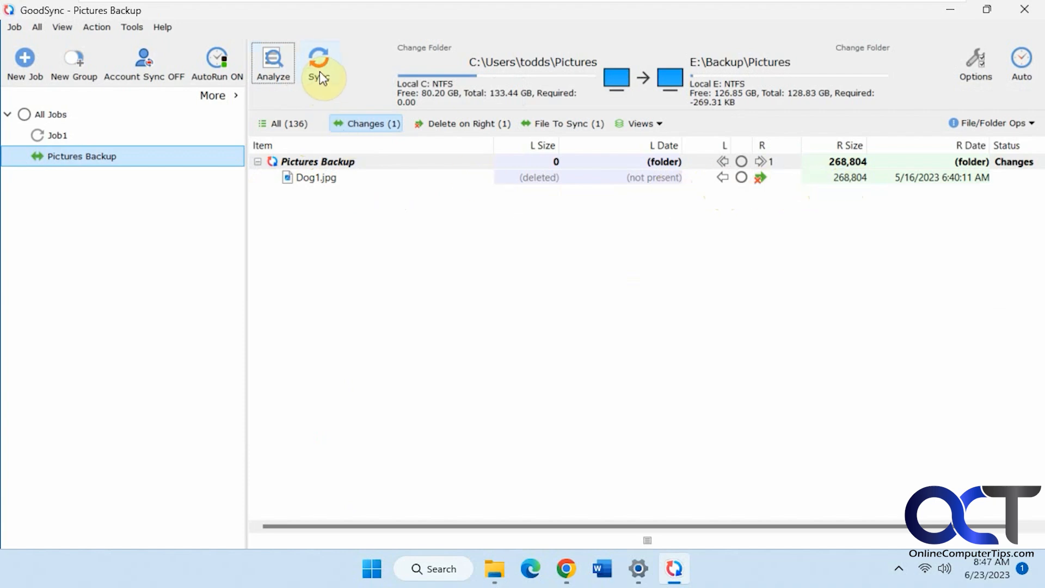
pyautogui.click(318, 59)
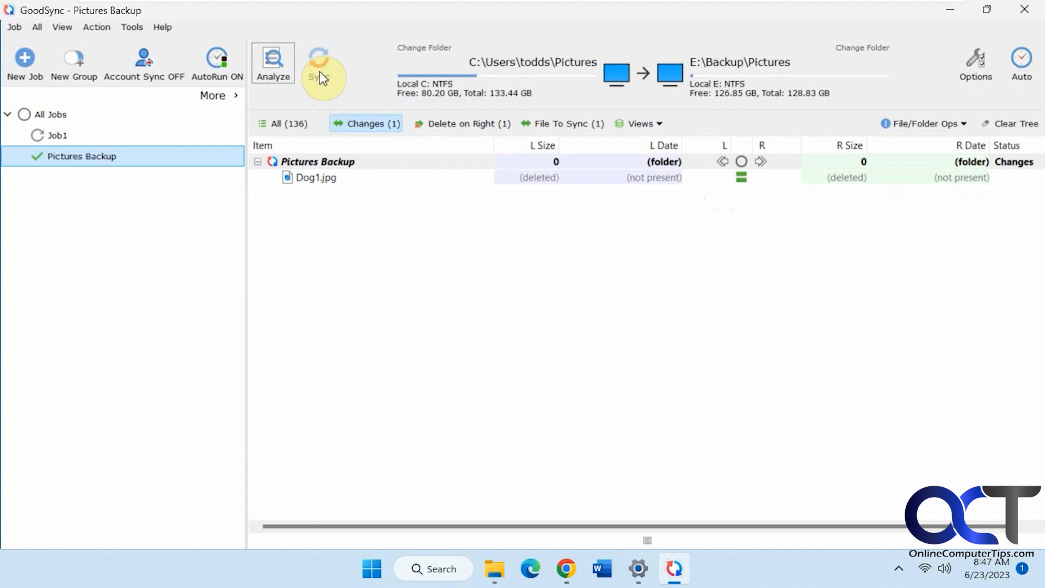
pyautogui.click(497, 583)
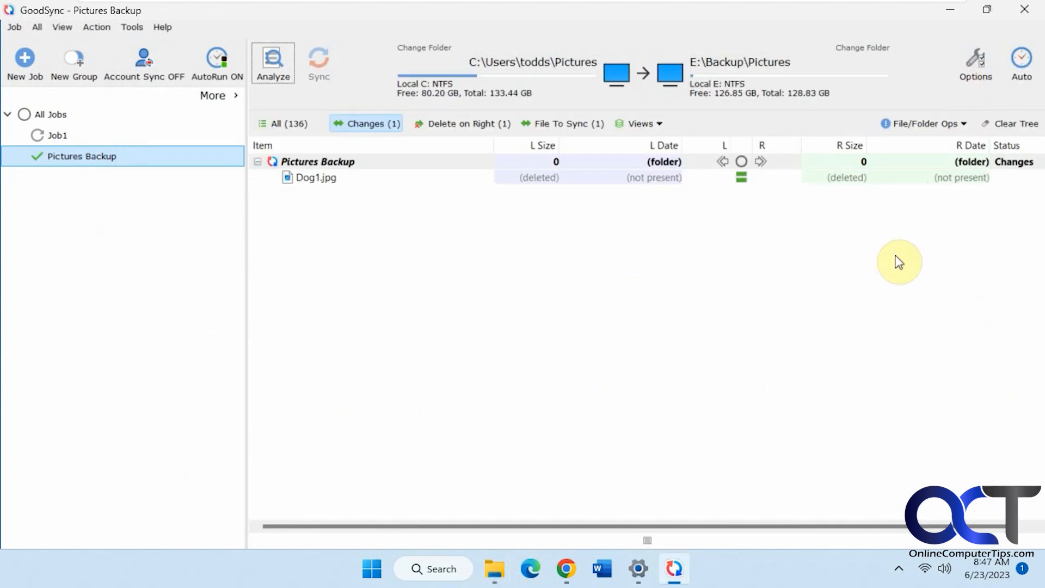
pyautogui.click(974, 57)
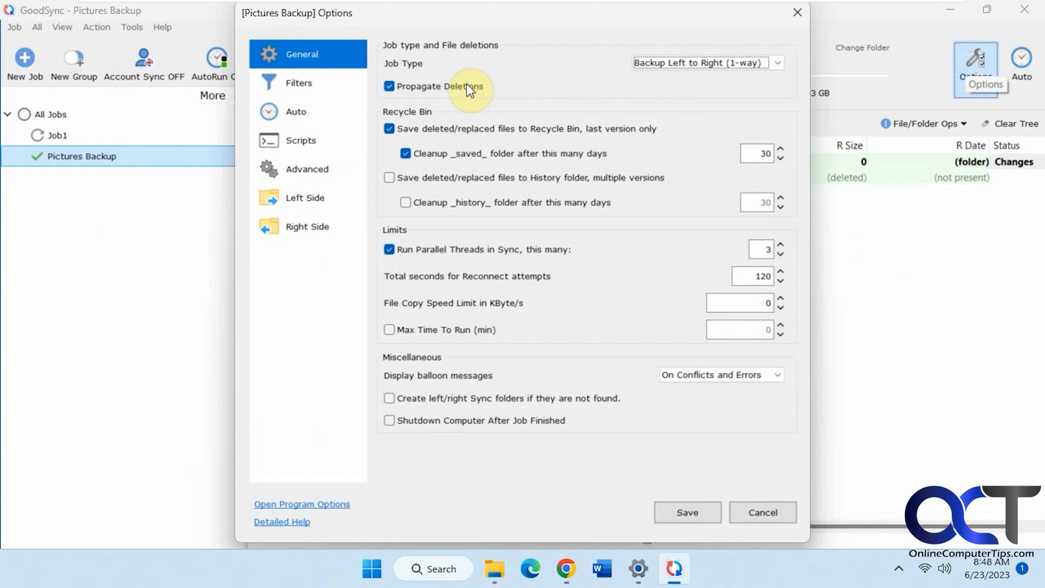
pyautogui.moveTo(470, 88)
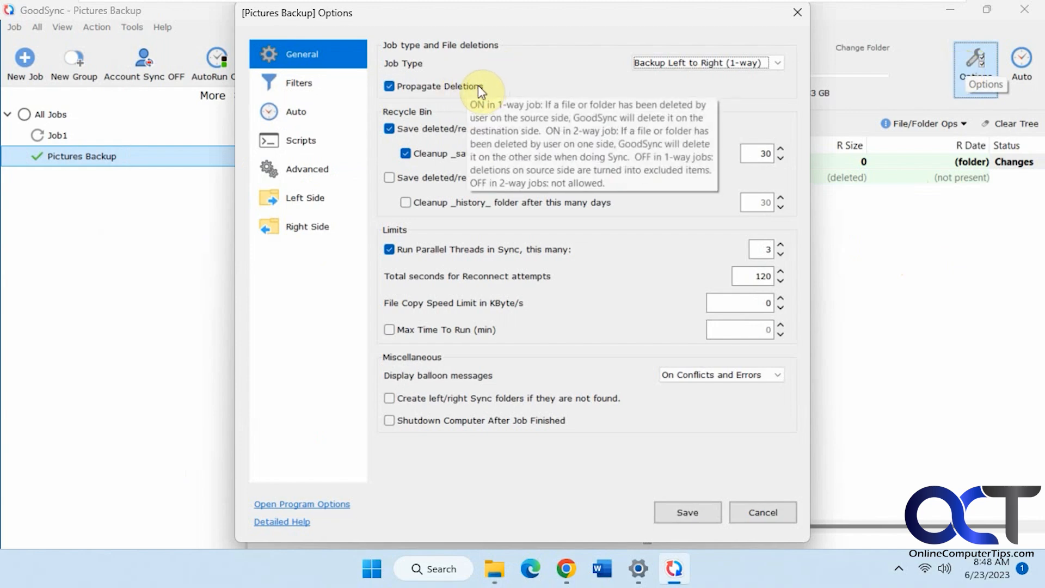
pyautogui.moveTo(550, 279)
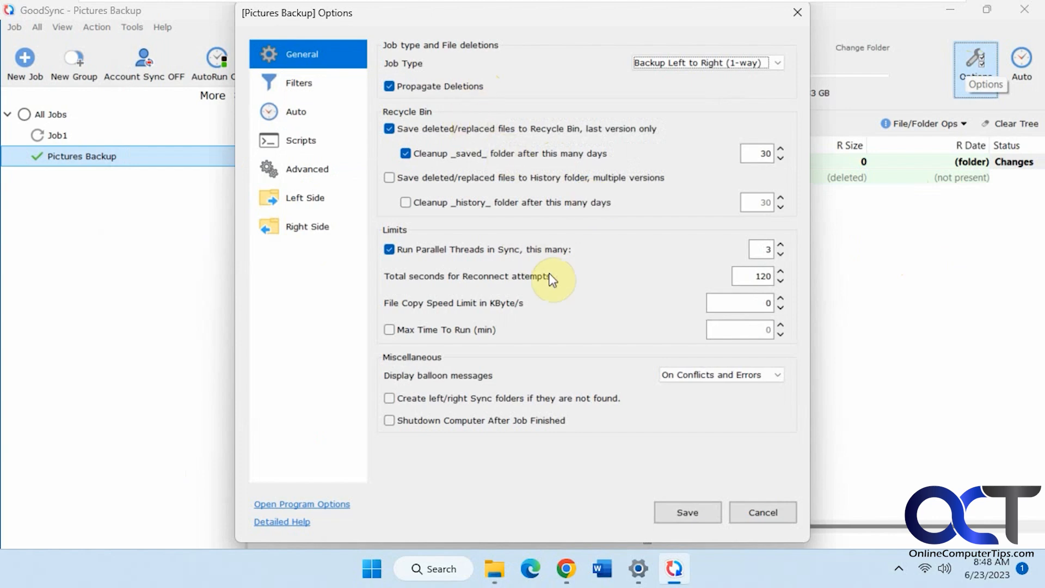
pyautogui.click(301, 83)
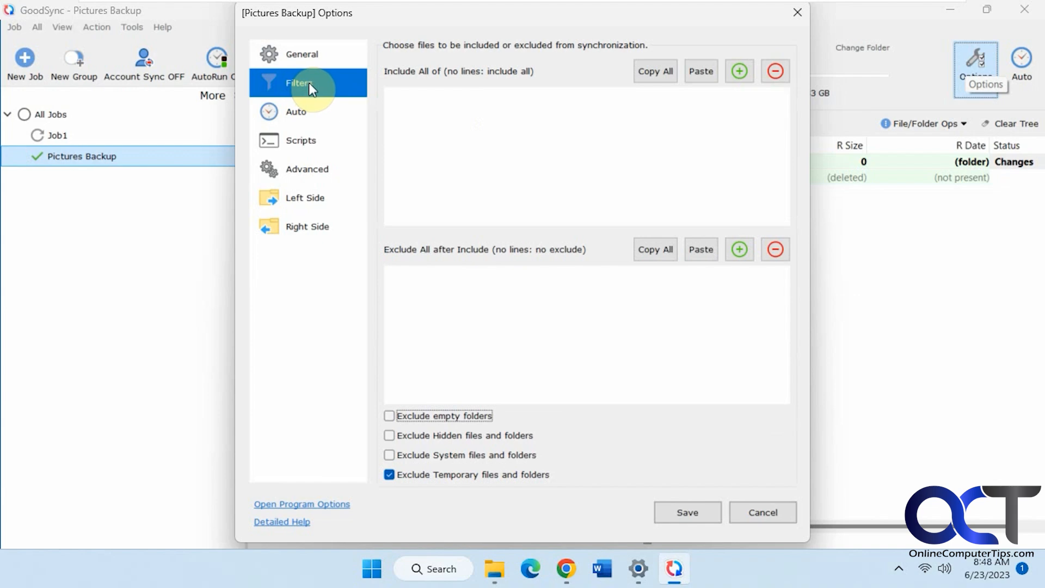
pyautogui.click(296, 111)
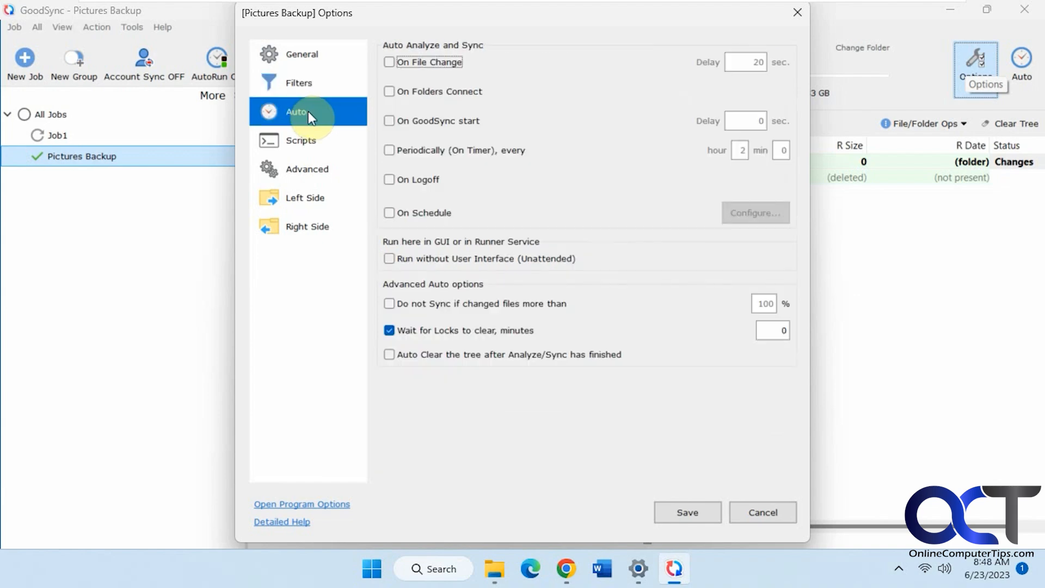
pyautogui.click(300, 140)
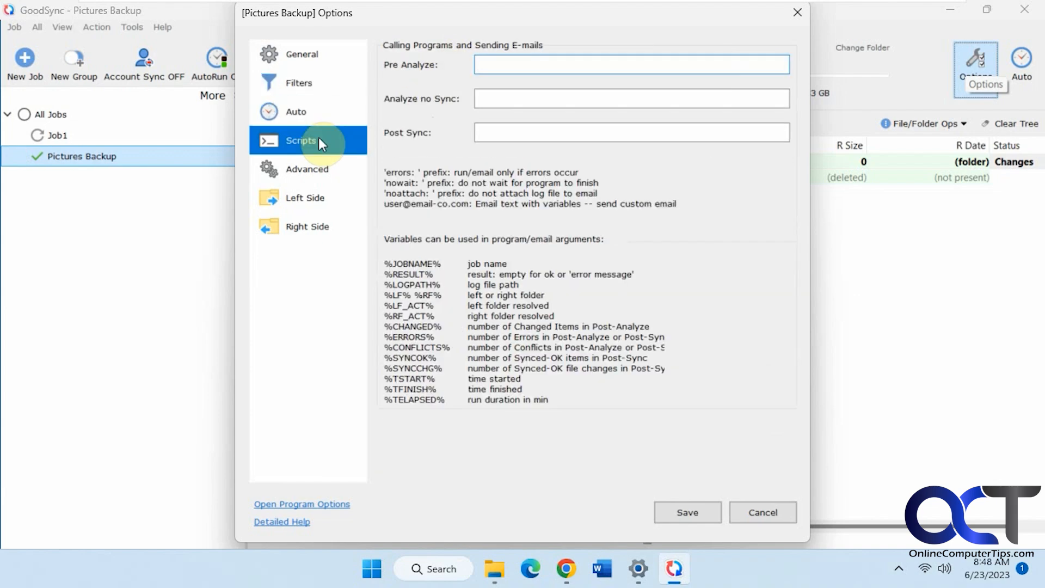
pyautogui.click(307, 168)
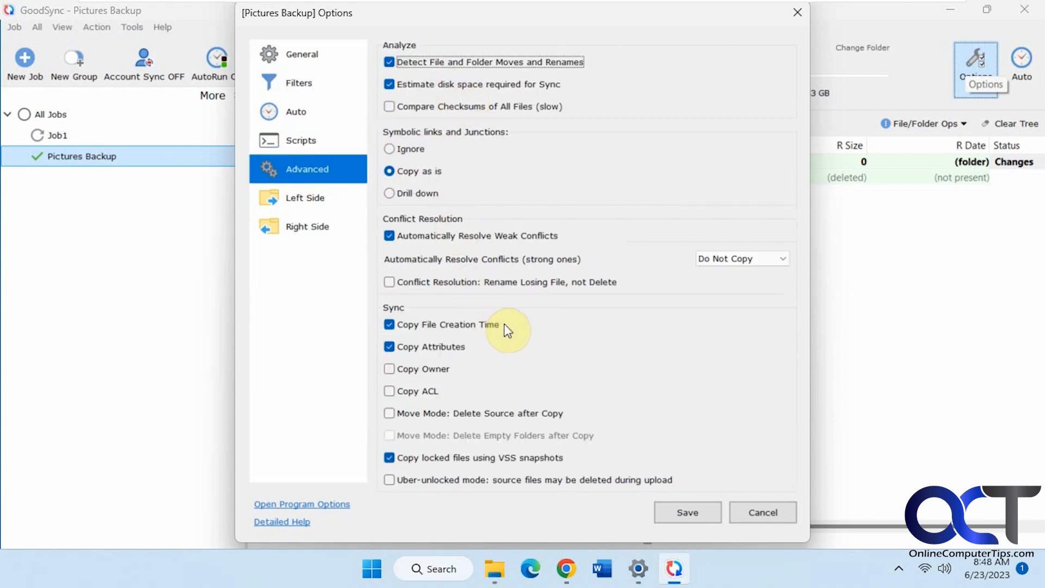
pyautogui.moveTo(451, 238)
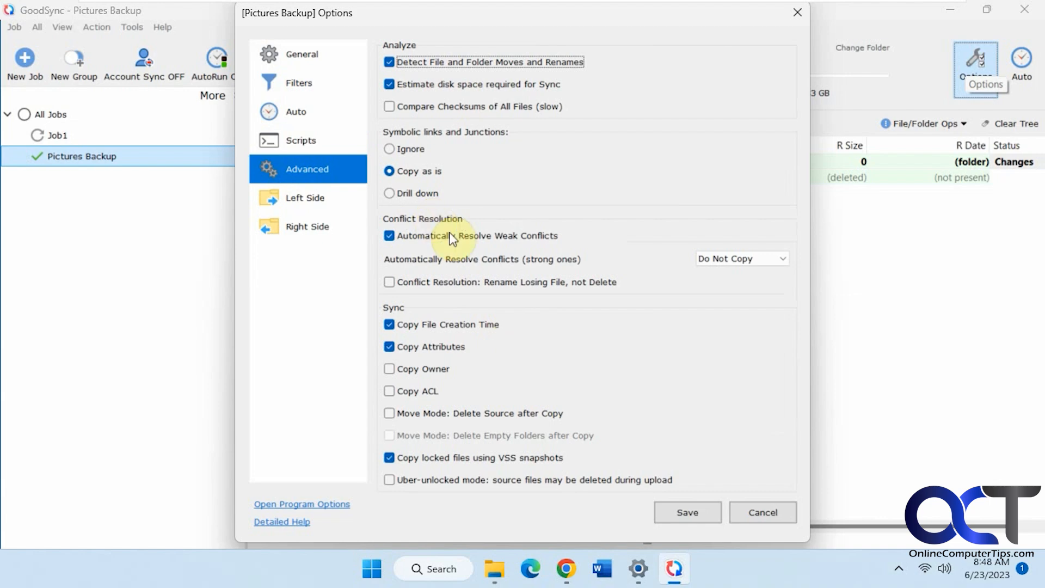
pyautogui.click(305, 197)
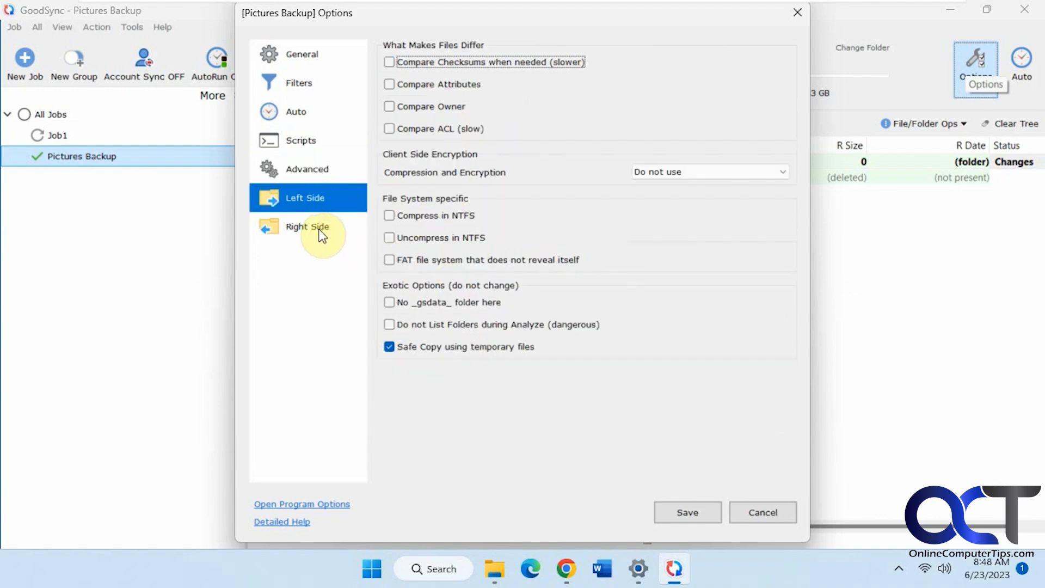
pyautogui.click(307, 226)
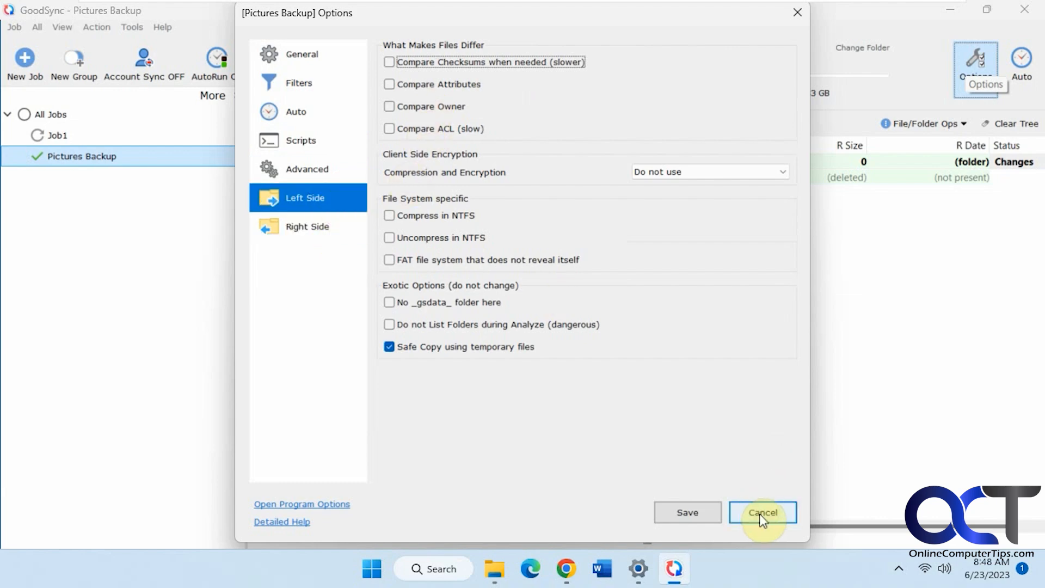
pyautogui.click(762, 512)
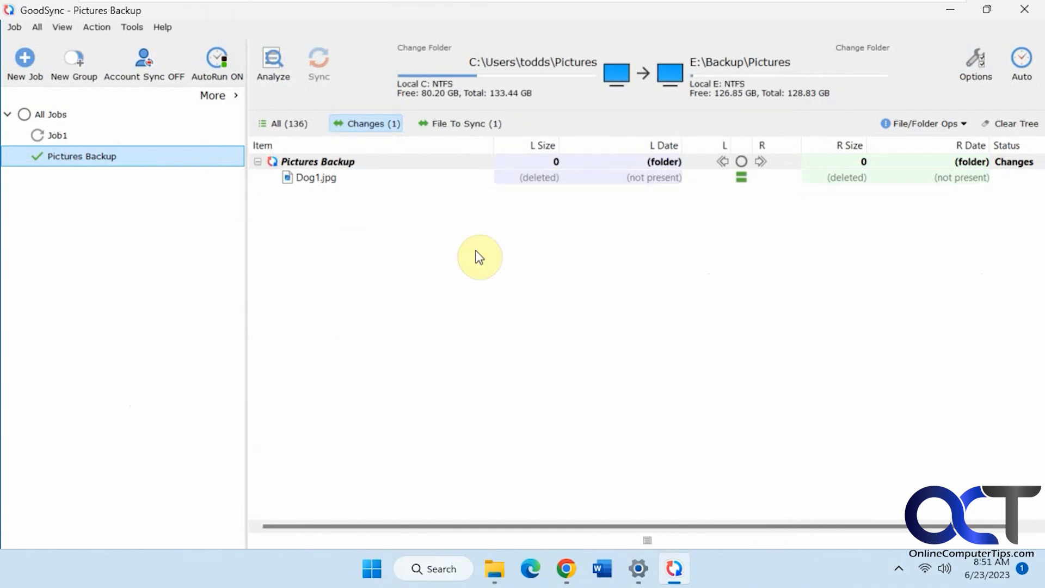
pyautogui.moveTo(52, 111)
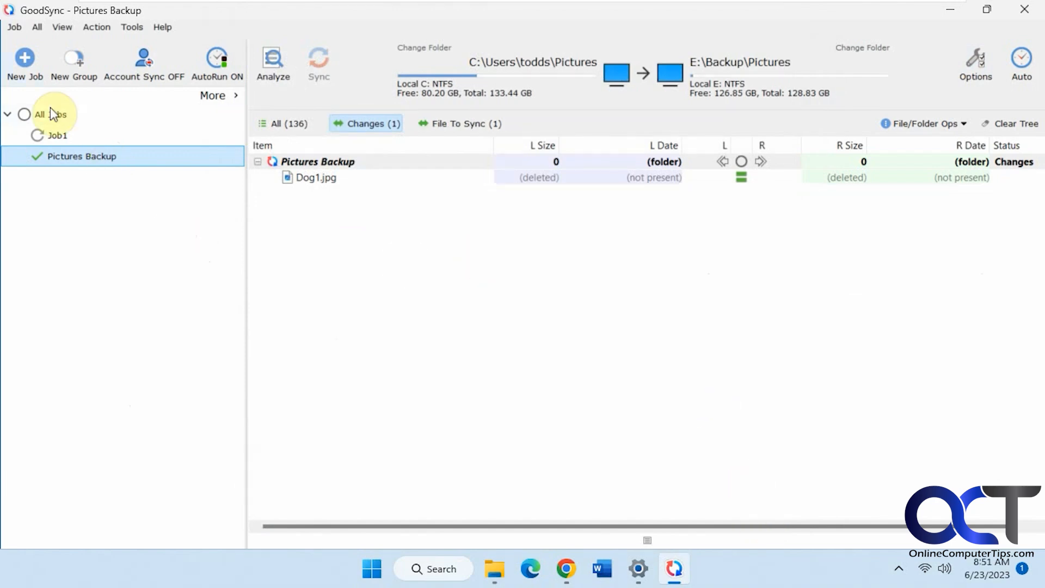
# - Create a new one-way backup job named 'To FTP'
pyautogui.click(24, 59)
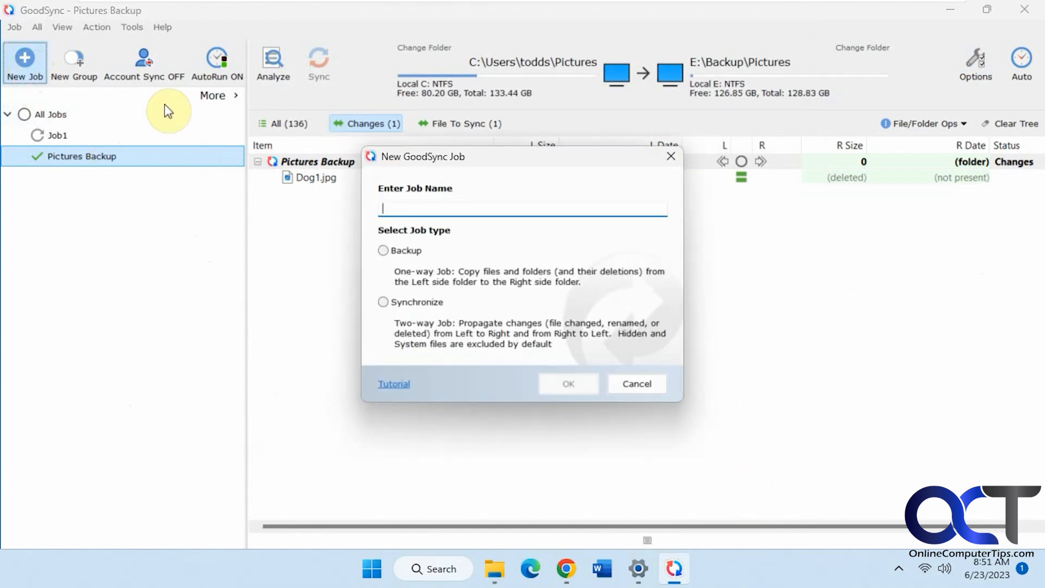
pyautogui.write('To FTP')
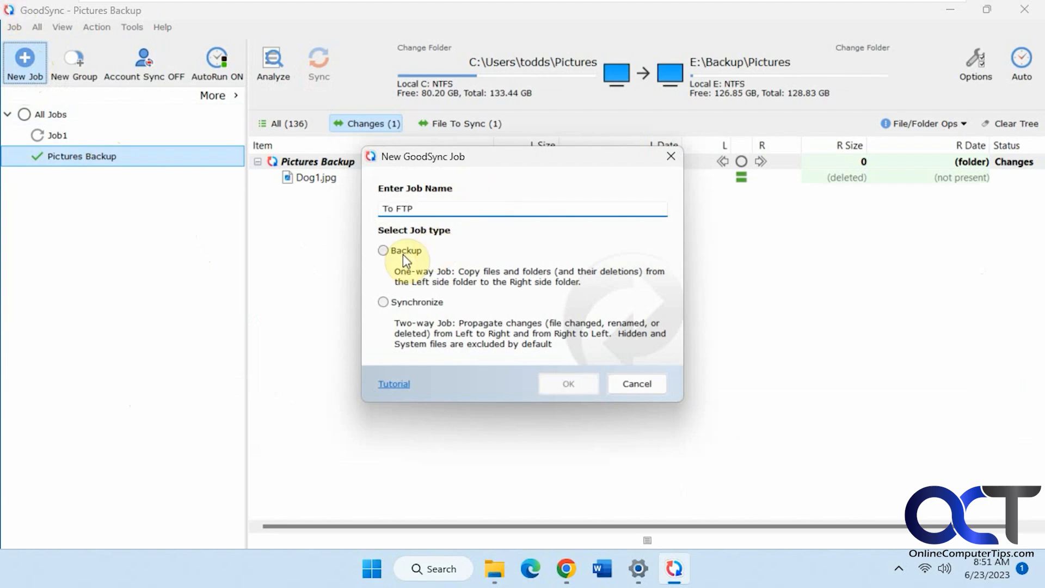
pyautogui.click(568, 383)
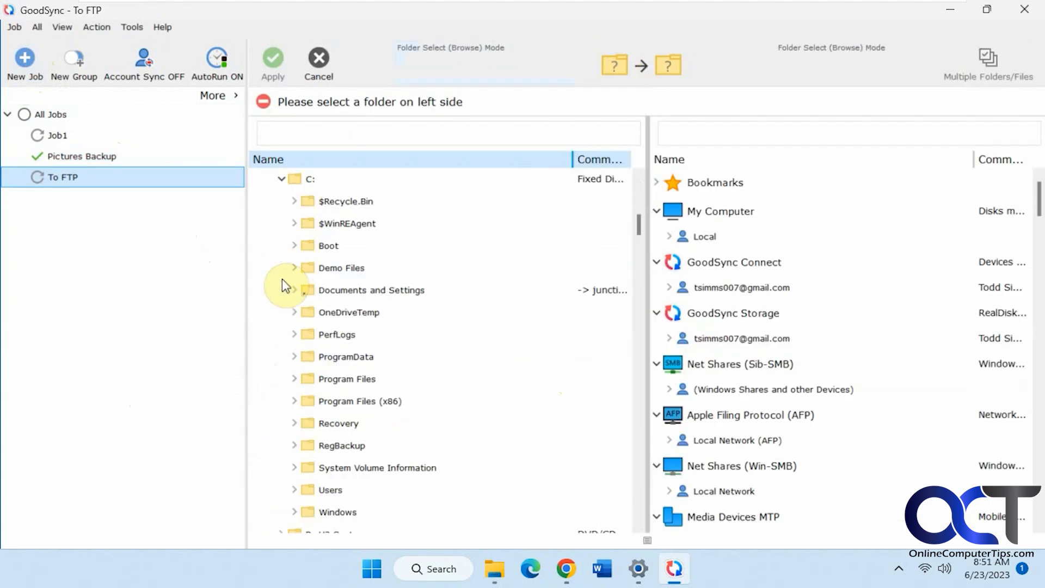
# - Choose C:\Demo Files as the source and reach the FTP accounts on the destination side
pyautogui.click(340, 268)
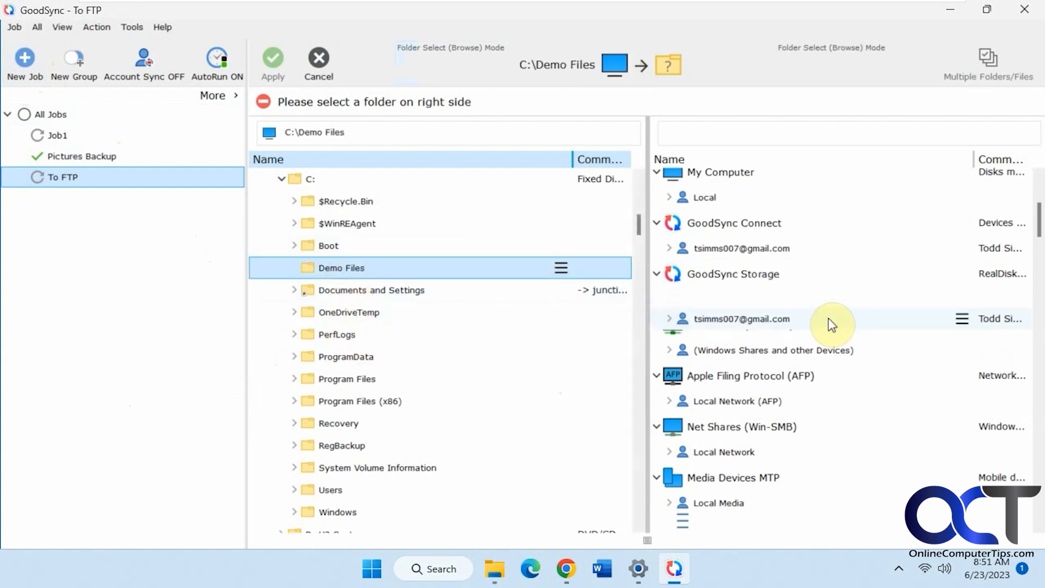
pyautogui.scroll(-3)
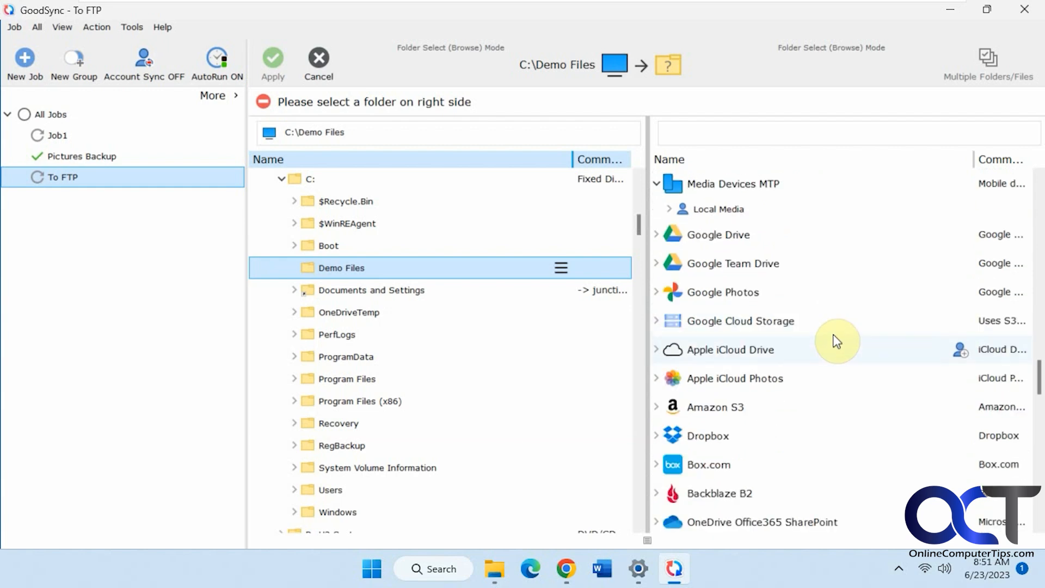
pyautogui.scroll(-3)
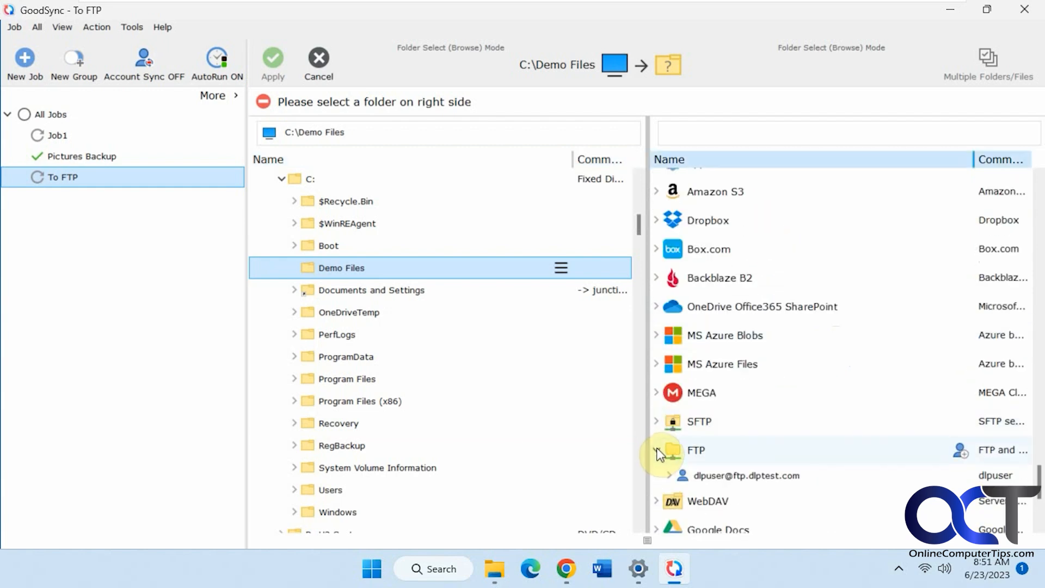
pyautogui.click(696, 451)
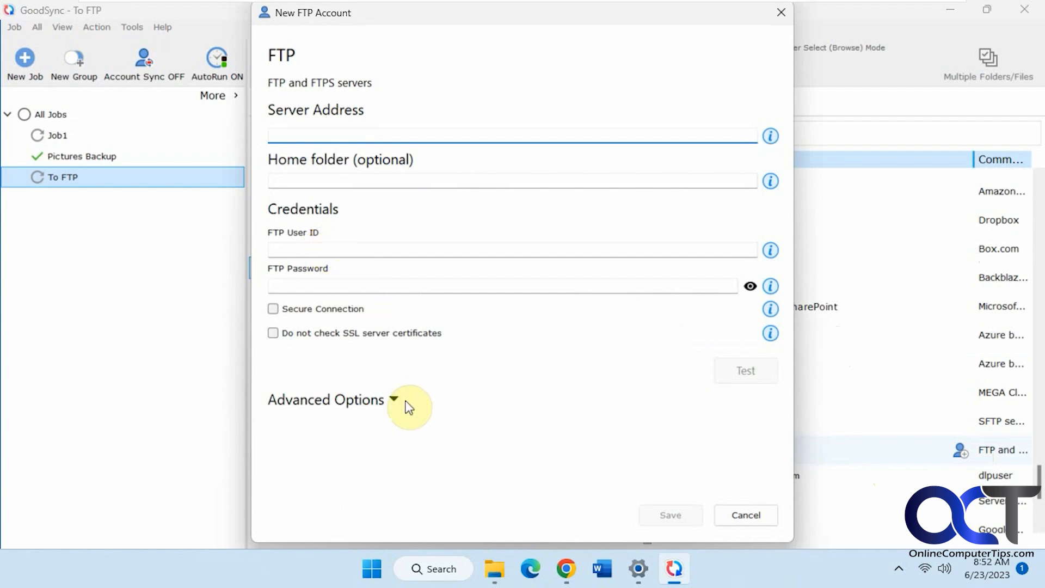
pyautogui.click(393, 401)
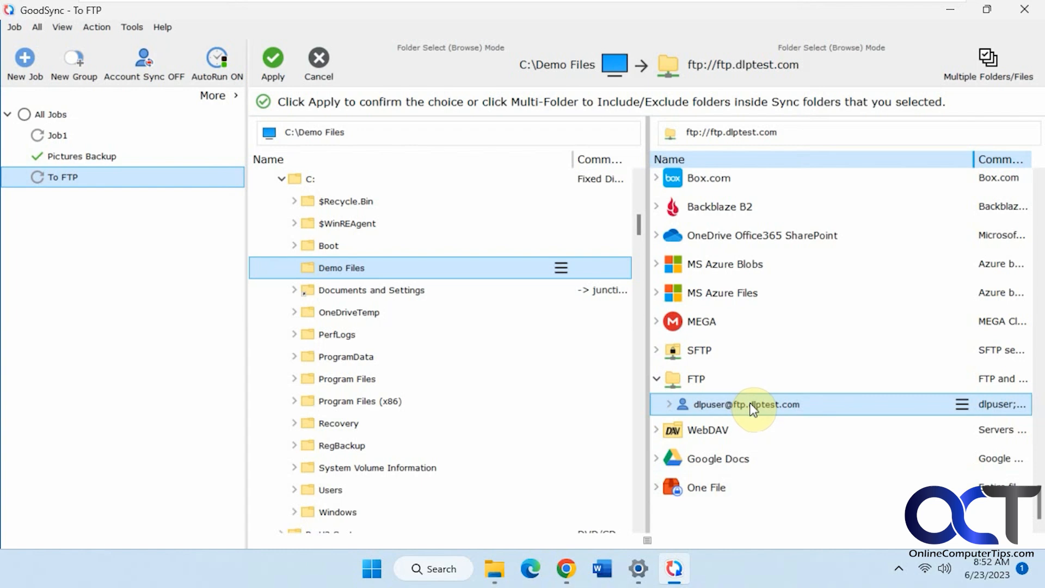
# - Pick the input folder on ftp.dlptest.com as the destination and apply the folder pair
pyautogui.click(669, 404)
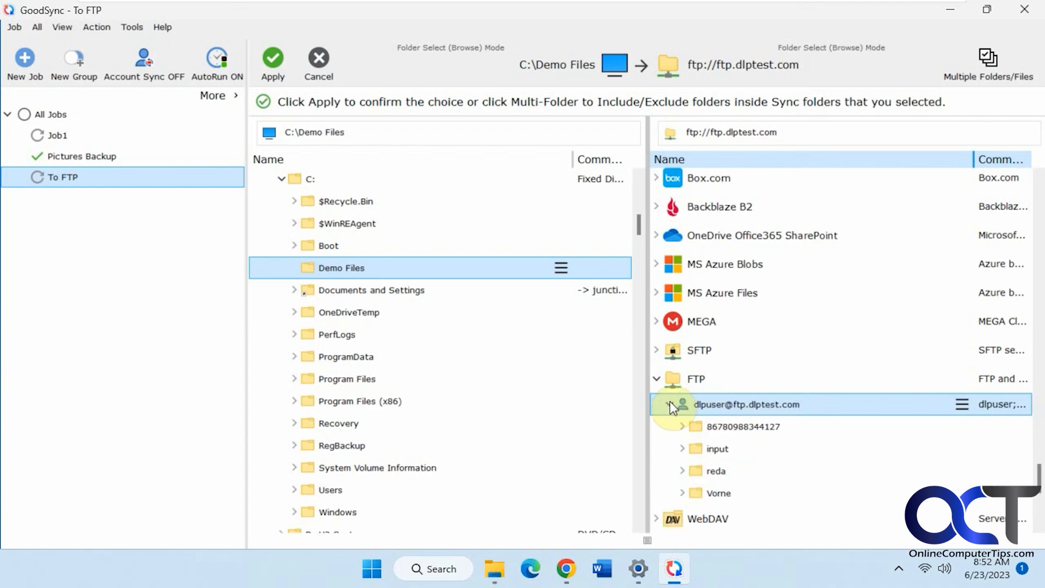
pyautogui.click(716, 448)
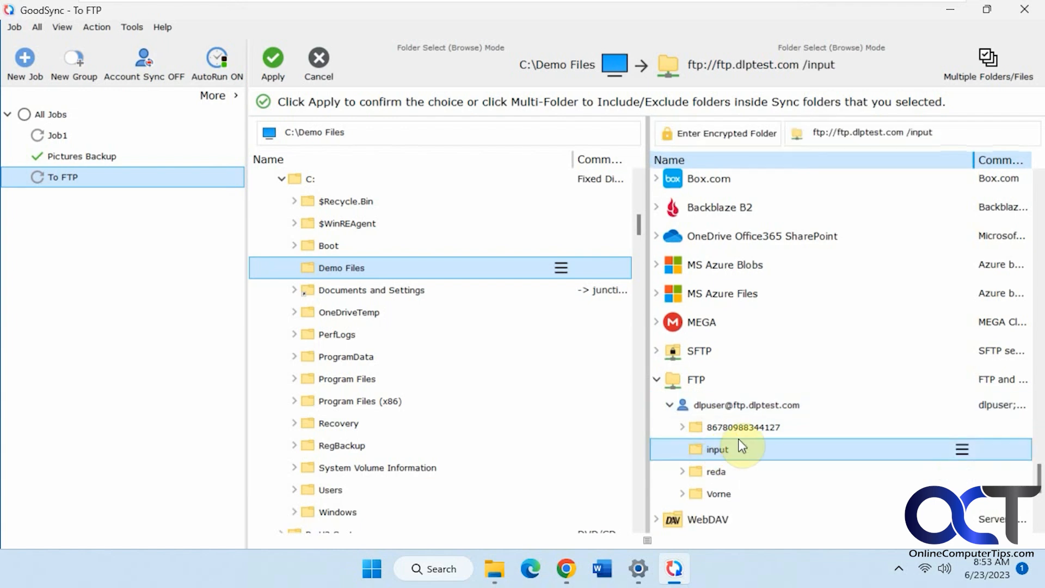
pyautogui.click(272, 58)
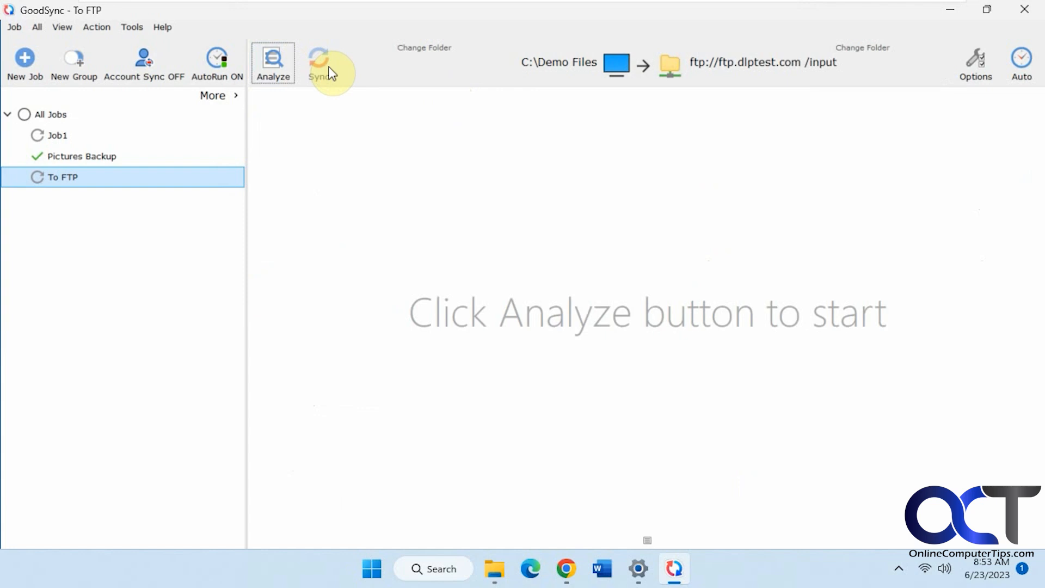
# - Analyze the To FTP job and sync its new Demo Files up to the FTP input folder
pyautogui.click(274, 61)
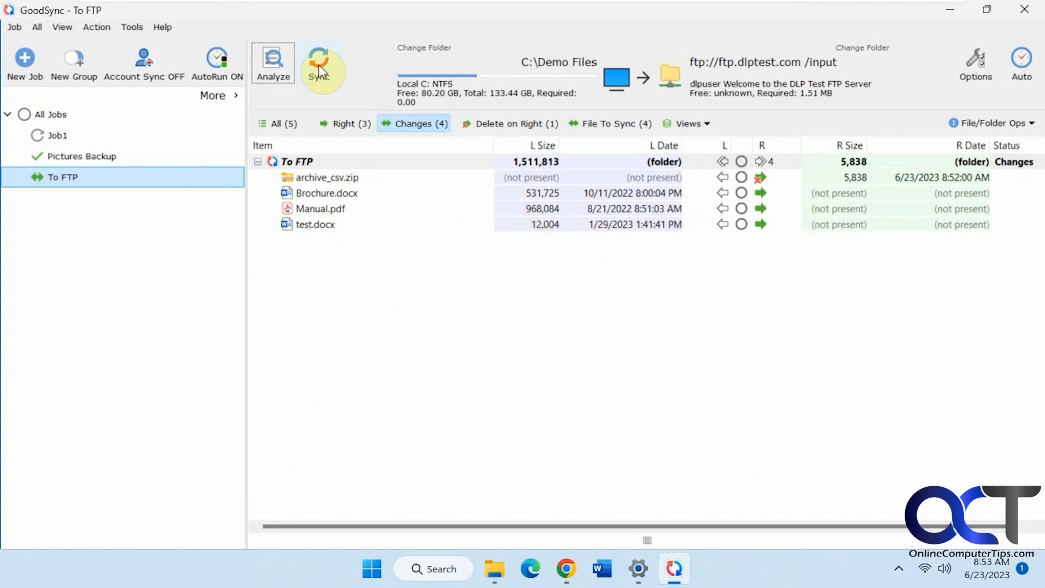
pyautogui.click(318, 61)
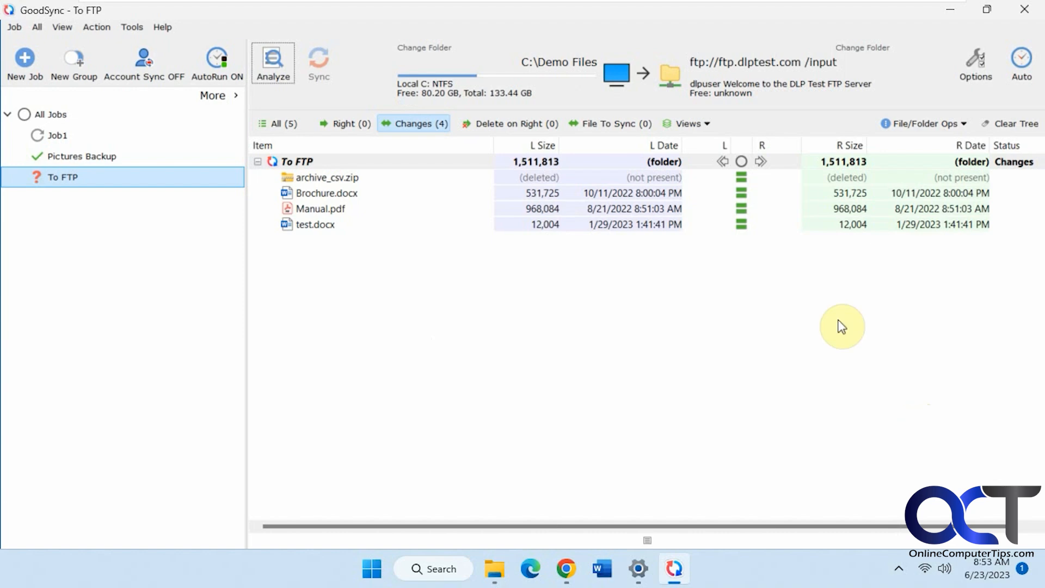
pyautogui.moveTo(548, 330)
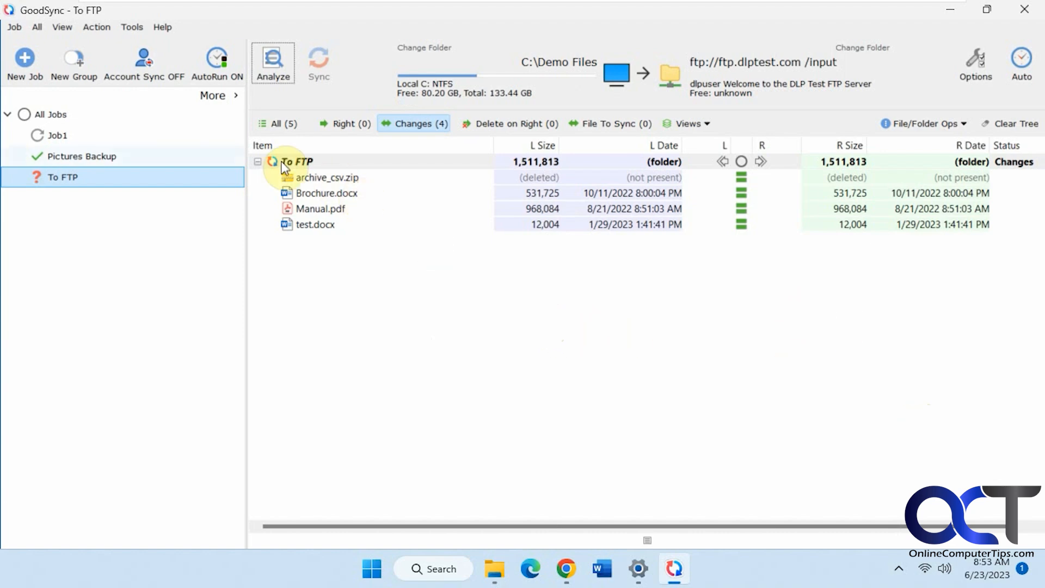
# - Create a new Synchronize job named Google Drive and expand the Google Drive source
pyautogui.click(24, 57)
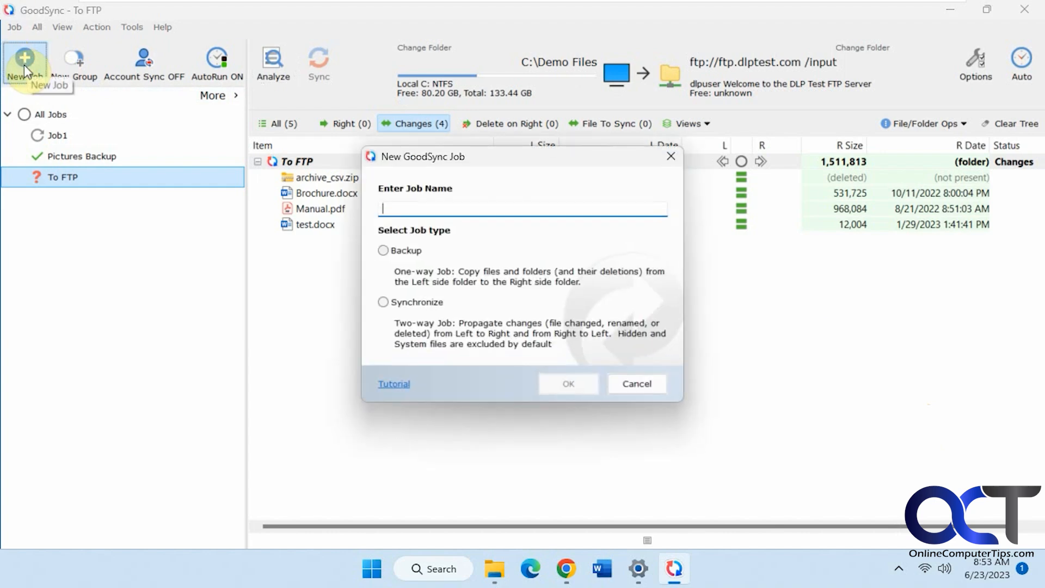
pyautogui.moveTo(428, 209)
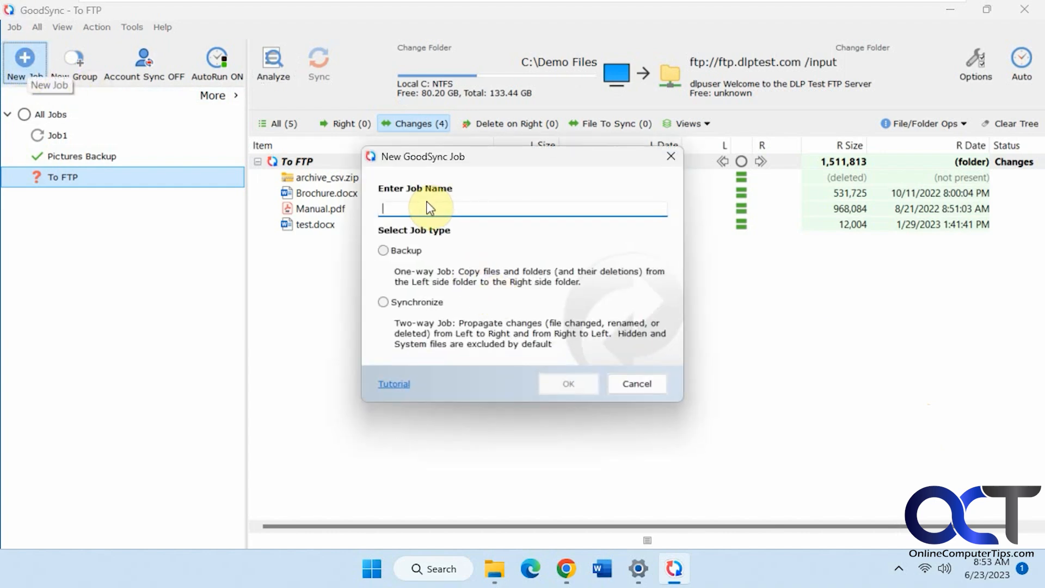
pyautogui.write('Google')
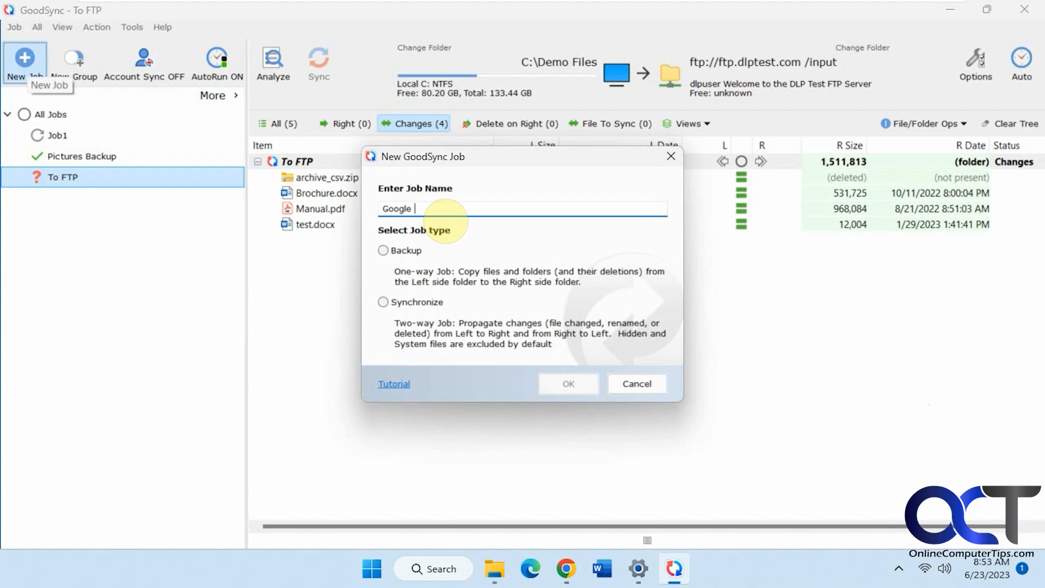
pyautogui.write('Drive')
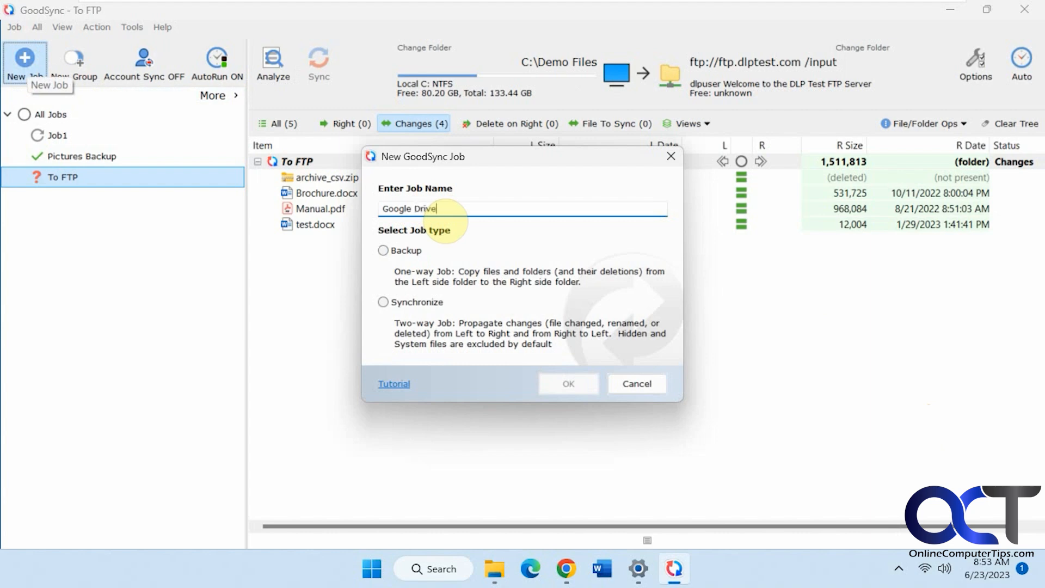
pyautogui.click(383, 302)
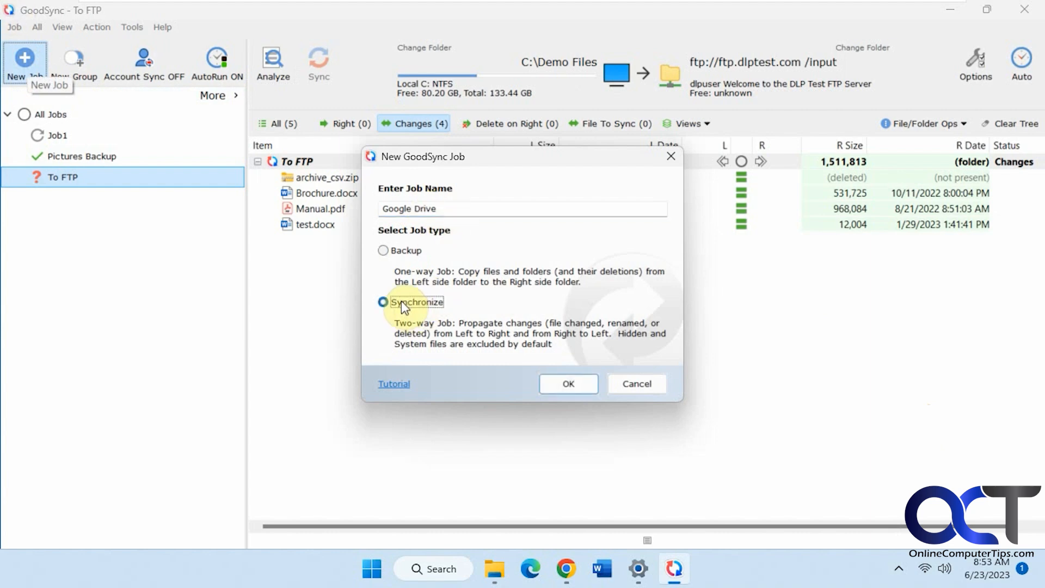
pyautogui.click(568, 383)
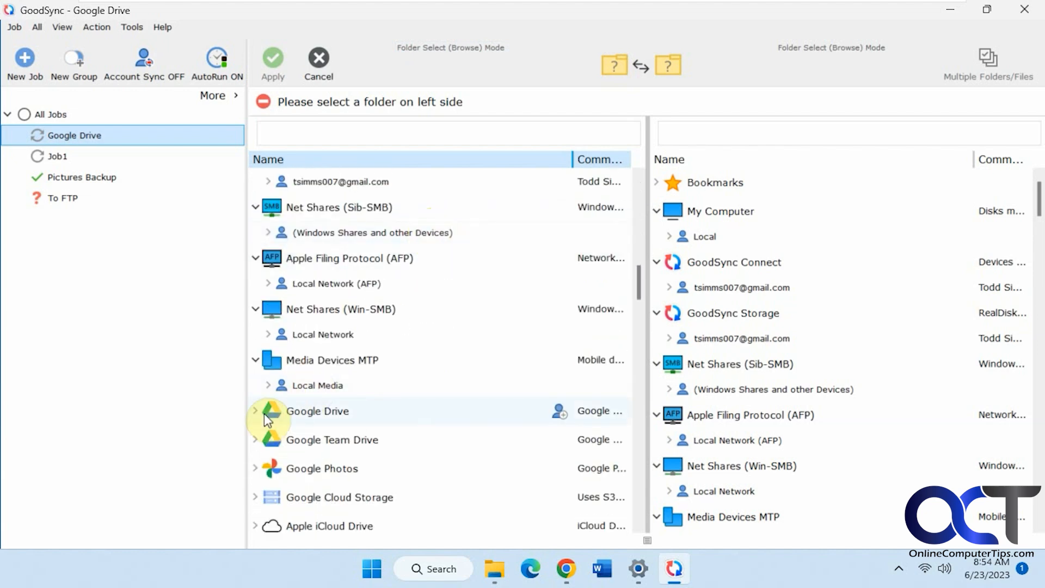
pyautogui.click(257, 411)
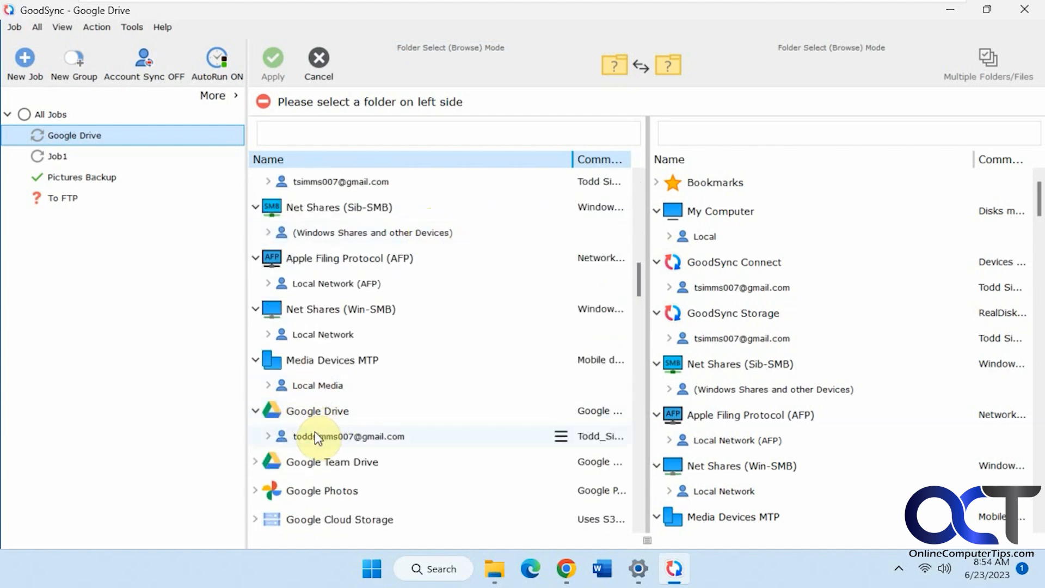
pyautogui.moveTo(335, 468)
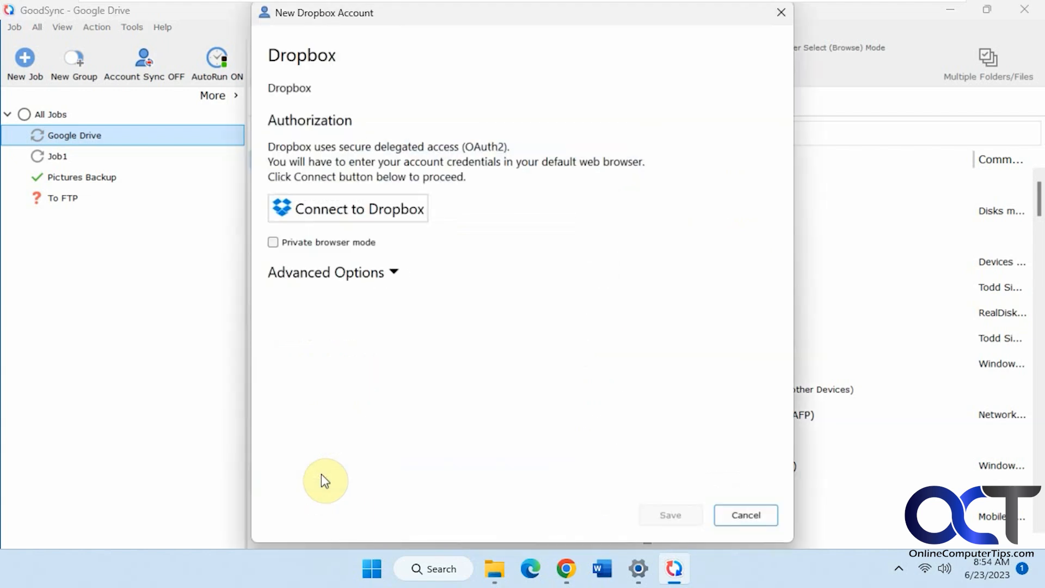
# - Connect to Dropbox with the Google account in Chrome and allow GoodSync access
pyautogui.click(348, 208)
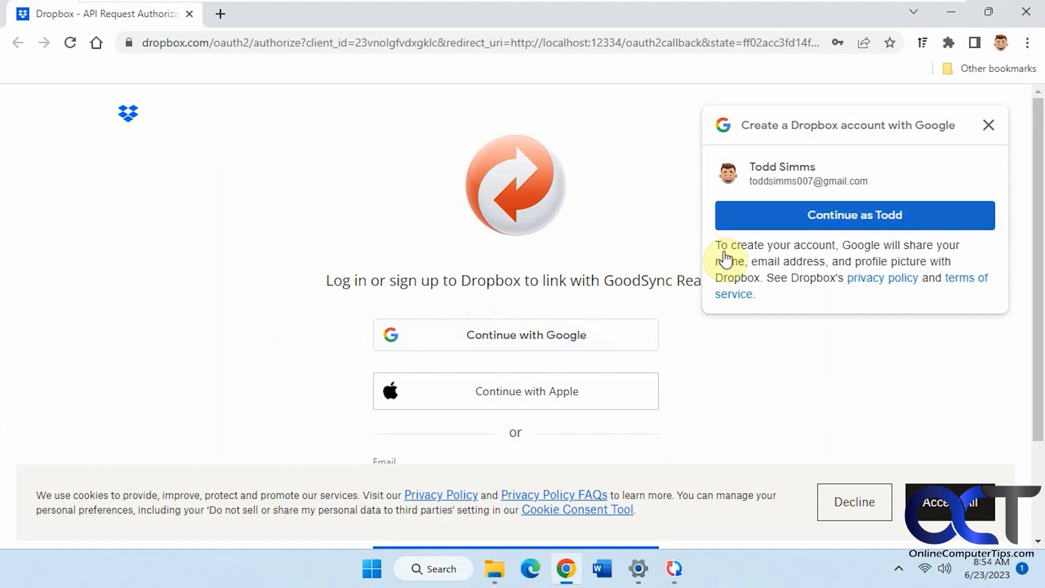
pyautogui.click(855, 214)
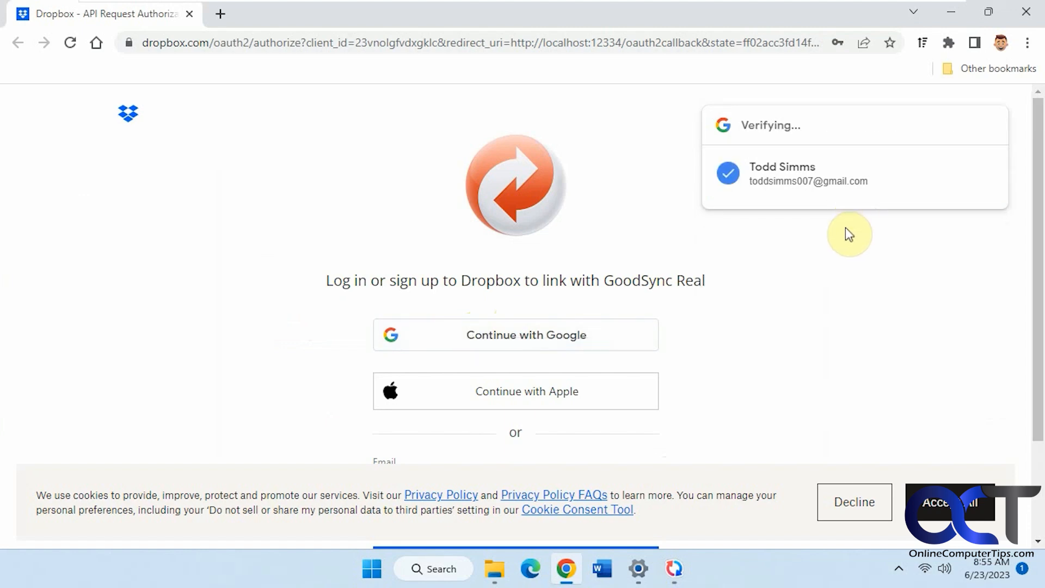
pyautogui.click(808, 173)
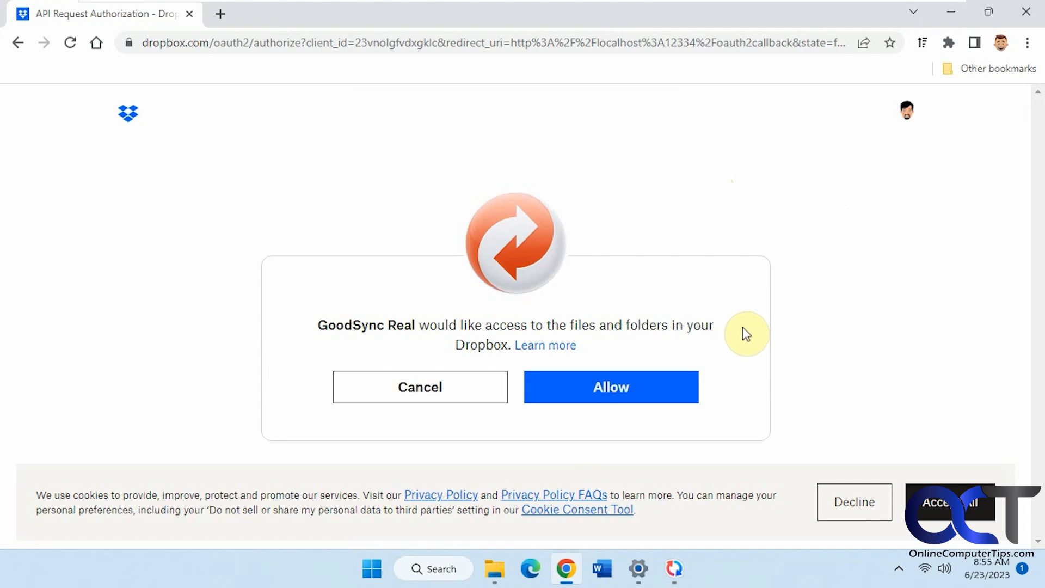
pyautogui.click(610, 386)
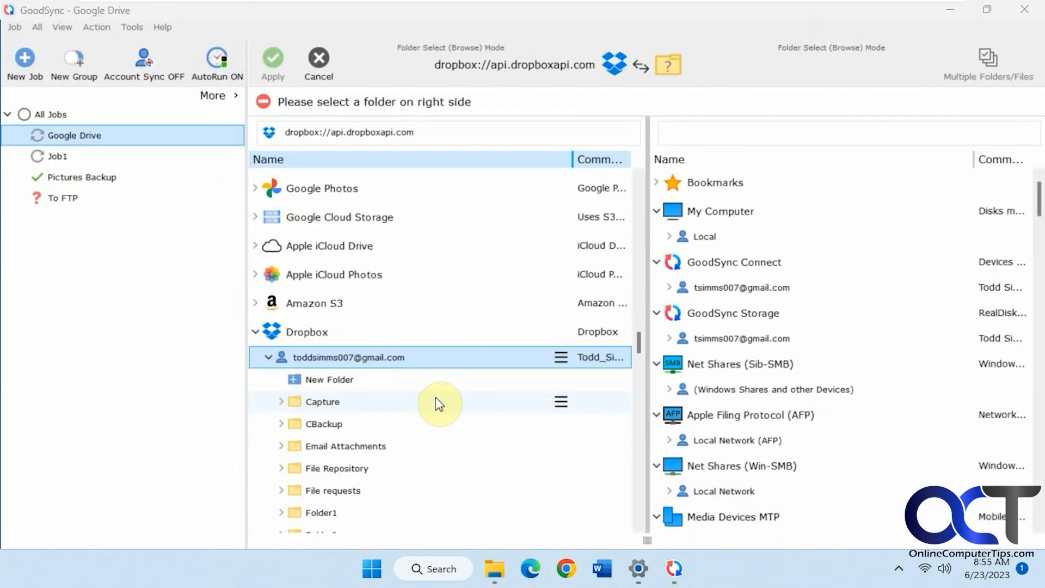
pyautogui.moveTo(444, 387)
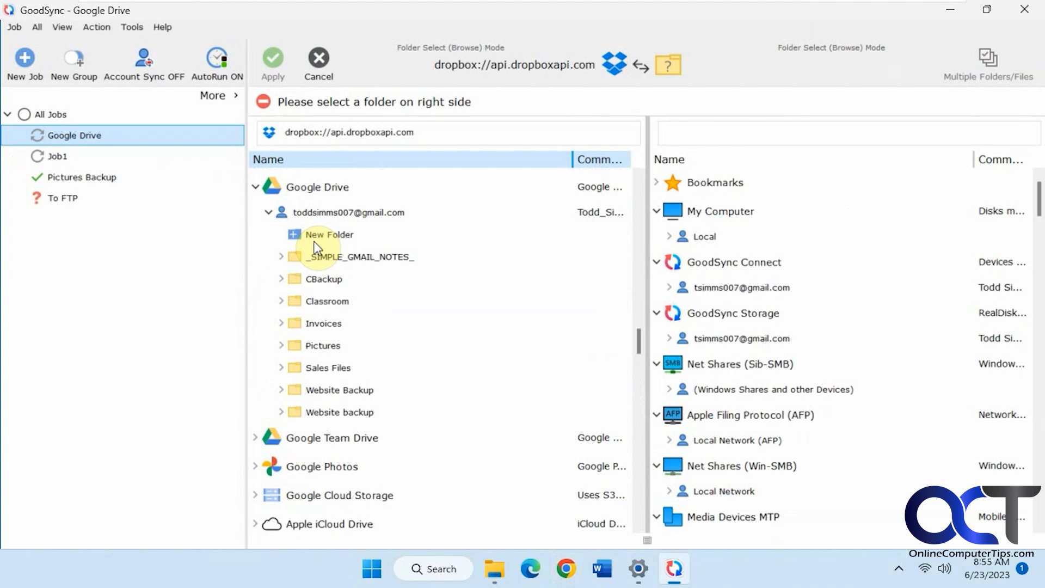
pyautogui.moveTo(357, 319)
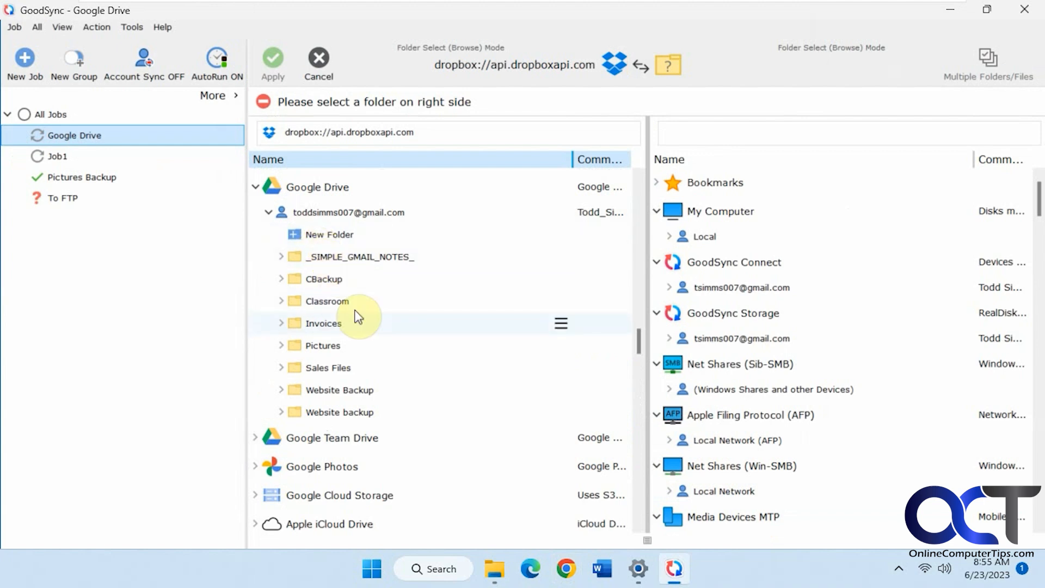
# - Choose the Google Drive Pictures folder as the job's left side
pyautogui.click(323, 346)
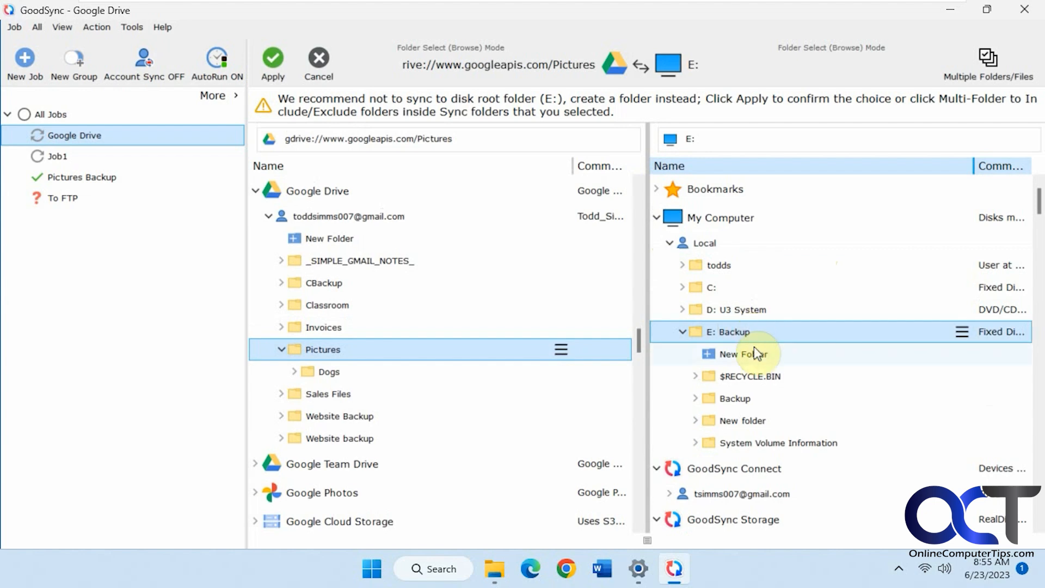
# - Create a Google Drive Sync folder on E: as the right side and apply the folder pair
pyautogui.click(735, 354)
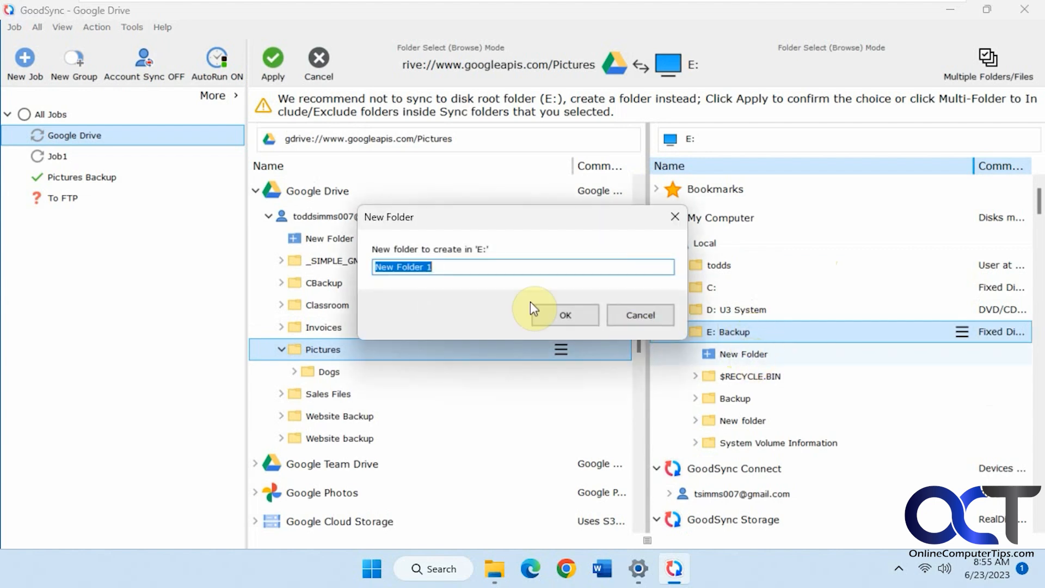
pyautogui.write('Google Drive S')
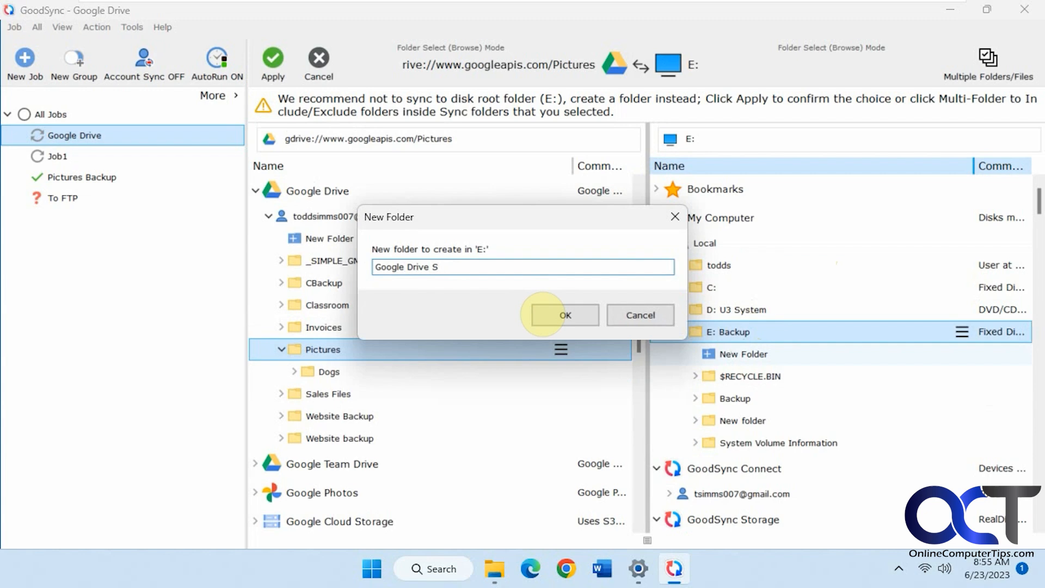
pyautogui.click(565, 314)
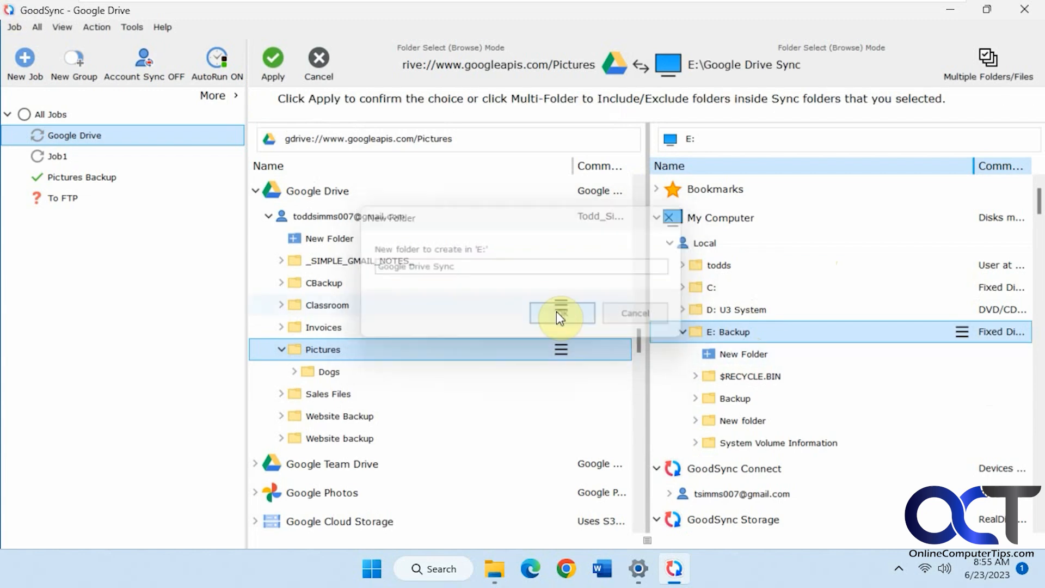
pyautogui.click(562, 313)
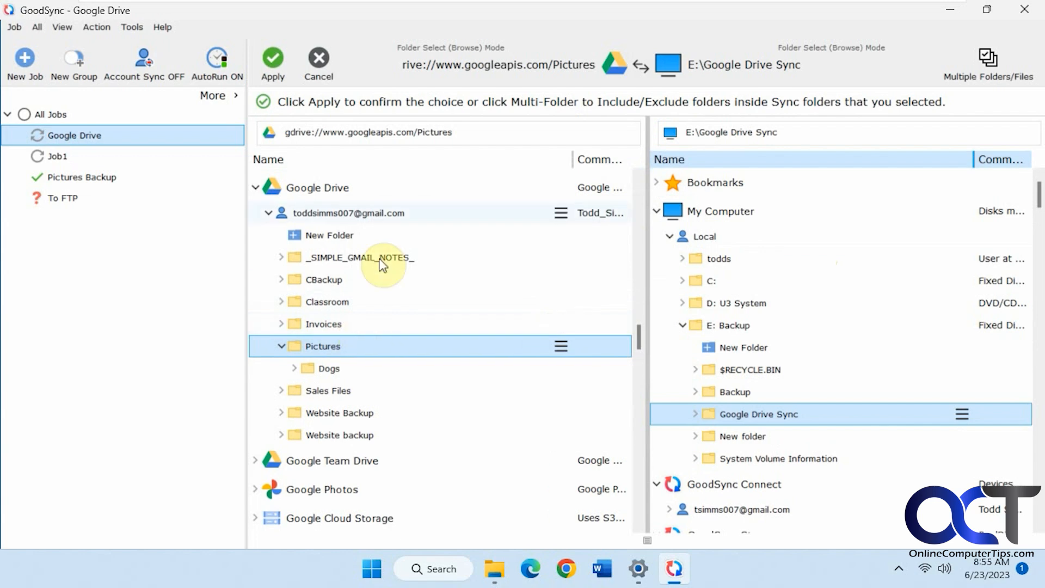
pyautogui.moveTo(309, 201)
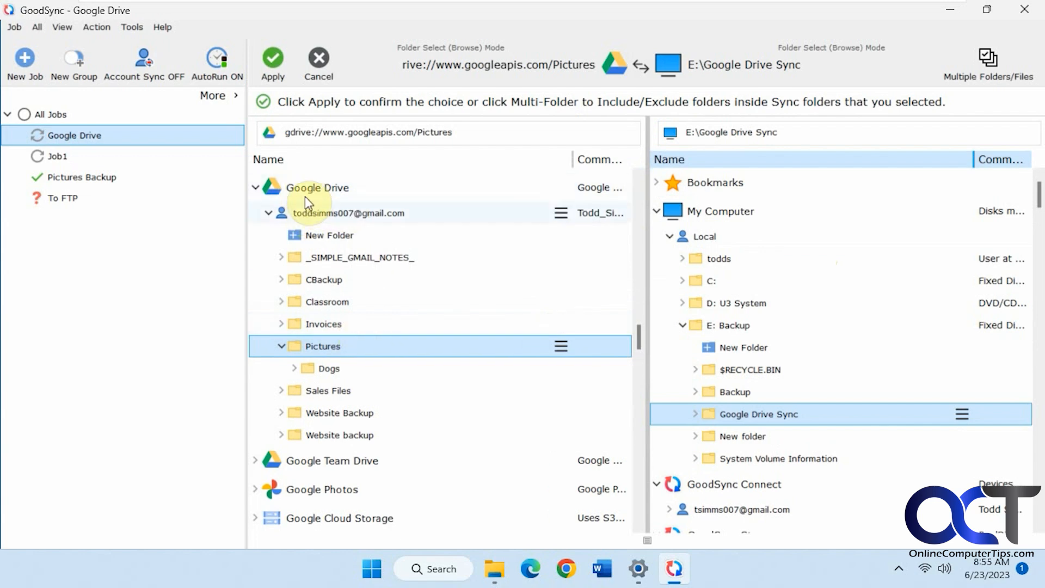
pyautogui.moveTo(718, 396)
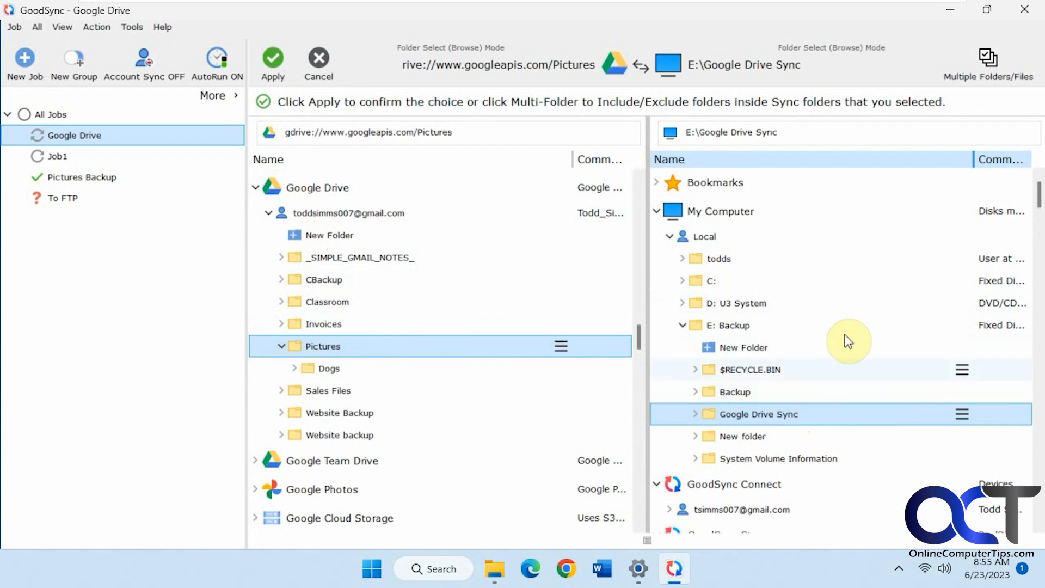
pyautogui.moveTo(506, 376)
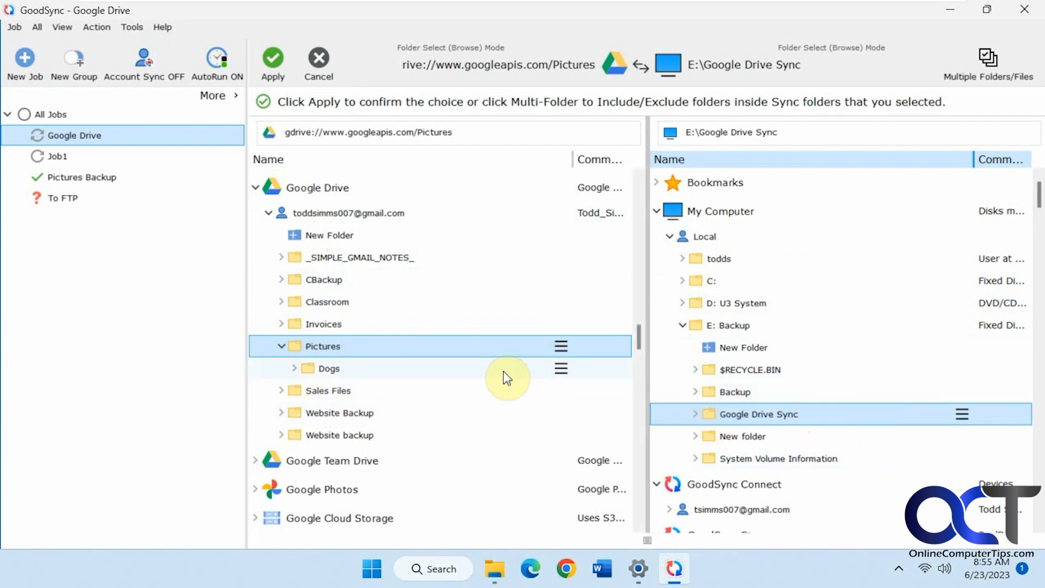
pyautogui.click(274, 63)
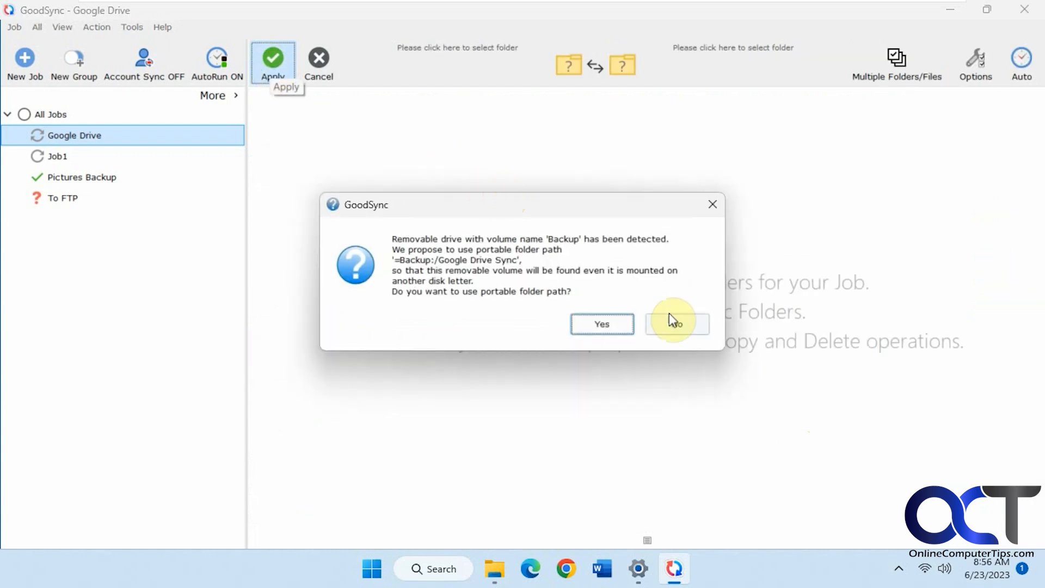
# - Decline the portable path, keeping E:\Google Drive Sync, and analyze the 18 pictures to copy
pyautogui.click(676, 324)
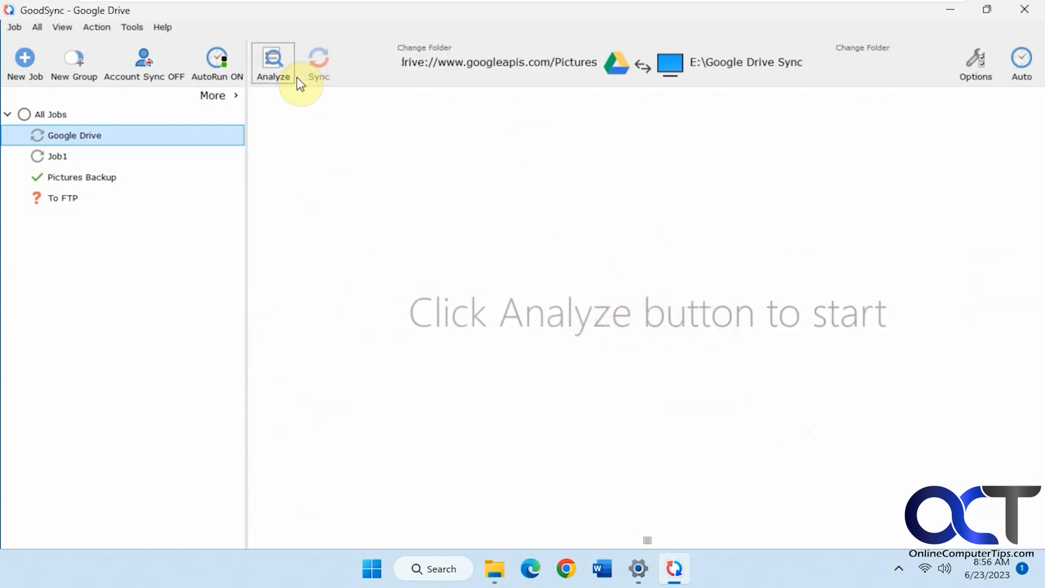
pyautogui.click(273, 60)
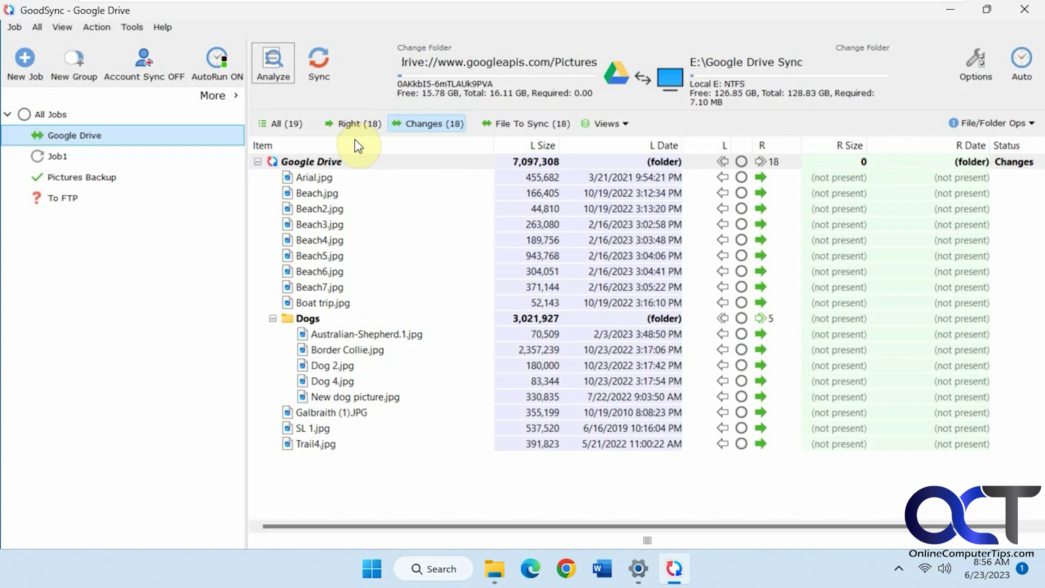
pyautogui.moveTo(487, 370)
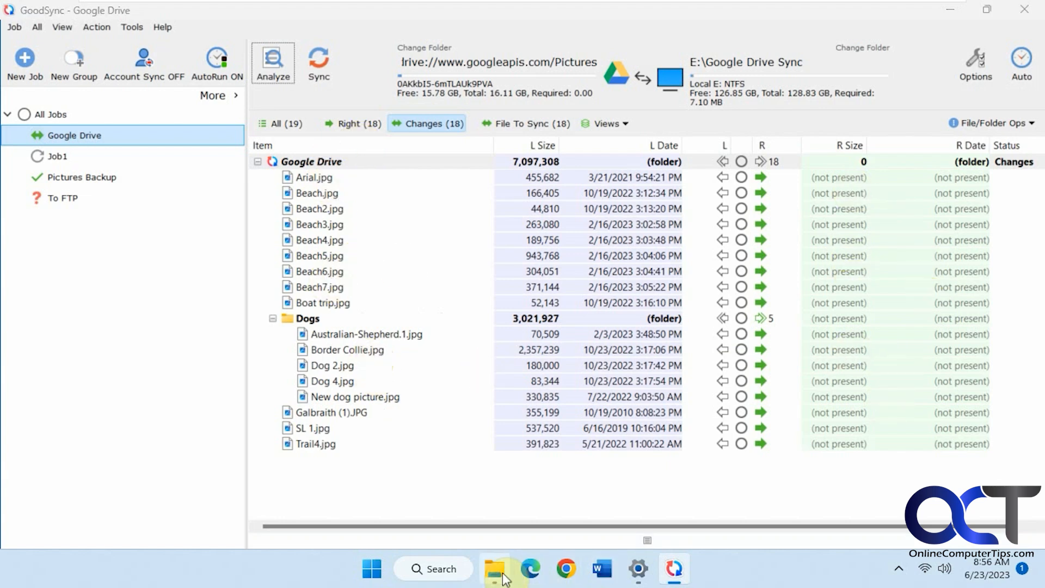
# - Browse to the new Google Drive Sync folder on Backup (E:) in File Explorer
pyautogui.click(493, 568)
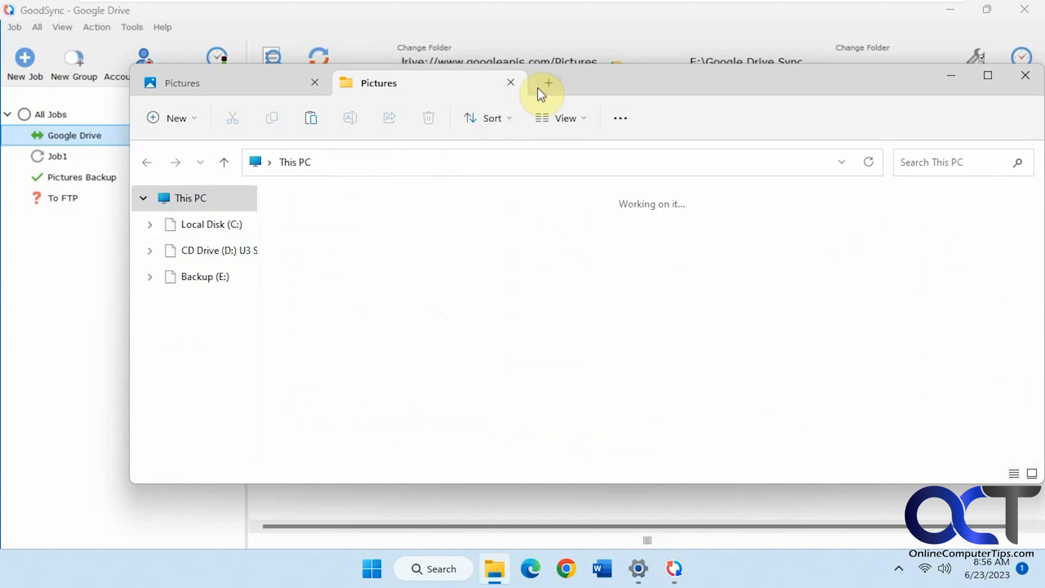
pyautogui.click(548, 83)
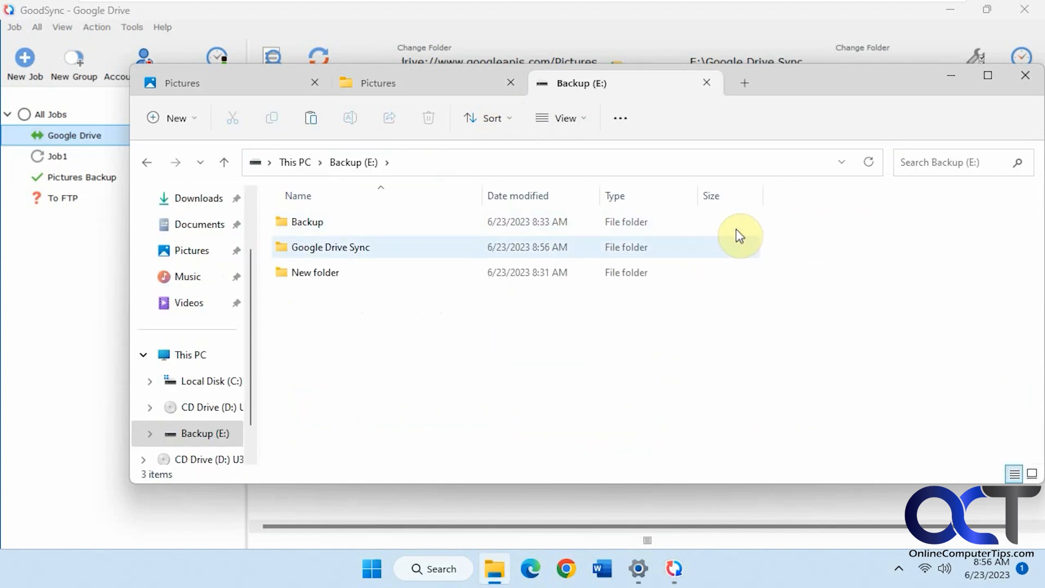
pyautogui.doubleClick(329, 247)
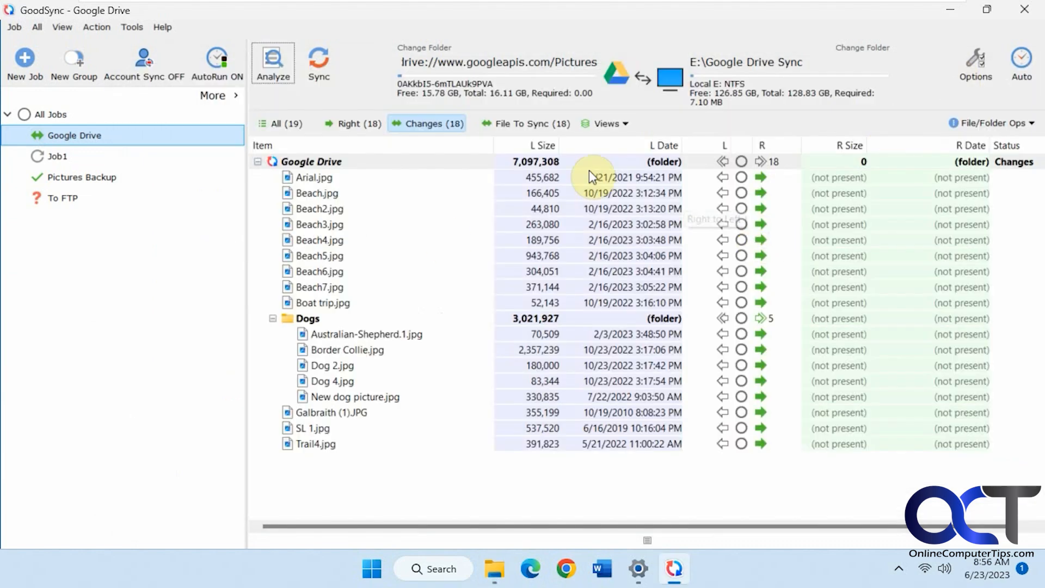
# - Sync the Google Drive job so all 18 Pictures files land in E:\Google Drive Sync
pyautogui.click(318, 63)
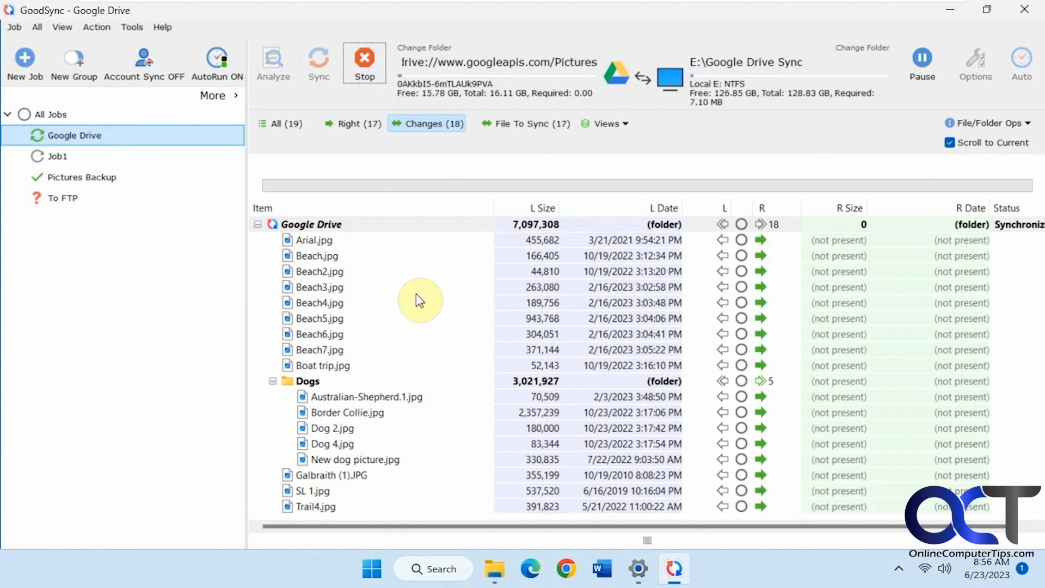
pyautogui.click(318, 63)
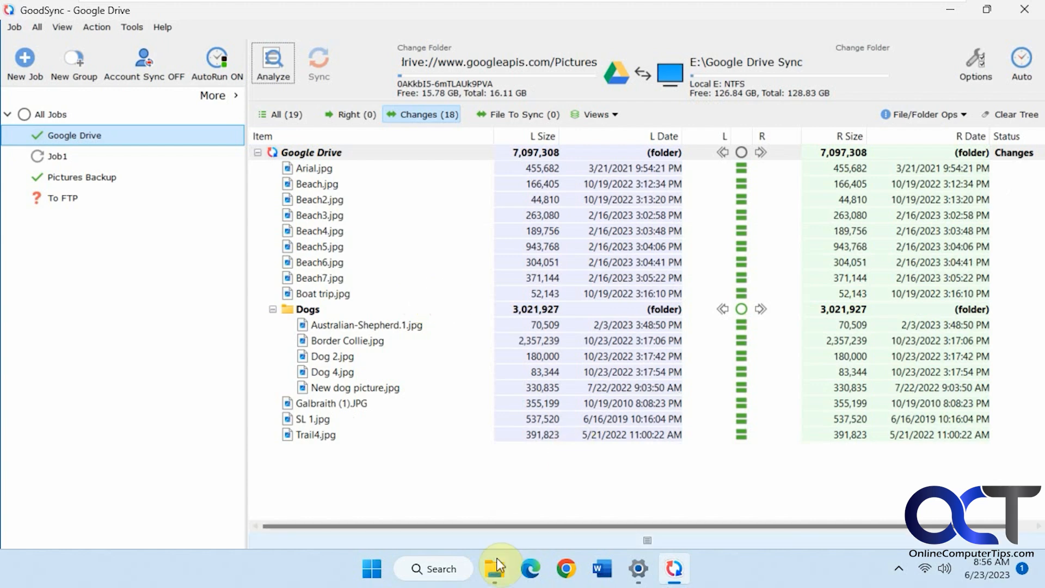
pyautogui.click(496, 568)
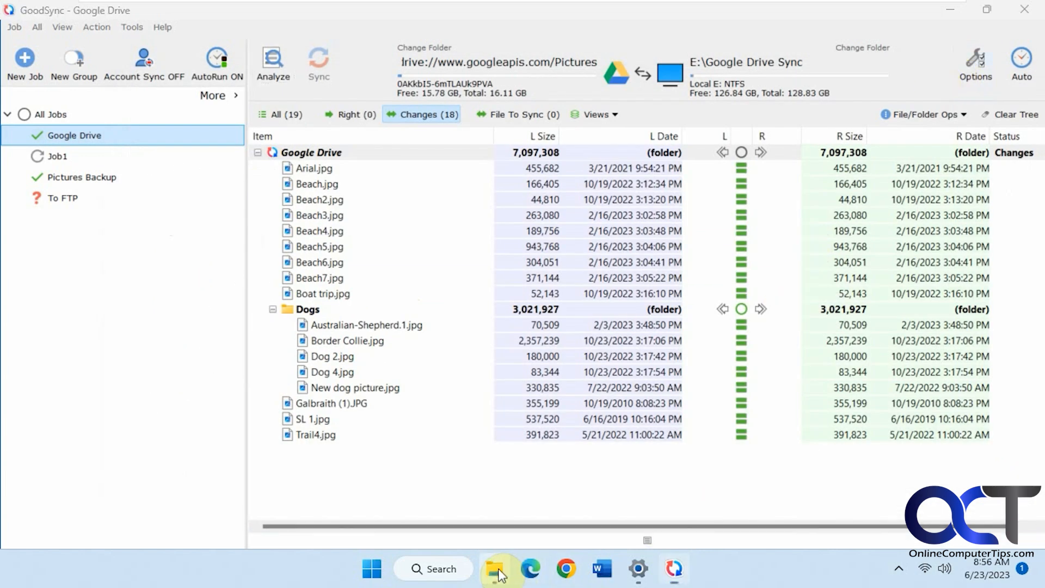
# - Select Arial.jpg in E:\Google Drive Sync for deletion
pyautogui.click(494, 568)
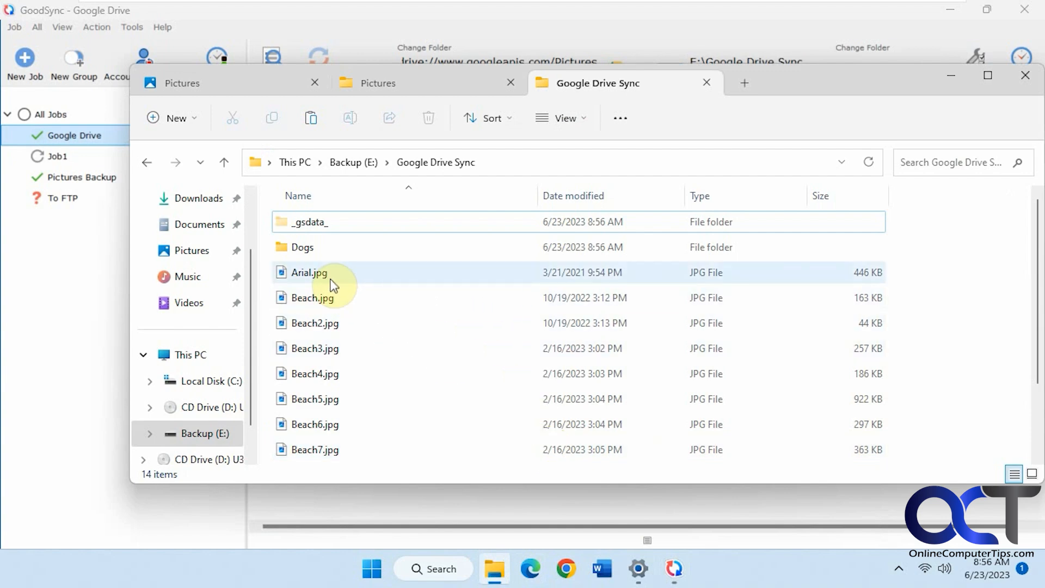
pyautogui.click(309, 272)
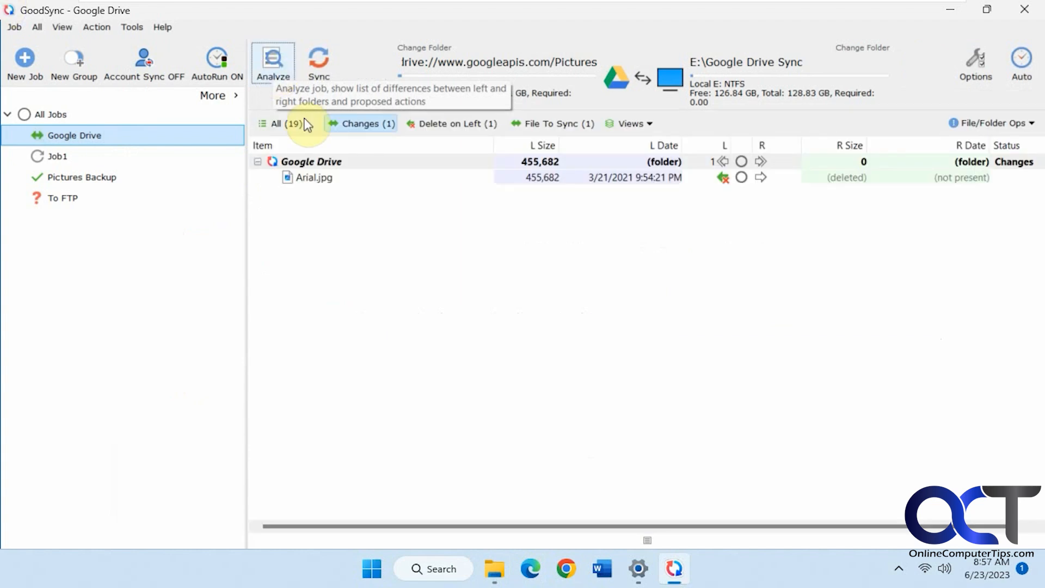
pyautogui.moveTo(705, 194)
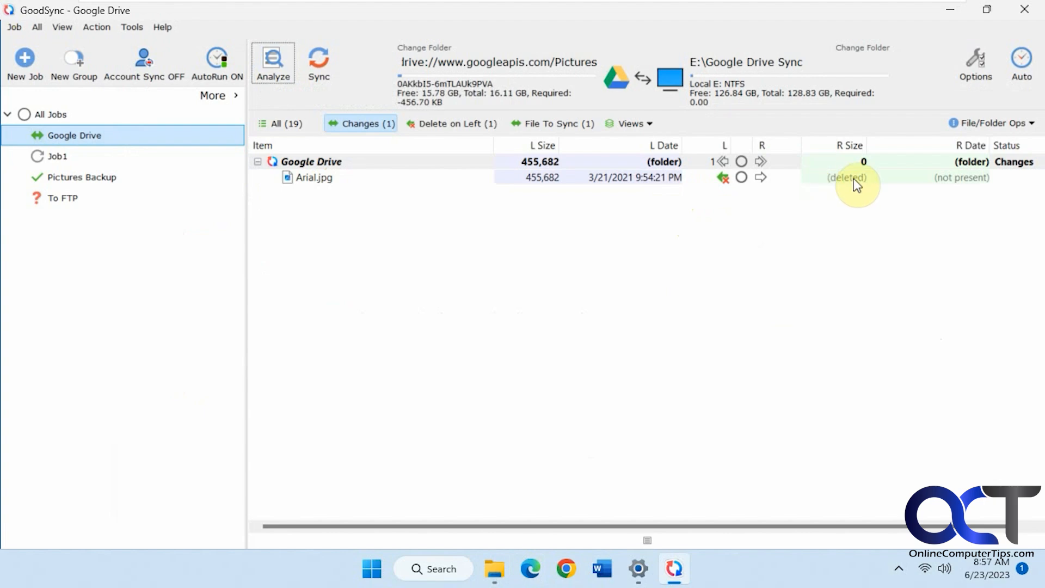
pyautogui.moveTo(326, 183)
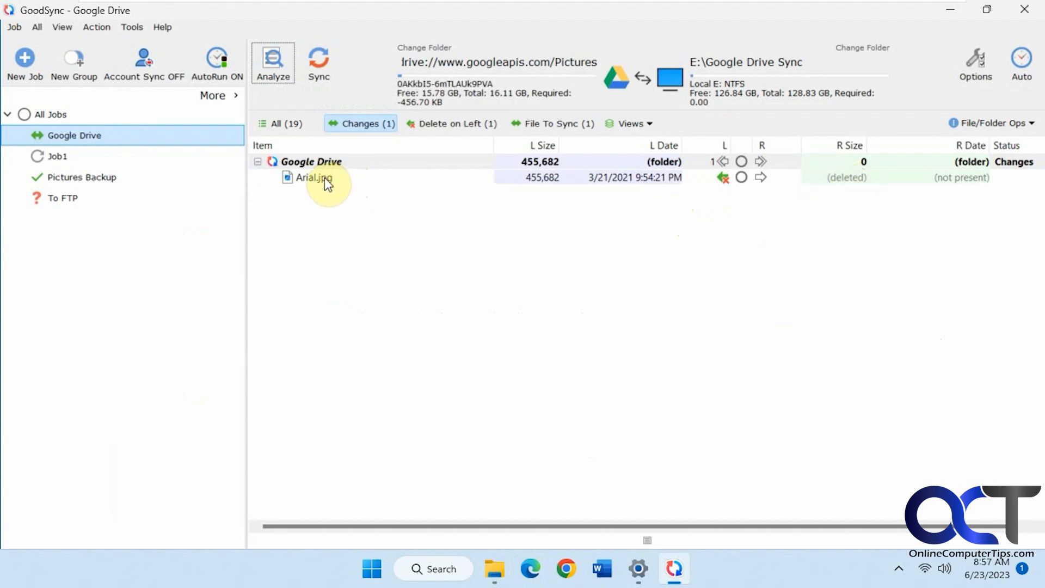
# - Run Sync so the deletion of Arial.jpg propagates to the Google Drive Pictures side
pyautogui.click(317, 64)
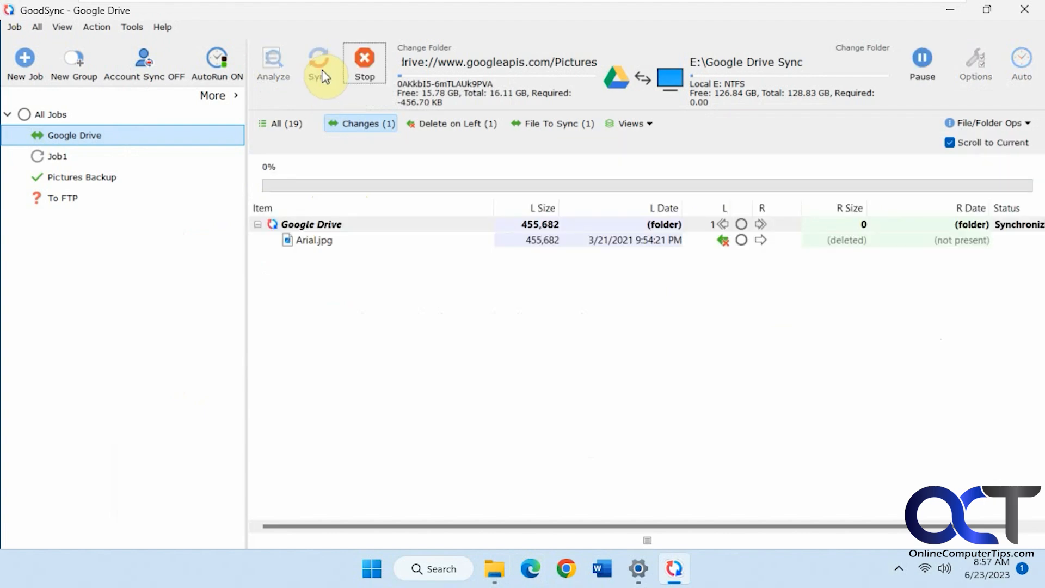
pyautogui.click(318, 61)
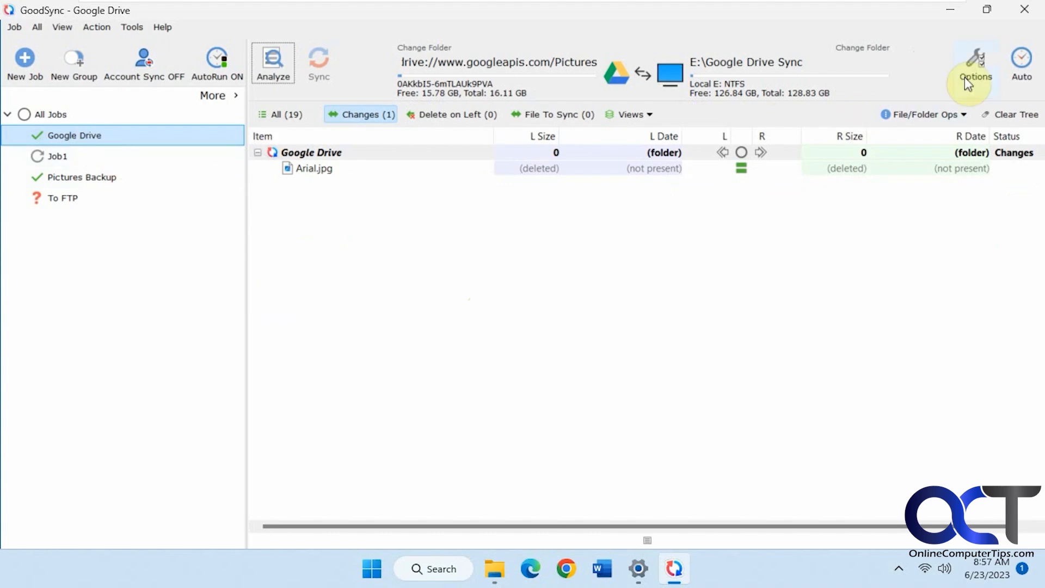
# - Switch the Google Drive job's type to Backup Left to Right (1-way) in its options
pyautogui.click(975, 59)
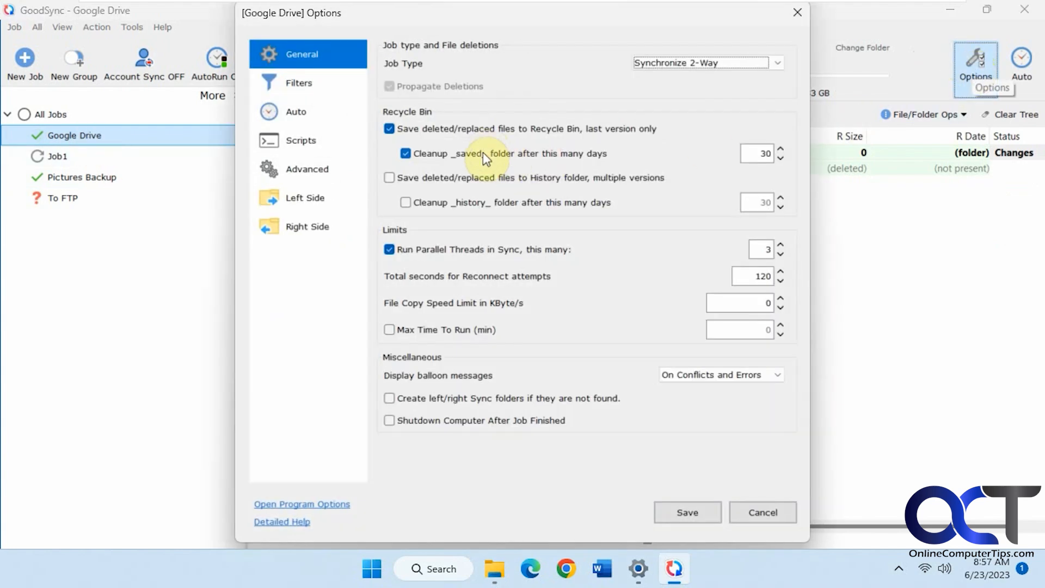
pyautogui.click(778, 63)
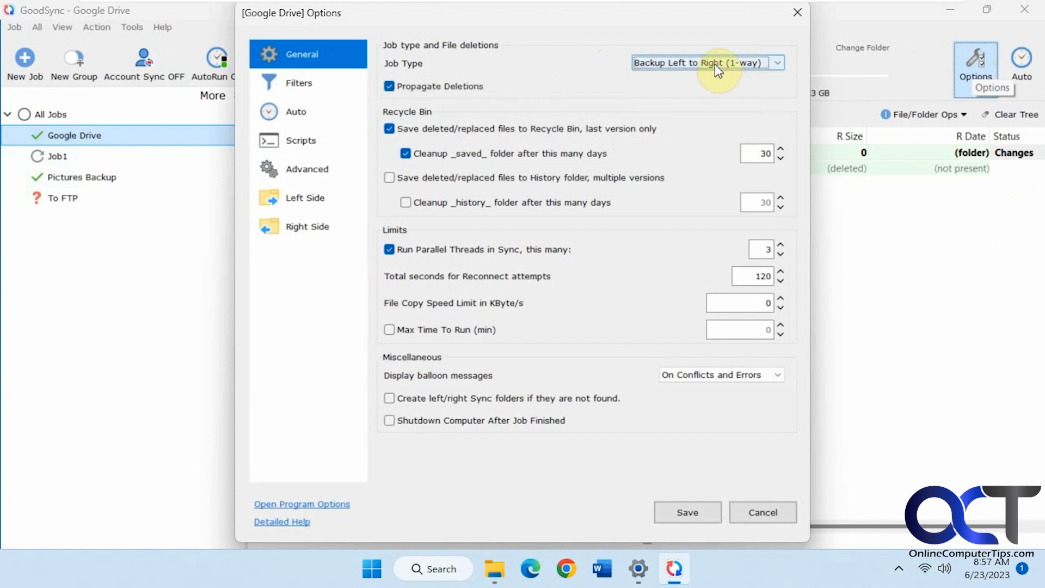
pyautogui.moveTo(690, 70)
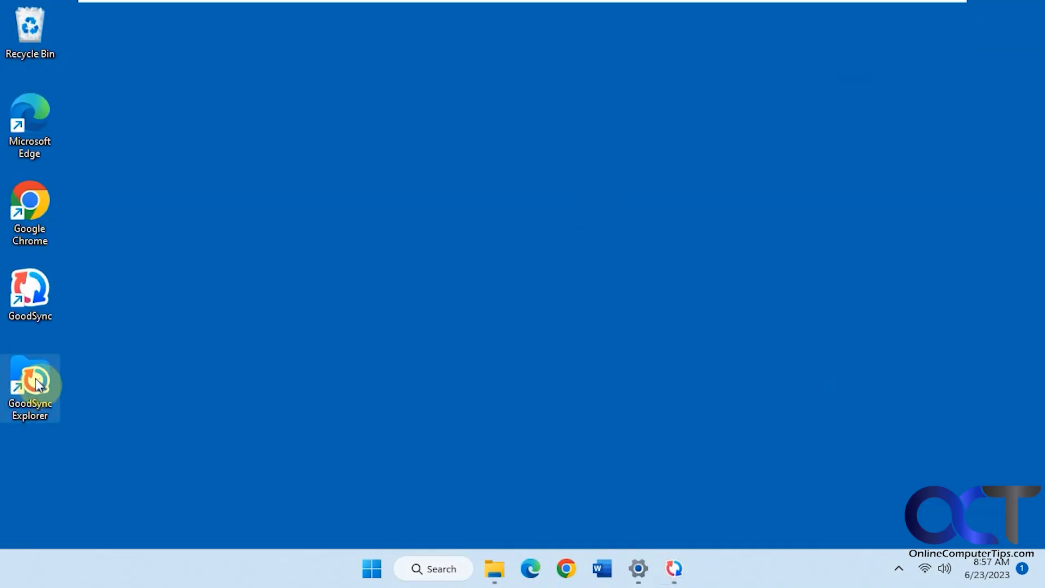
# - Launch GoodSync Explorer and browse My Computer's drives, Connect, Storage, network shares and media devices
pyautogui.doubleClick(31, 383)
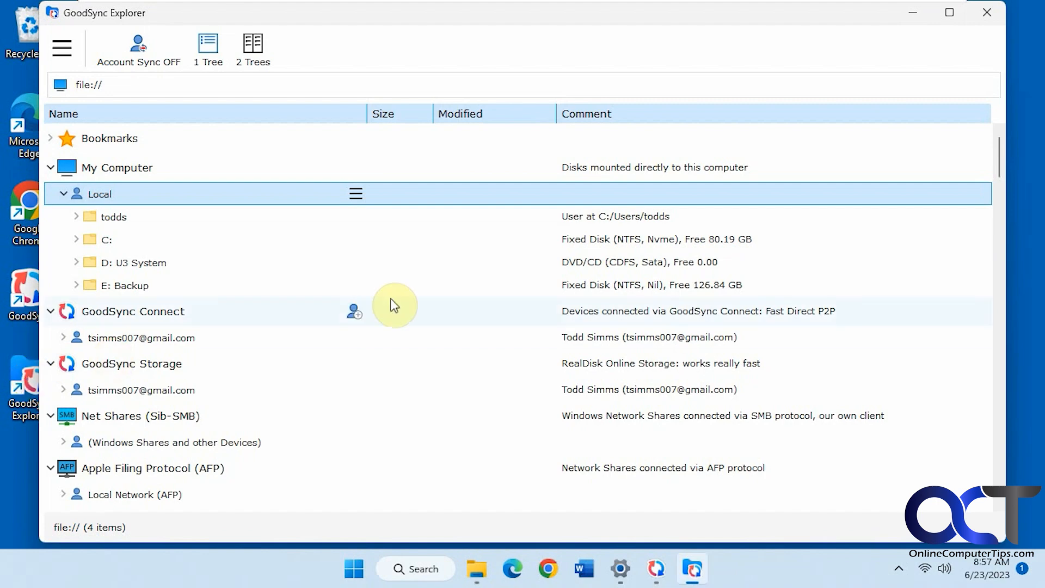
pyautogui.moveTo(363, 357)
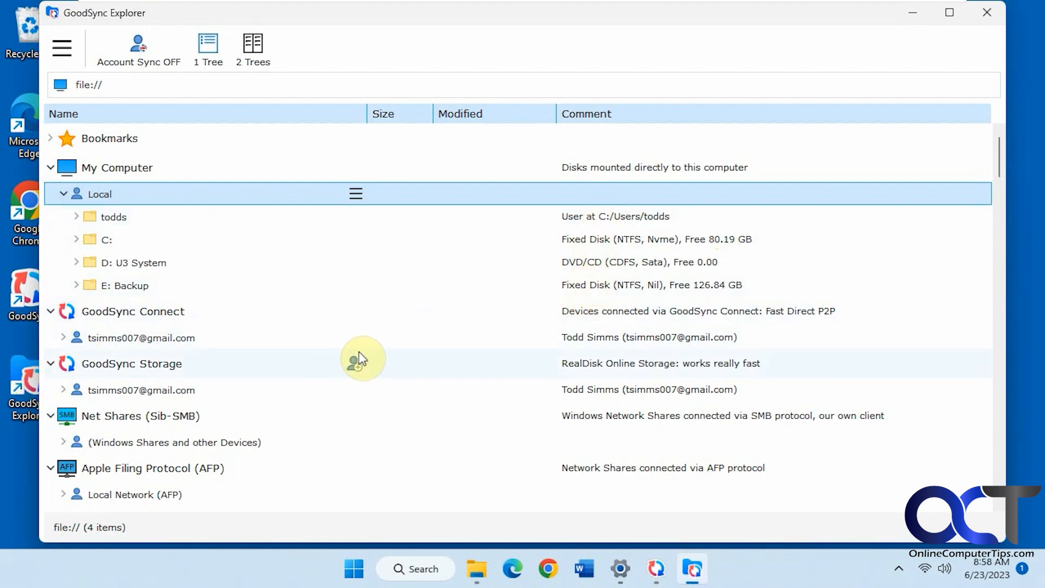
pyautogui.scroll(-3)
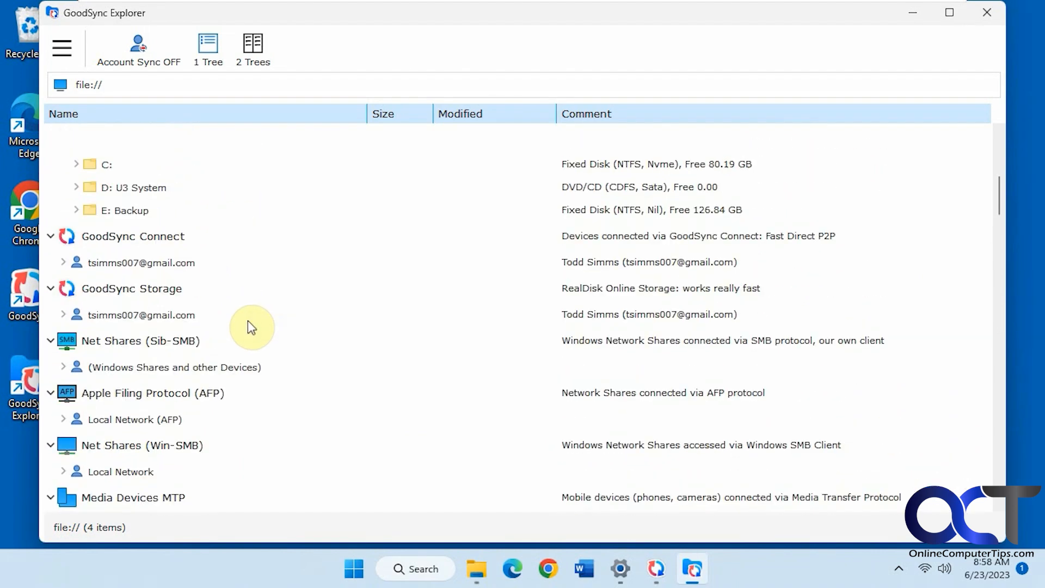
pyautogui.click(208, 48)
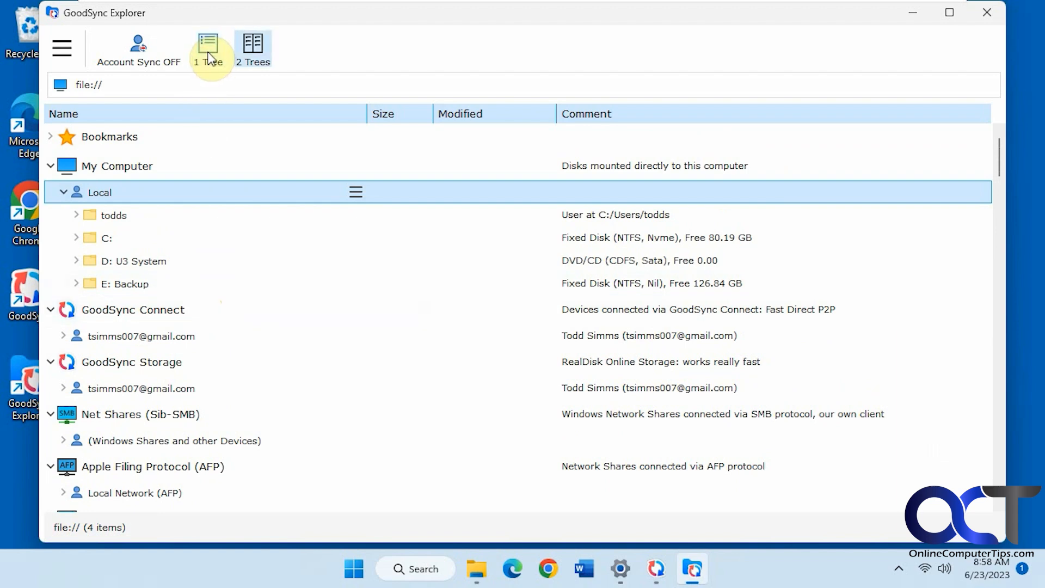
# - Switch GoodSync Explorer to the 2 Trees side-by-side layout
pyautogui.click(253, 48)
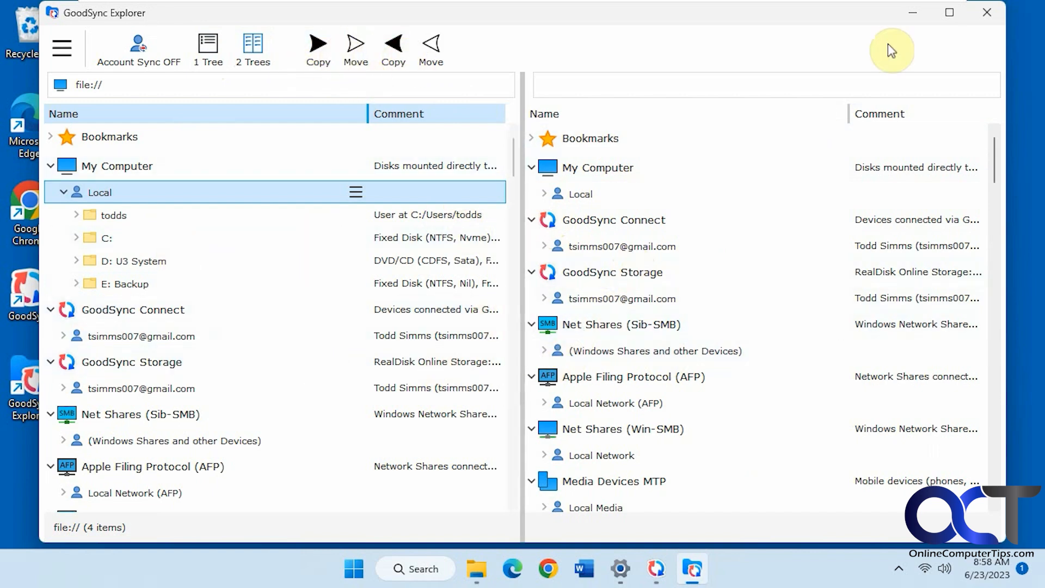
pyautogui.moveTo(912, 16)
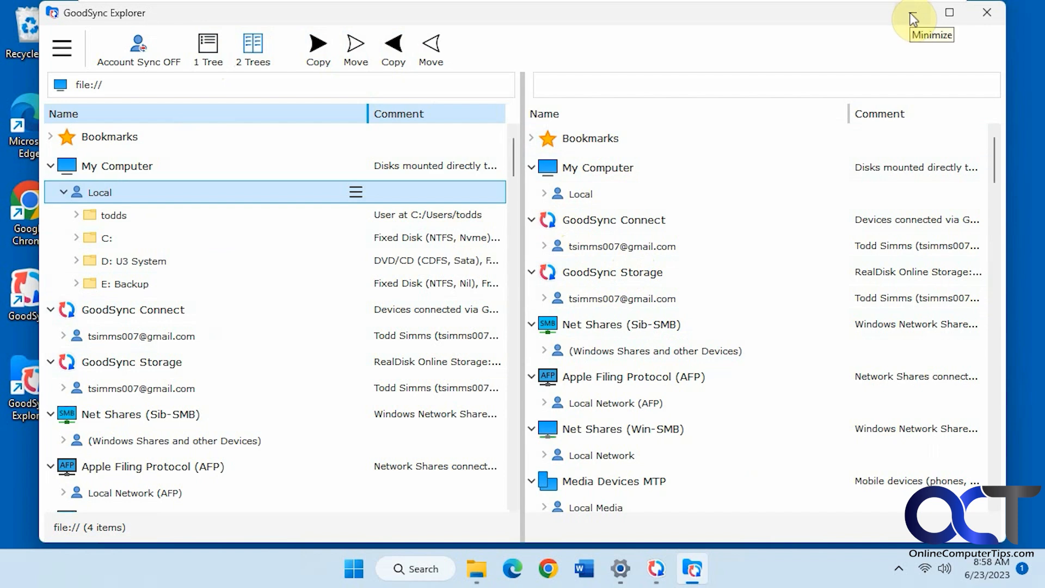
pyautogui.moveTo(914, 19)
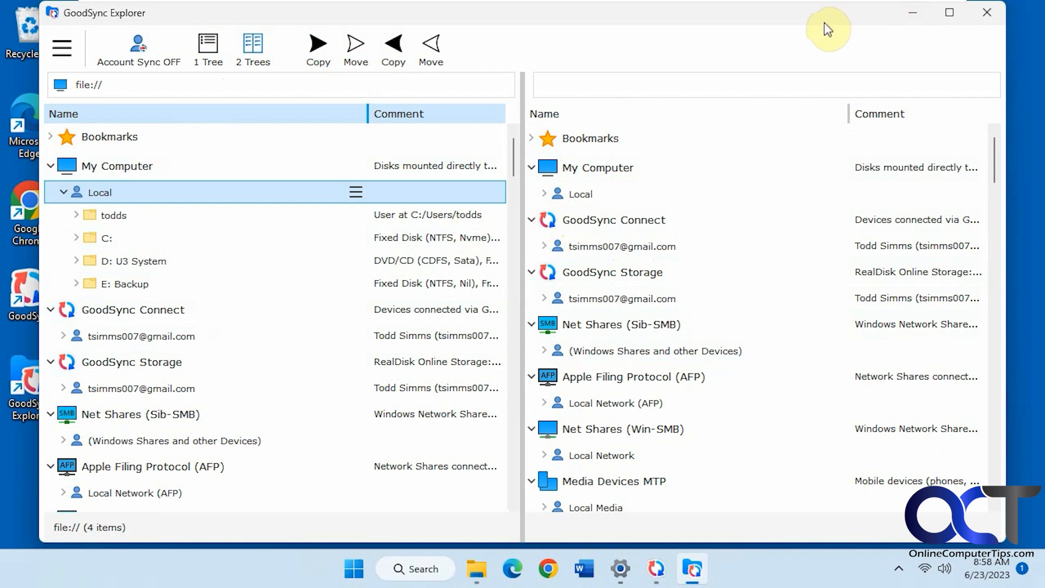
pyautogui.moveTo(779, 33)
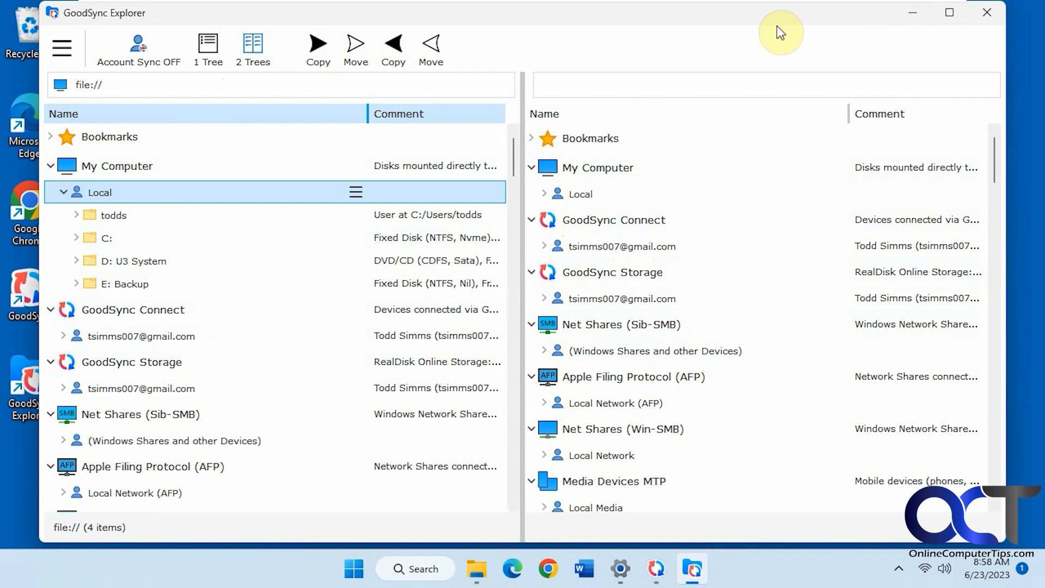
pyautogui.moveTo(736, 30)
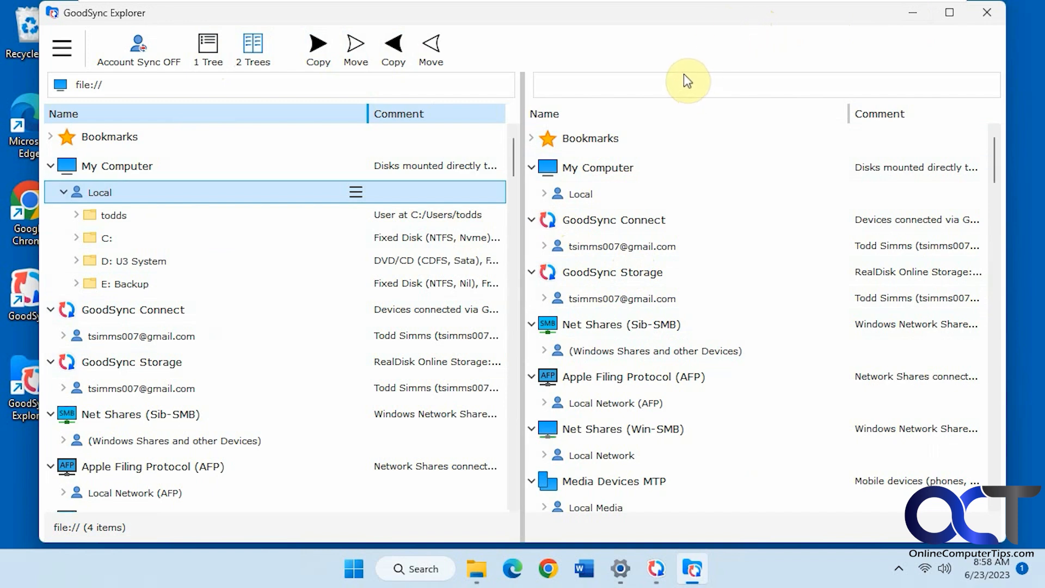
pyautogui.moveTo(708, 79)
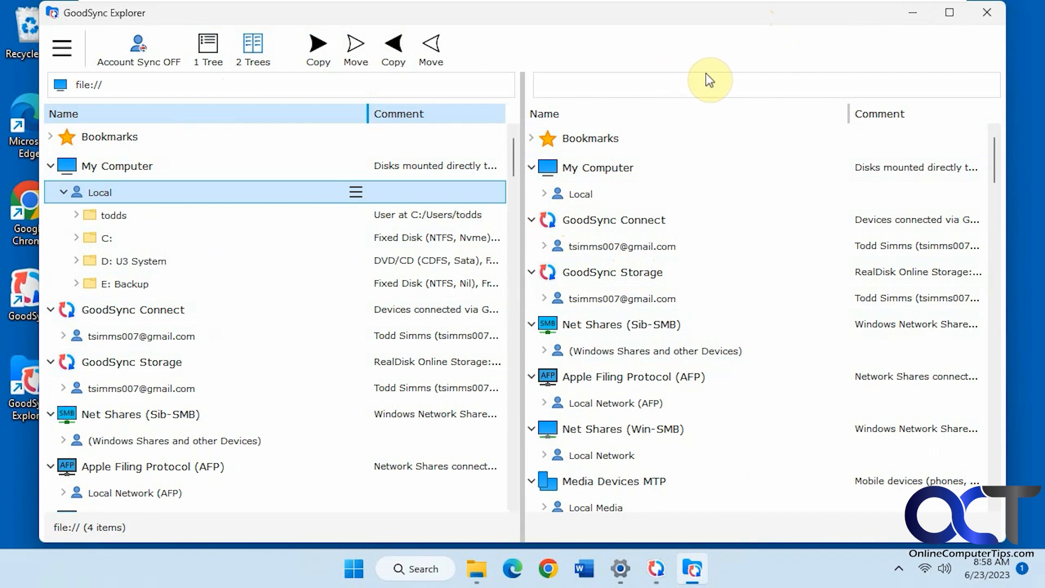